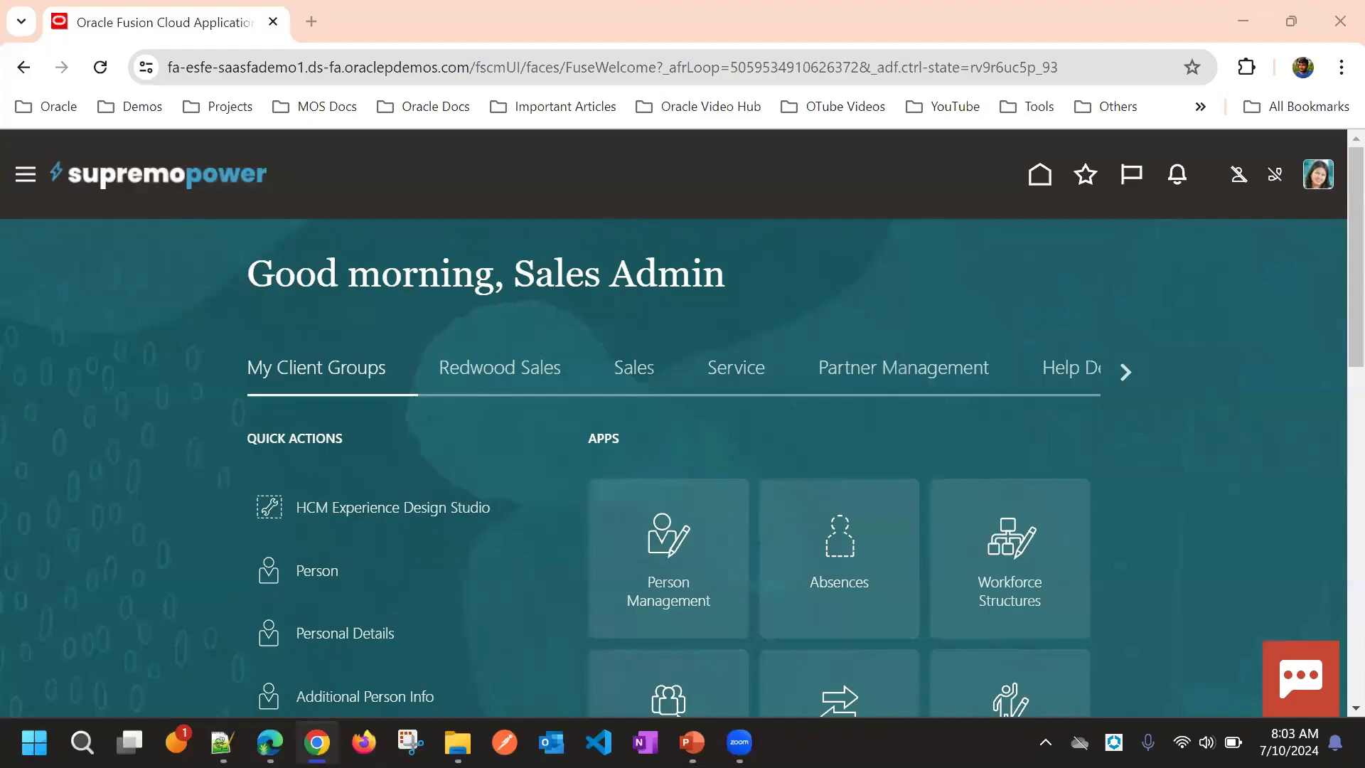
mouse_move(926, 338)
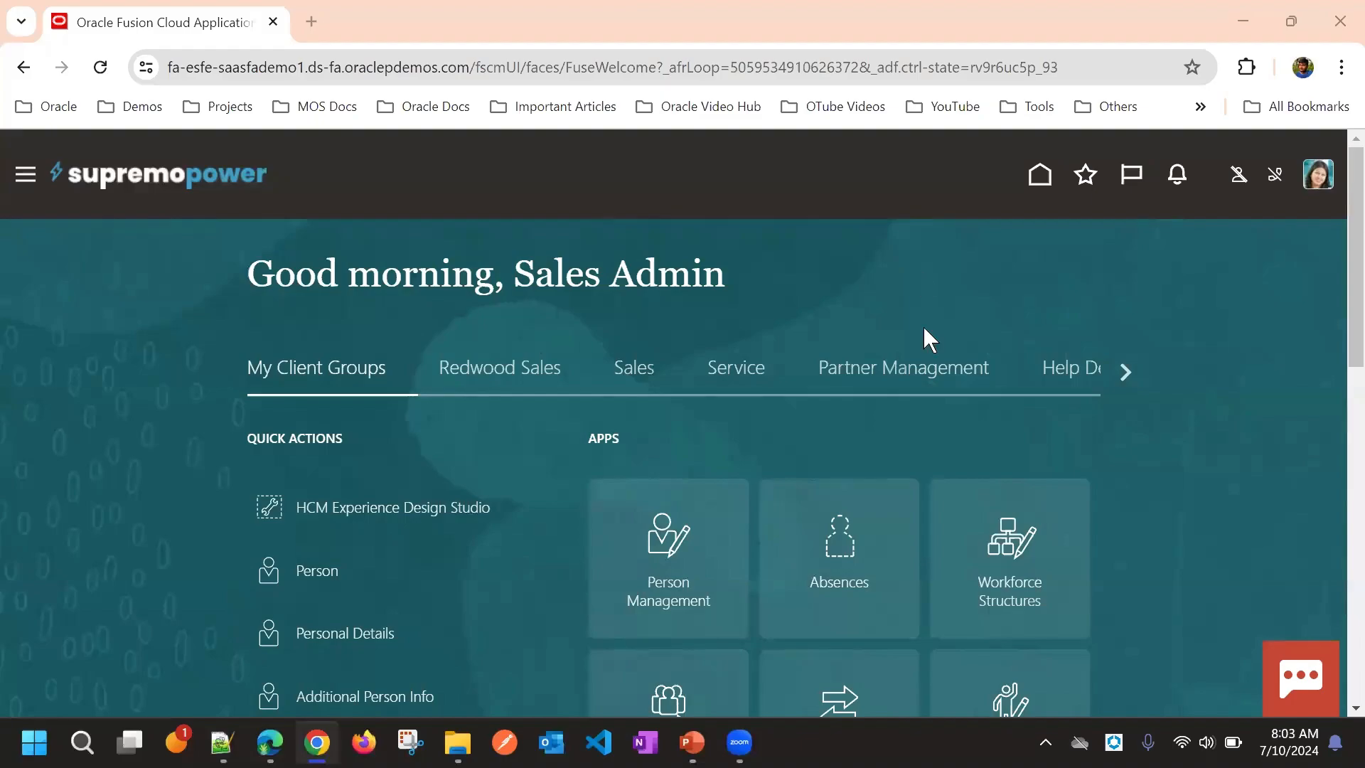
mouse_move(911, 281)
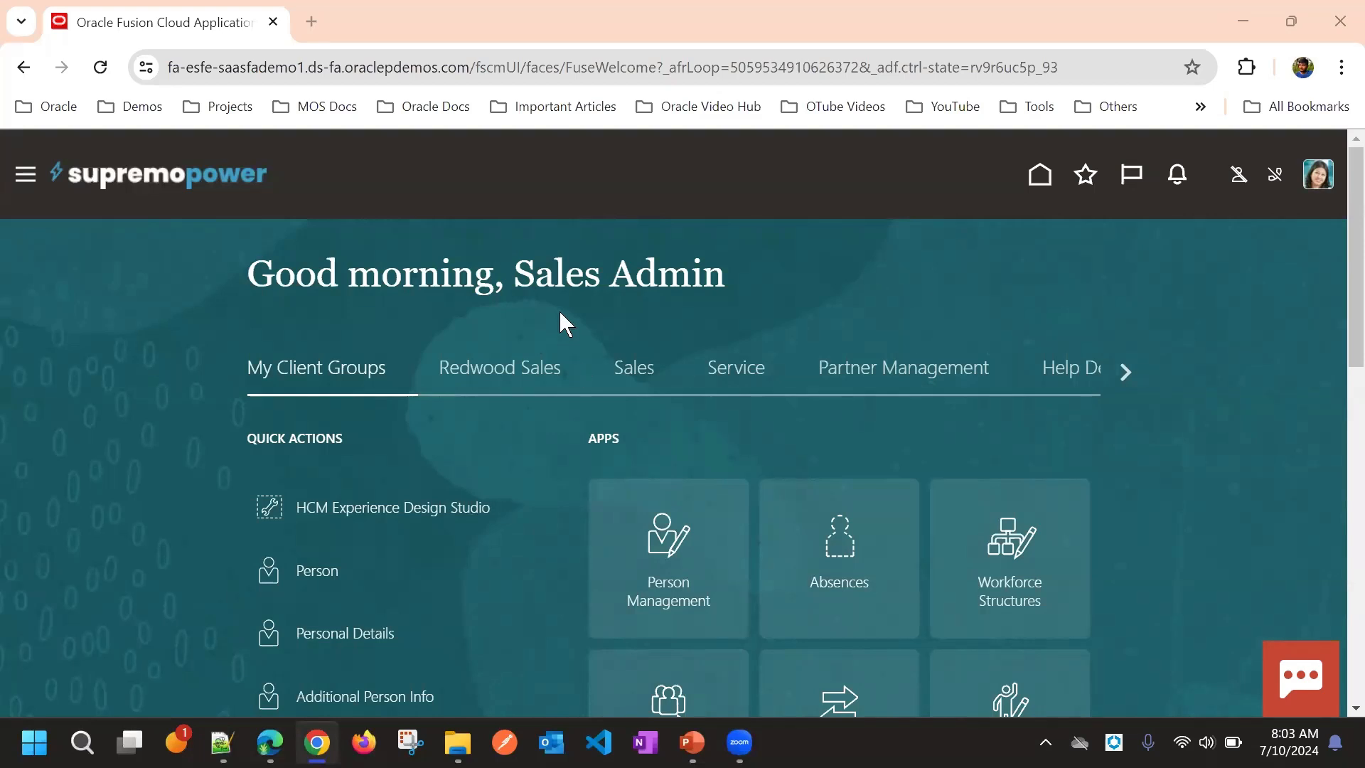
mouse_move(533, 326)
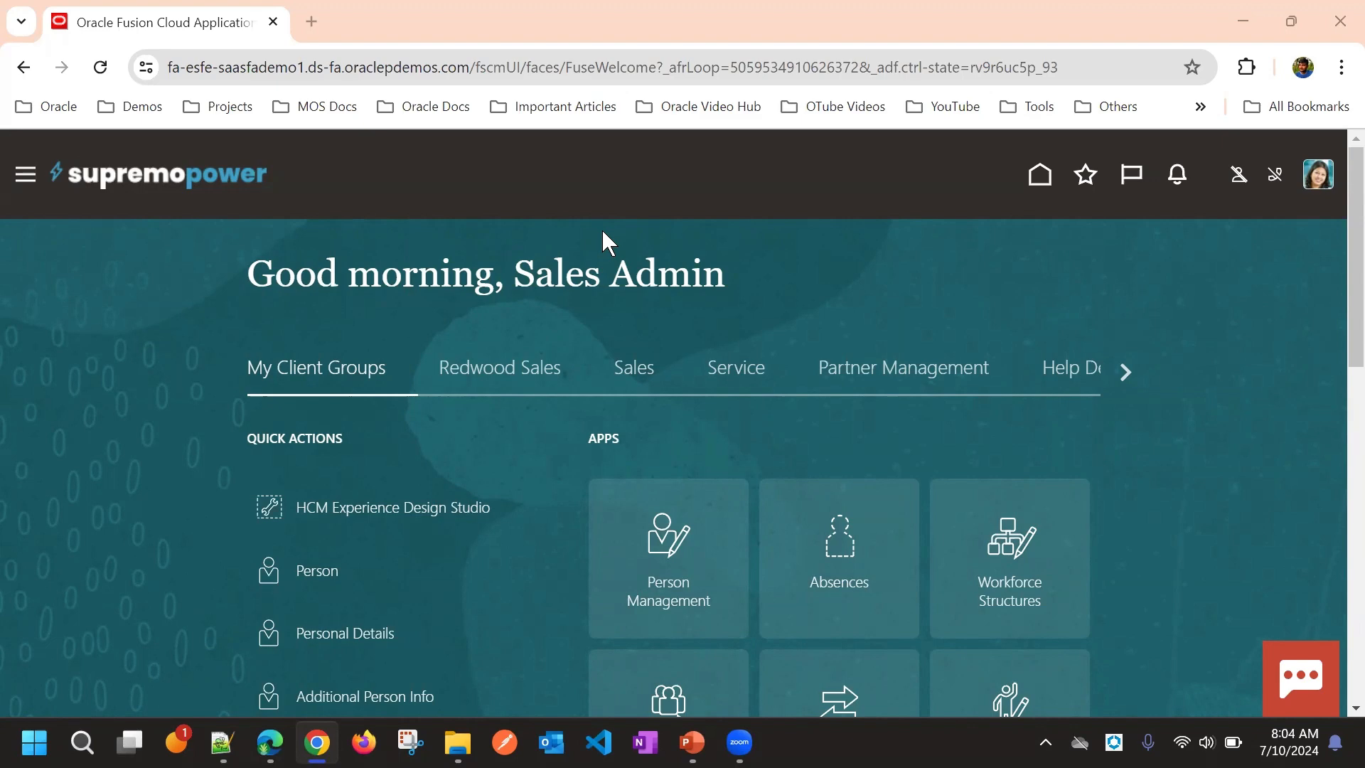
mouse_move(601, 272)
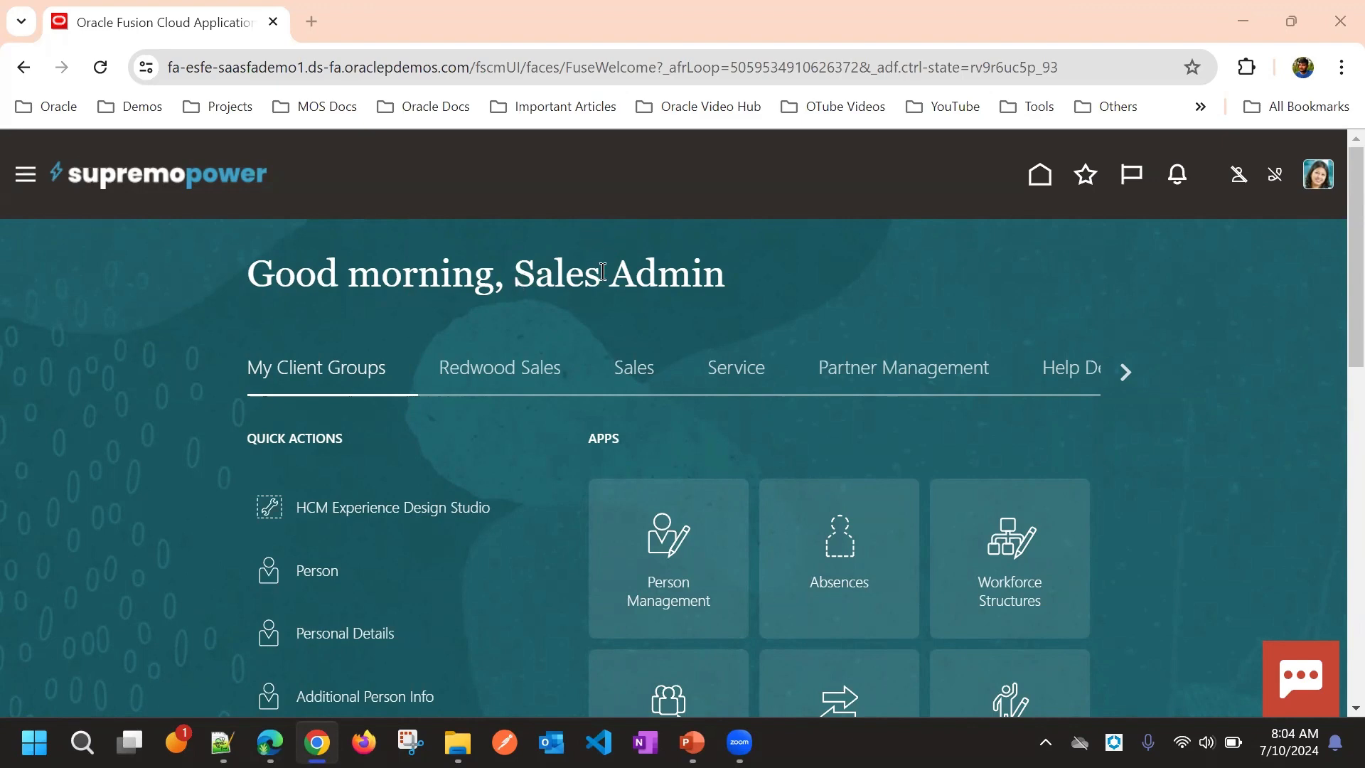
Open the Fusion Navigator and scroll down the functional area list toward Configuration
double_click(555, 273)
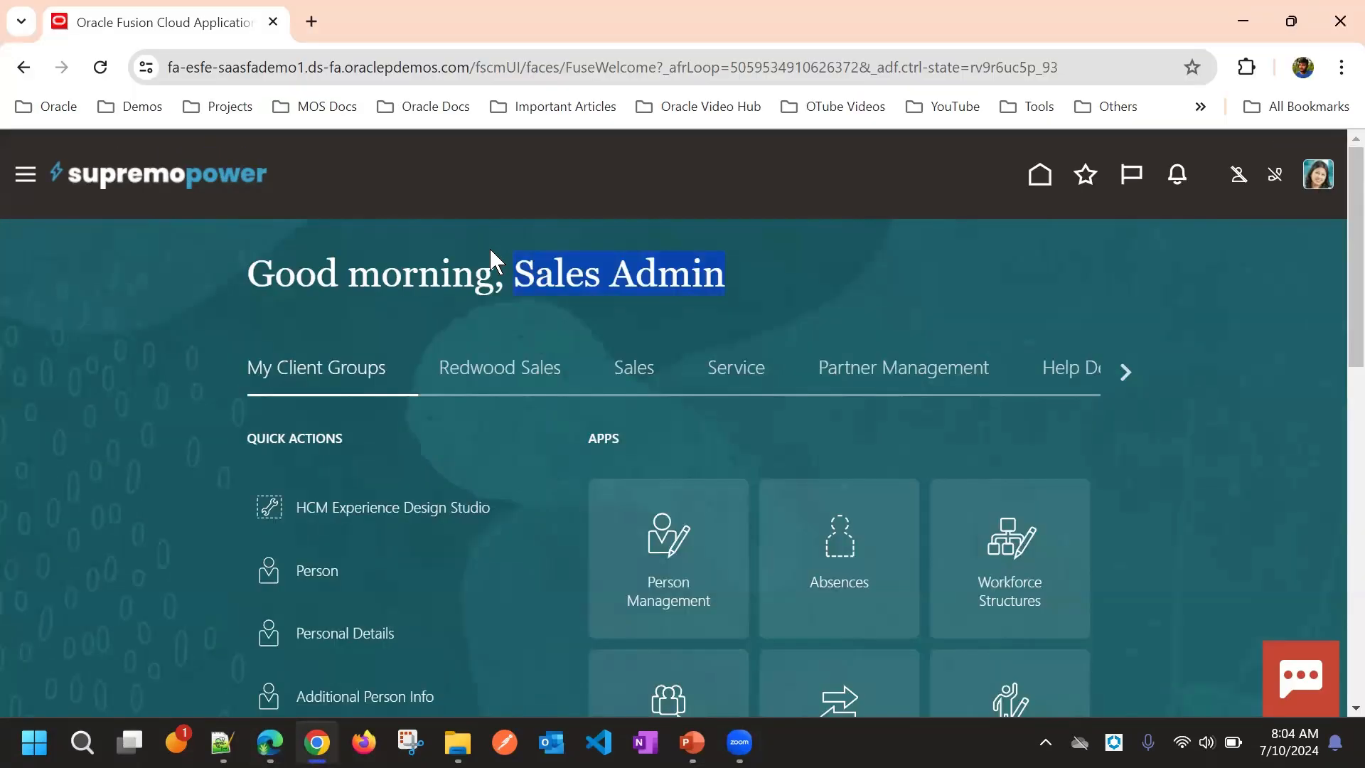
mouse_move(544, 279)
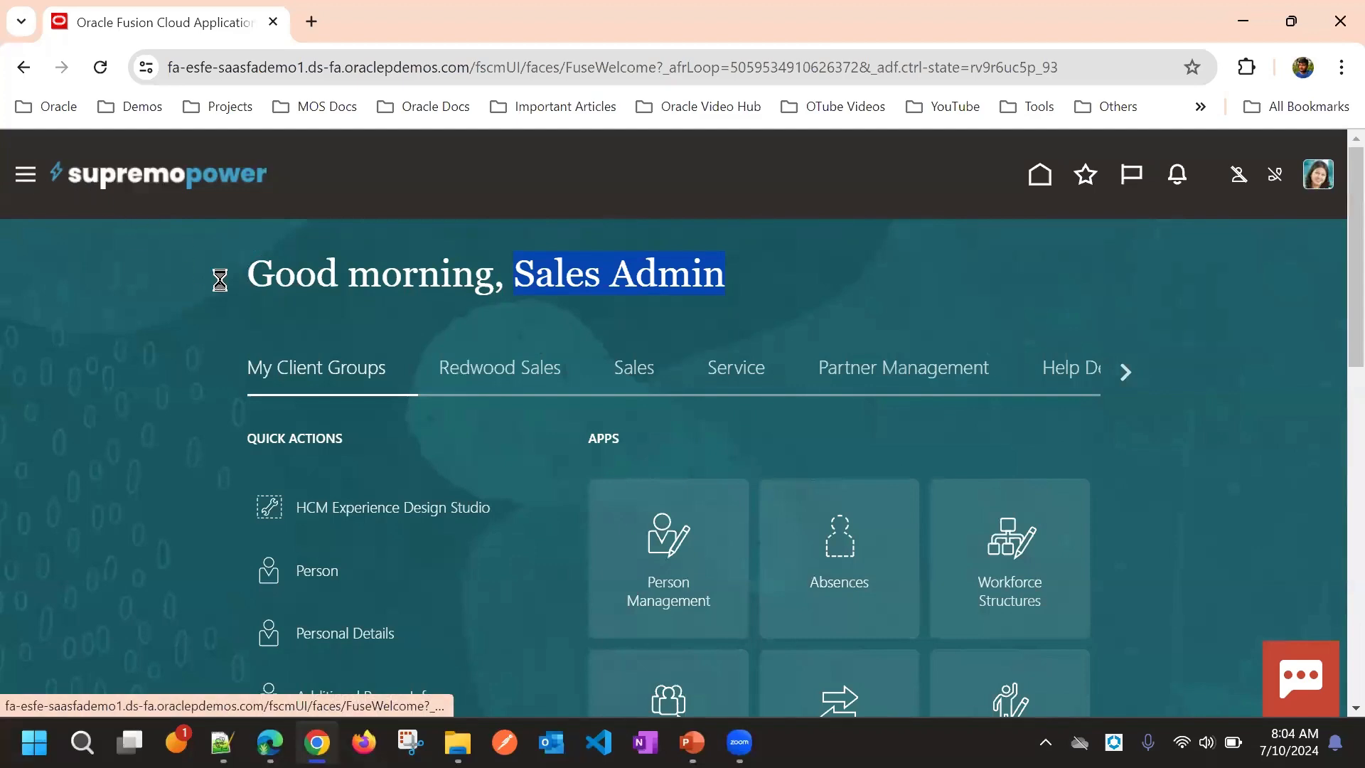
click(26, 174)
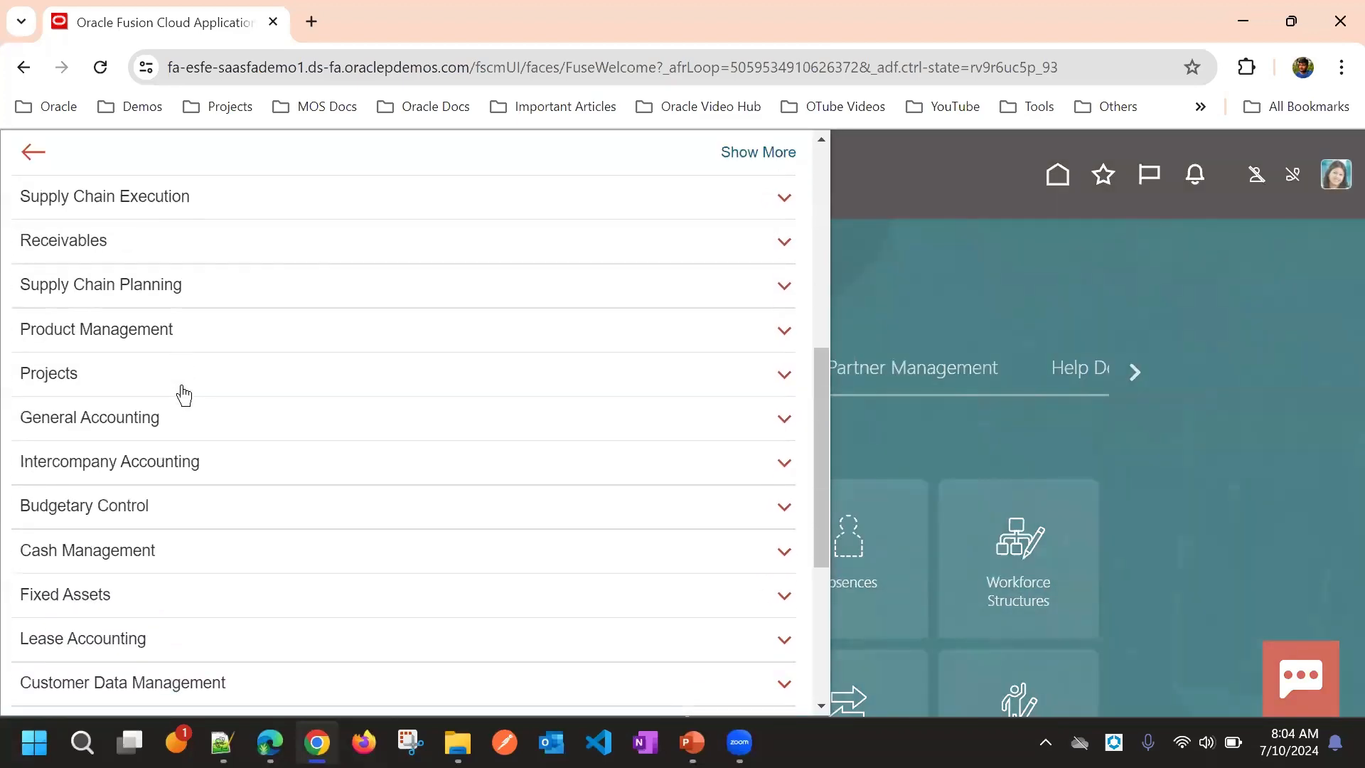
scroll(down, 3)
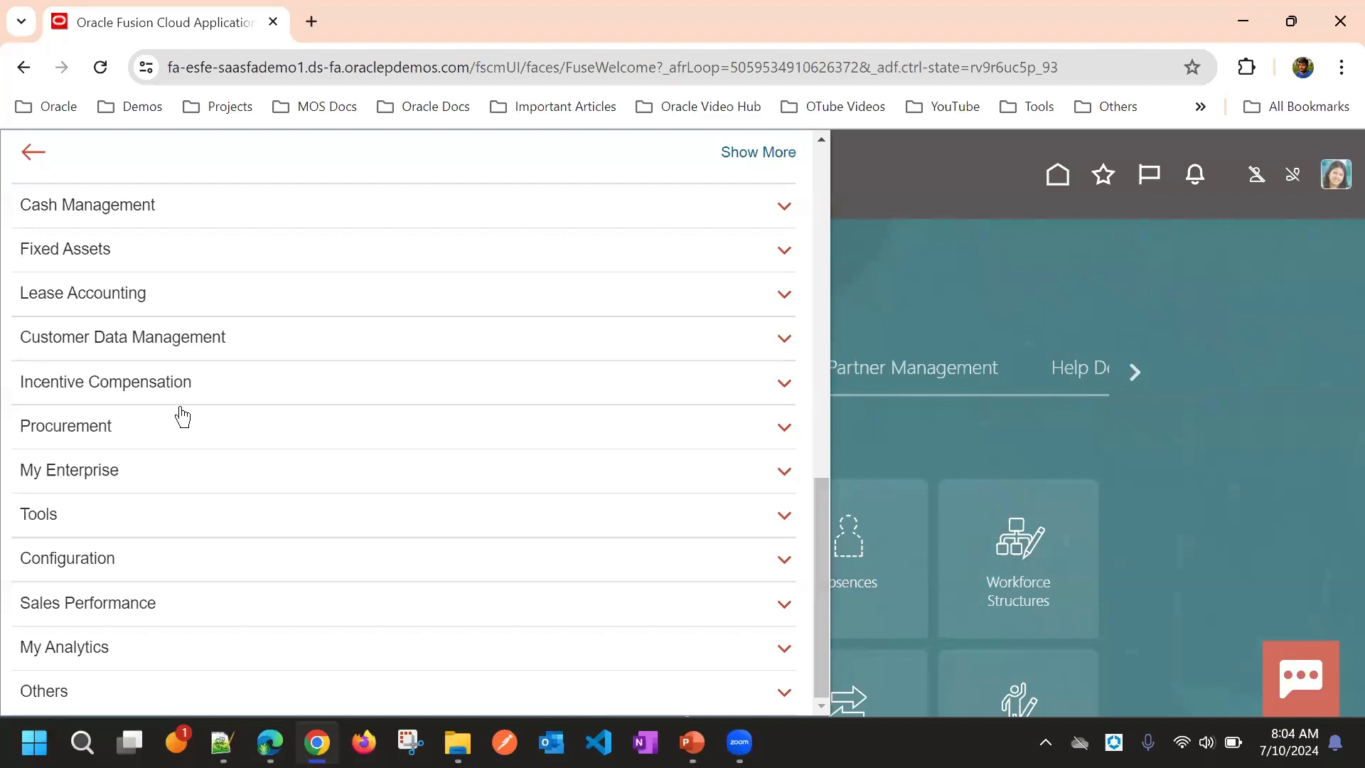
mouse_move(145, 595)
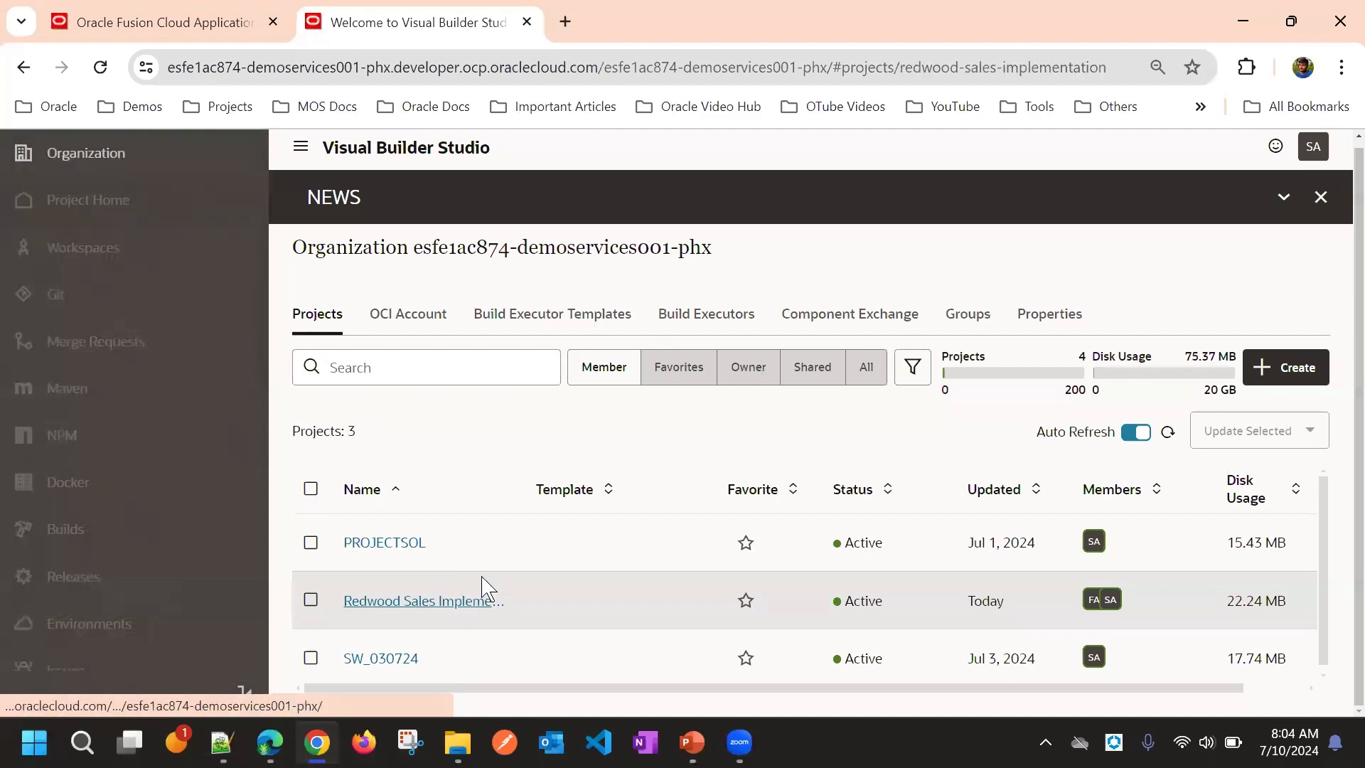
Open Sunils Workspace 2 in Redwood Sales Implementation, close Contacts, and browse Layouts
click(422, 600)
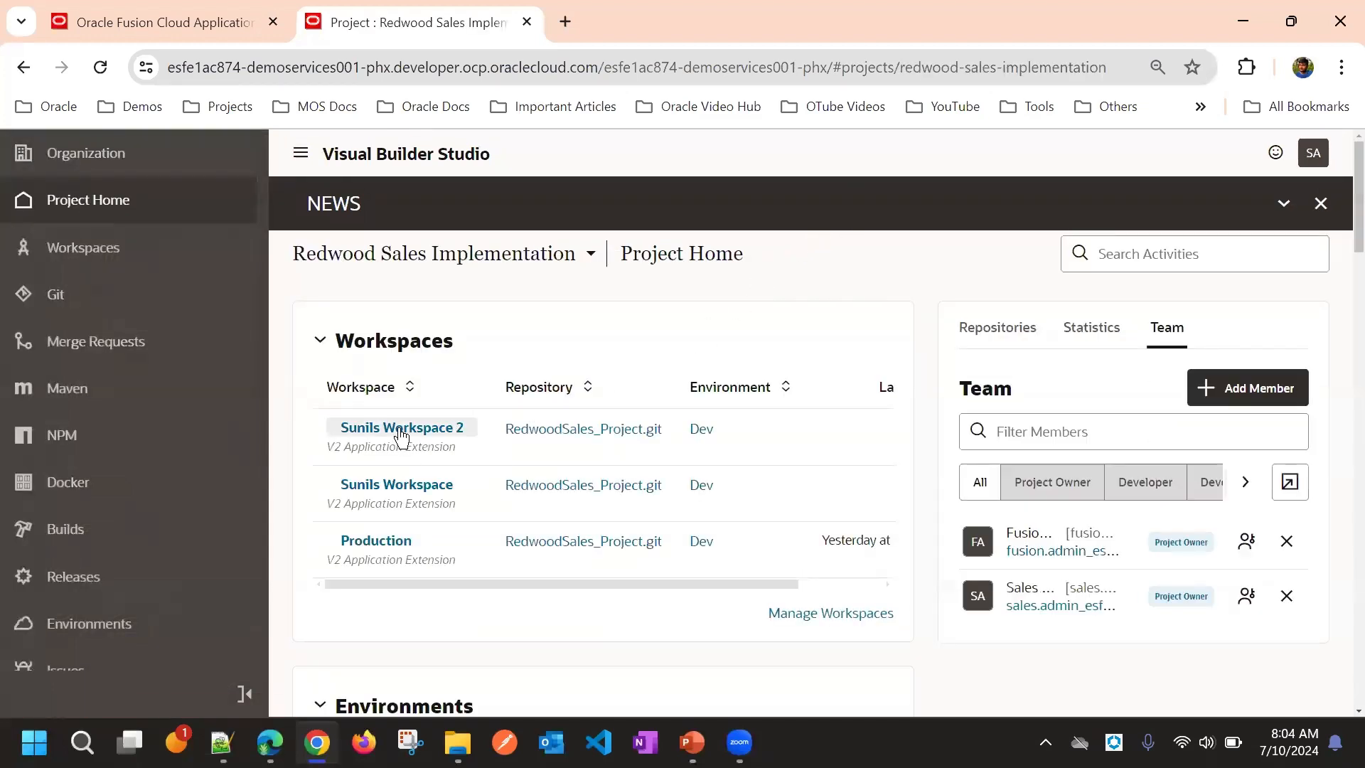
click(401, 427)
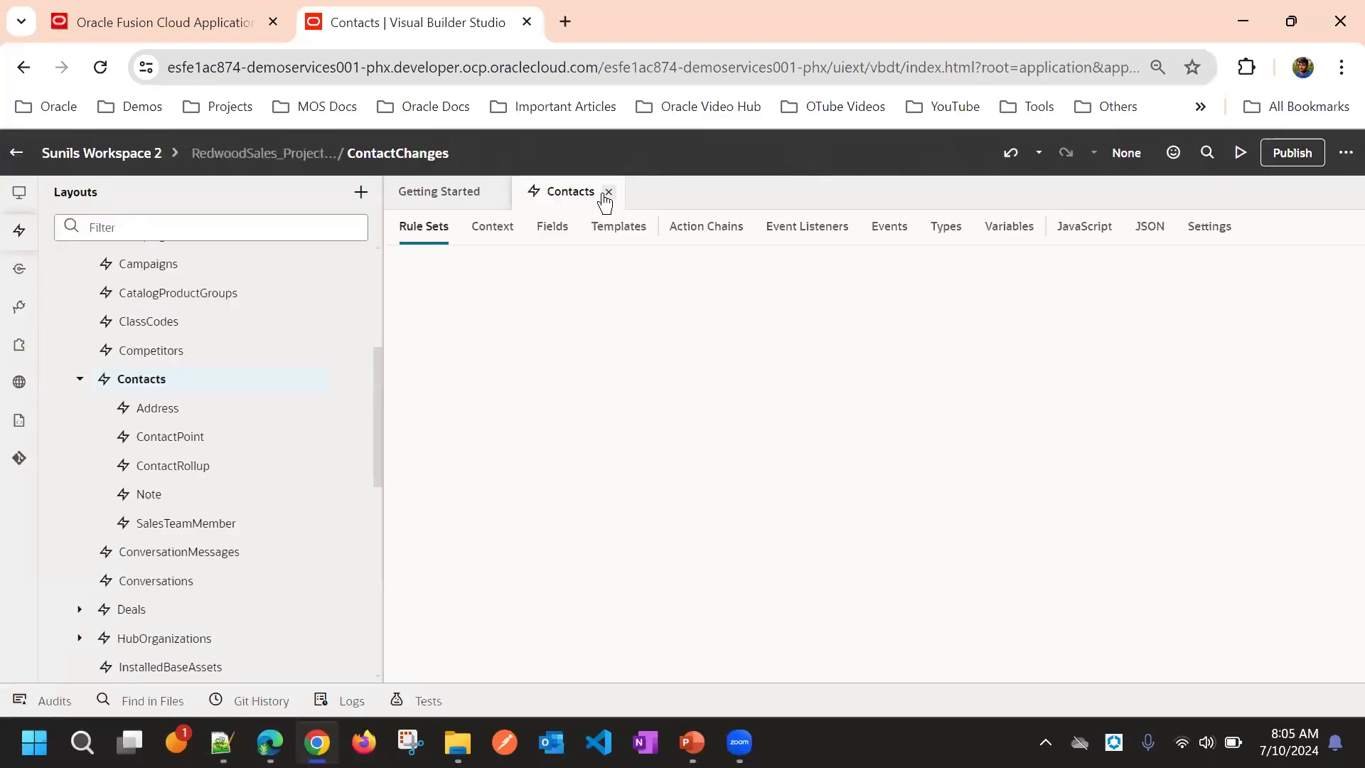
click(608, 190)
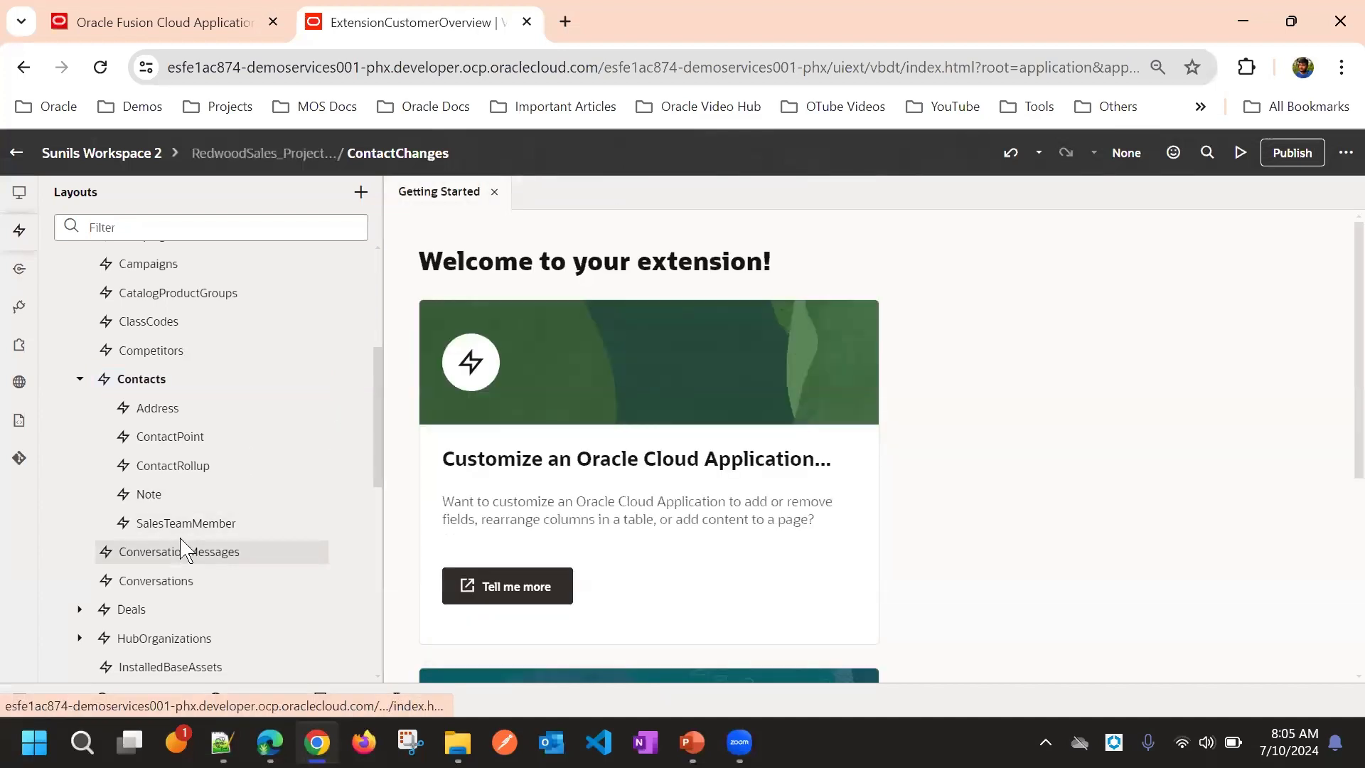
scroll(down, 3)
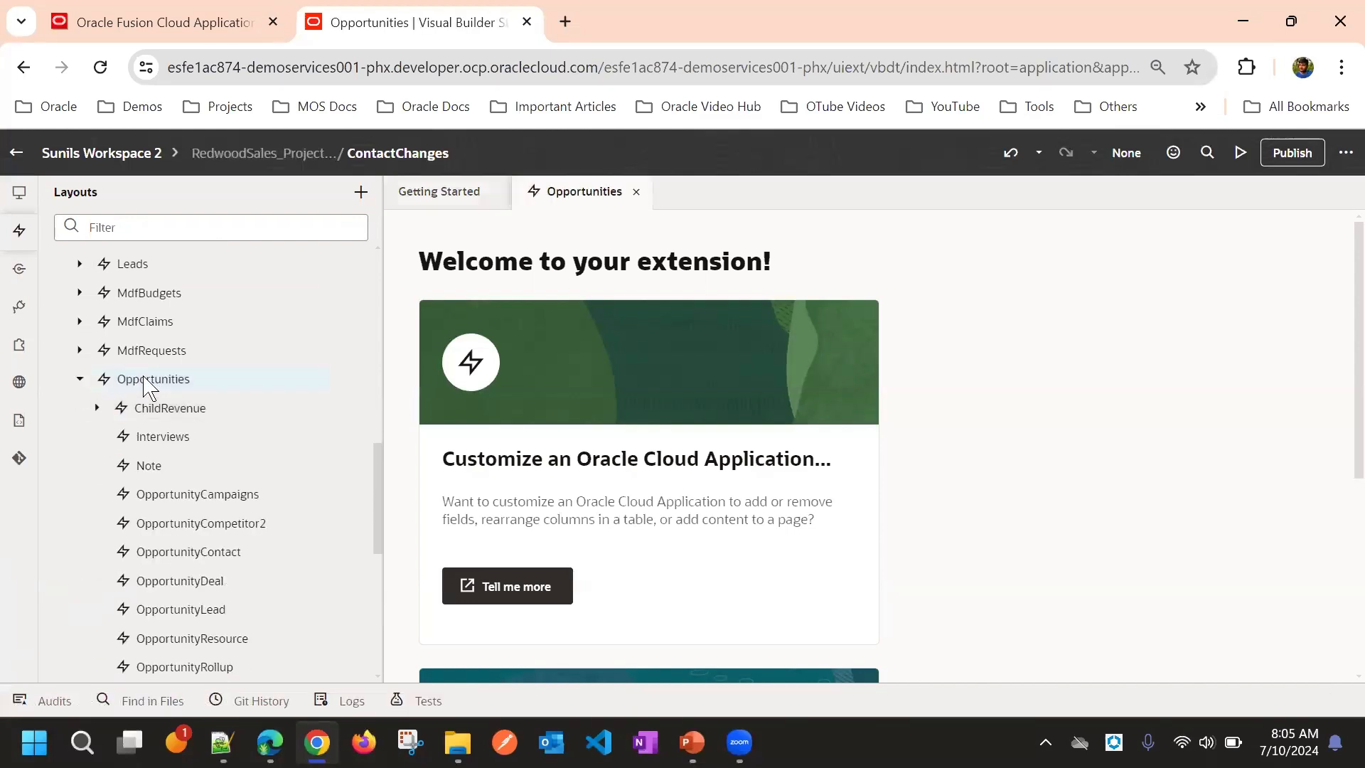
In Edit Layout rule set, duplicate isDefault7 as isDefault7_copy with layout copy, then expand it
click(153, 379)
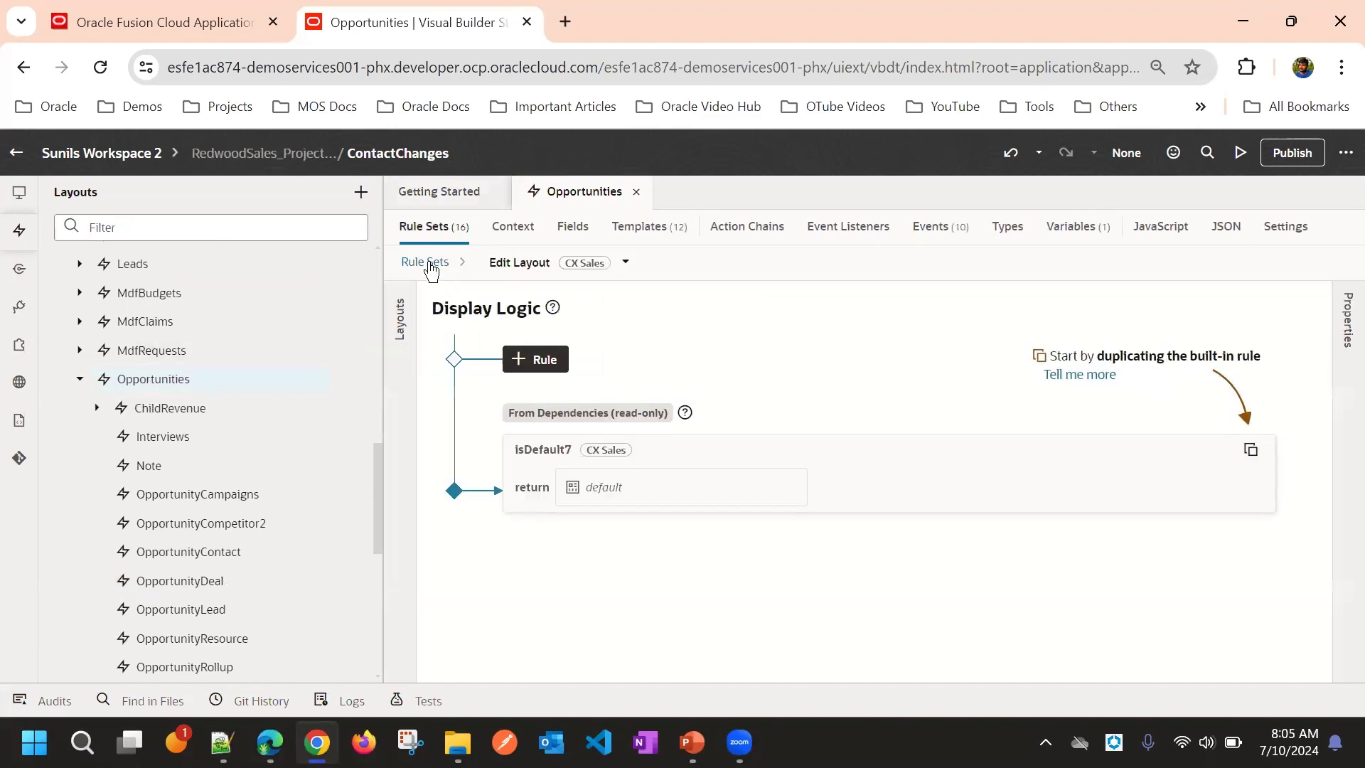
click(424, 263)
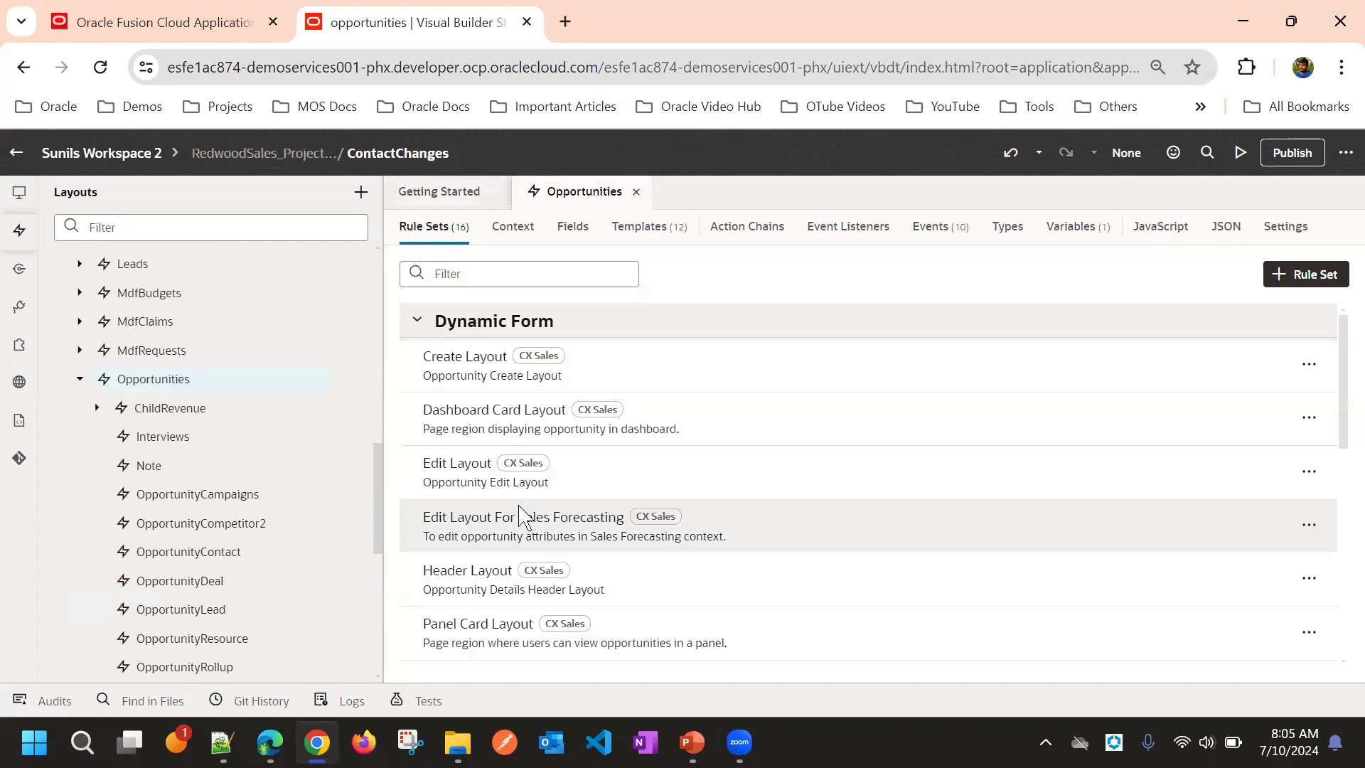
click(456, 462)
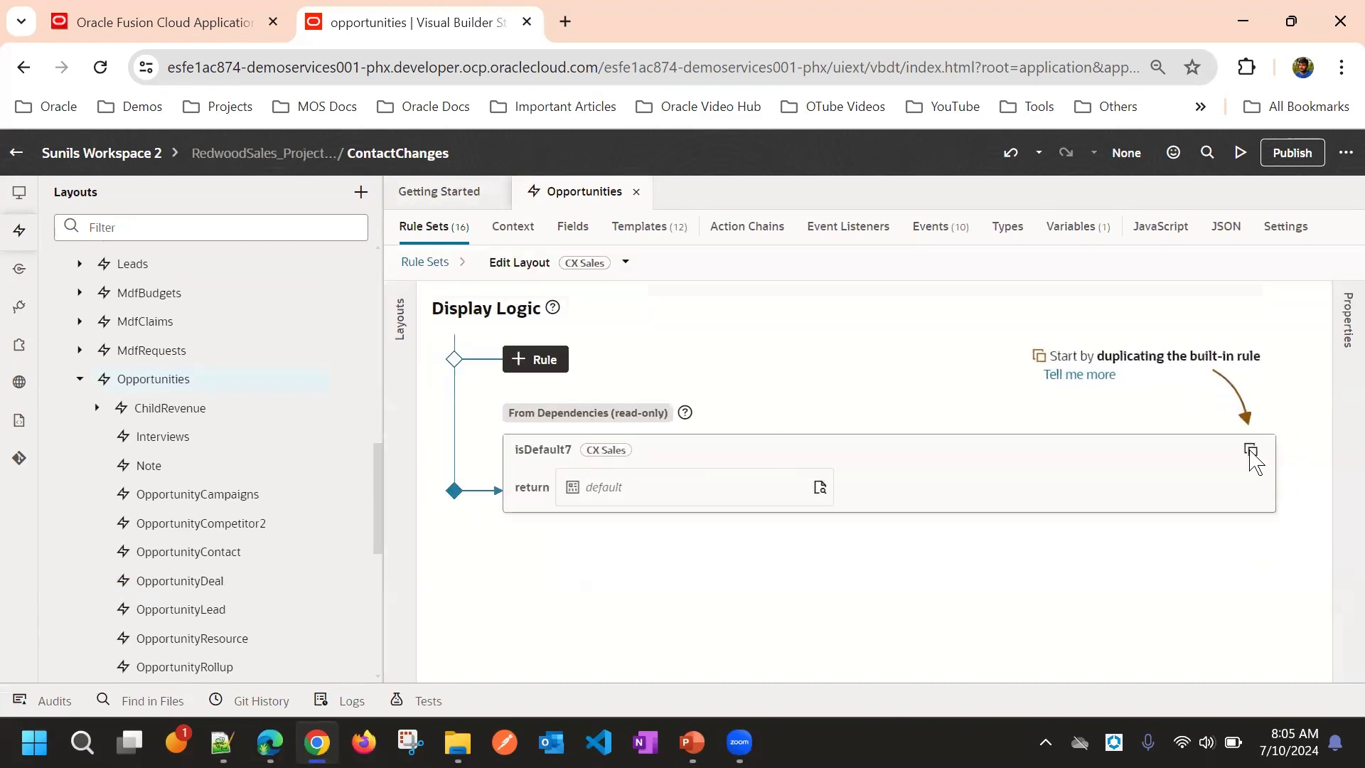
click(1250, 450)
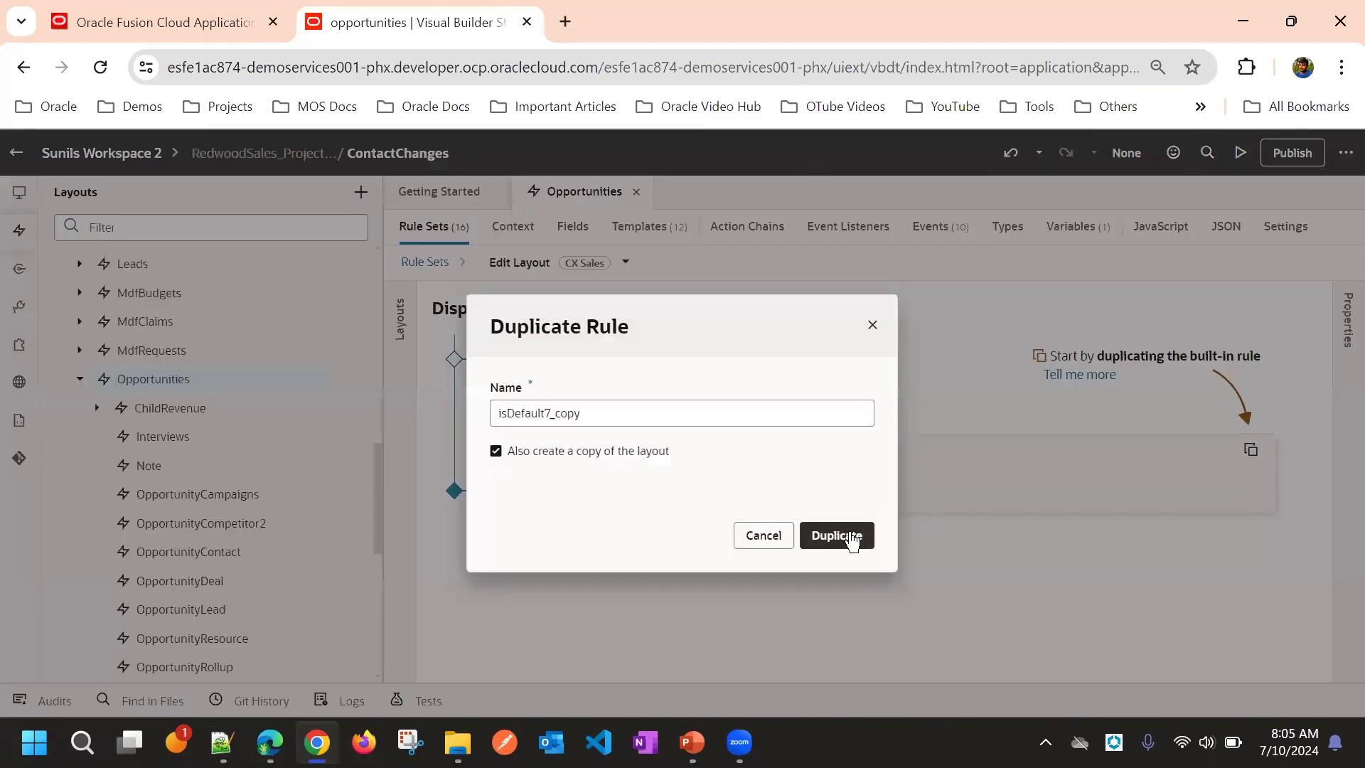
click(834, 534)
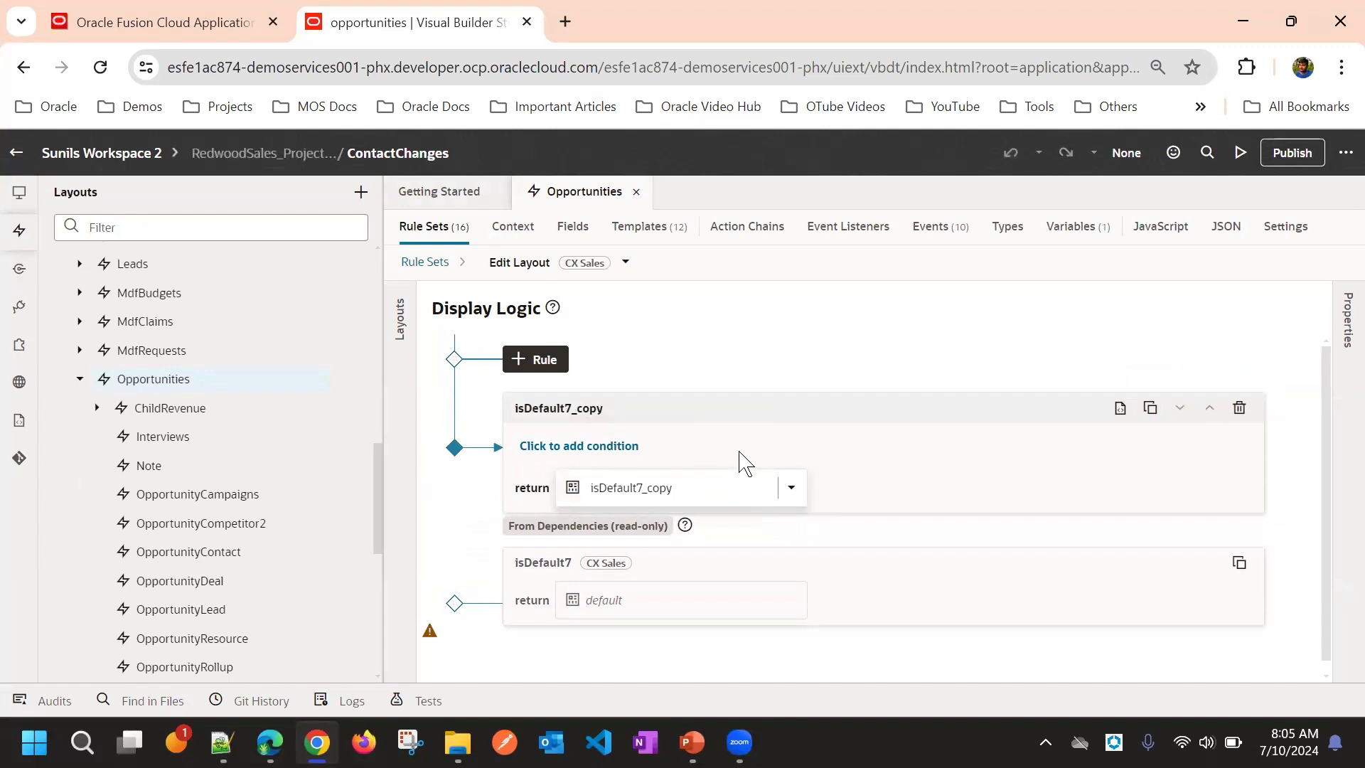
click(578, 446)
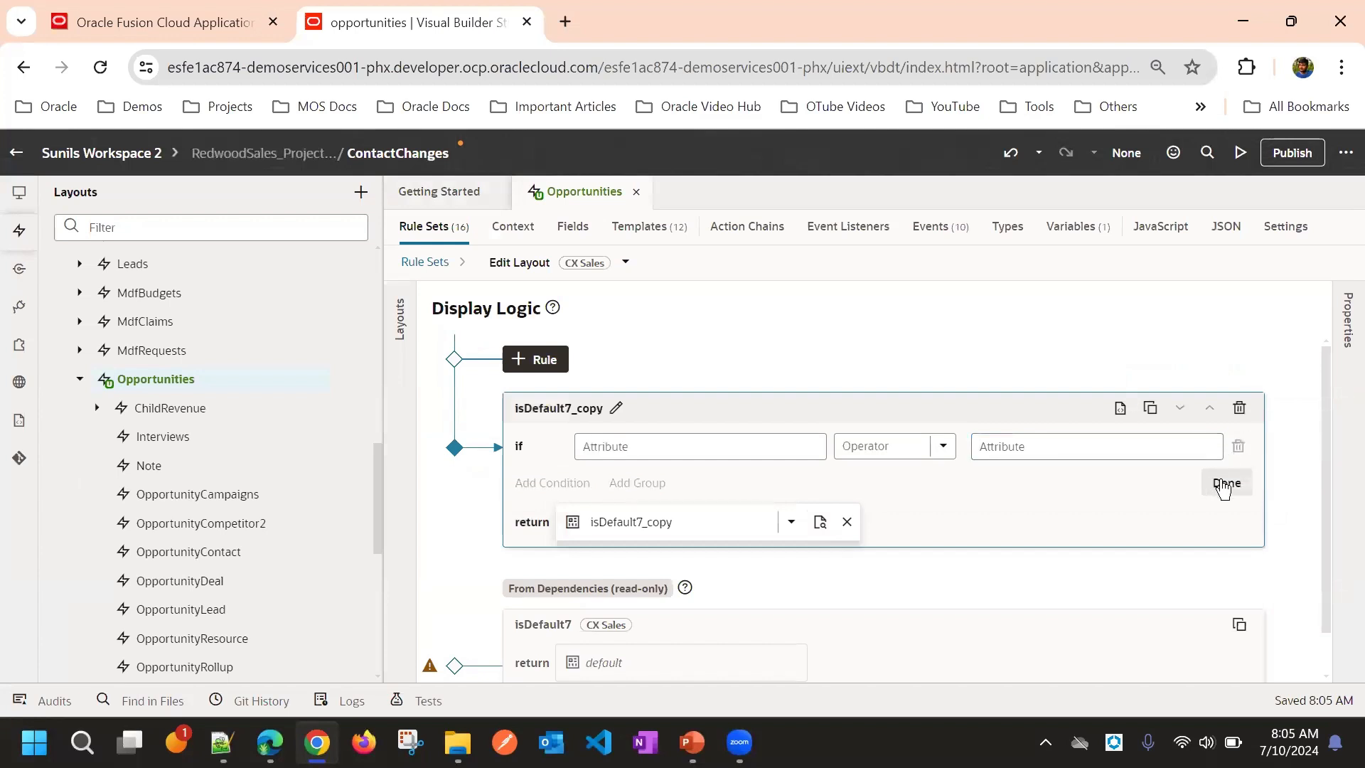
Open the isDefault7_copy layout and tick AccountCreditRating_c in Suggested Fields
click(1225, 483)
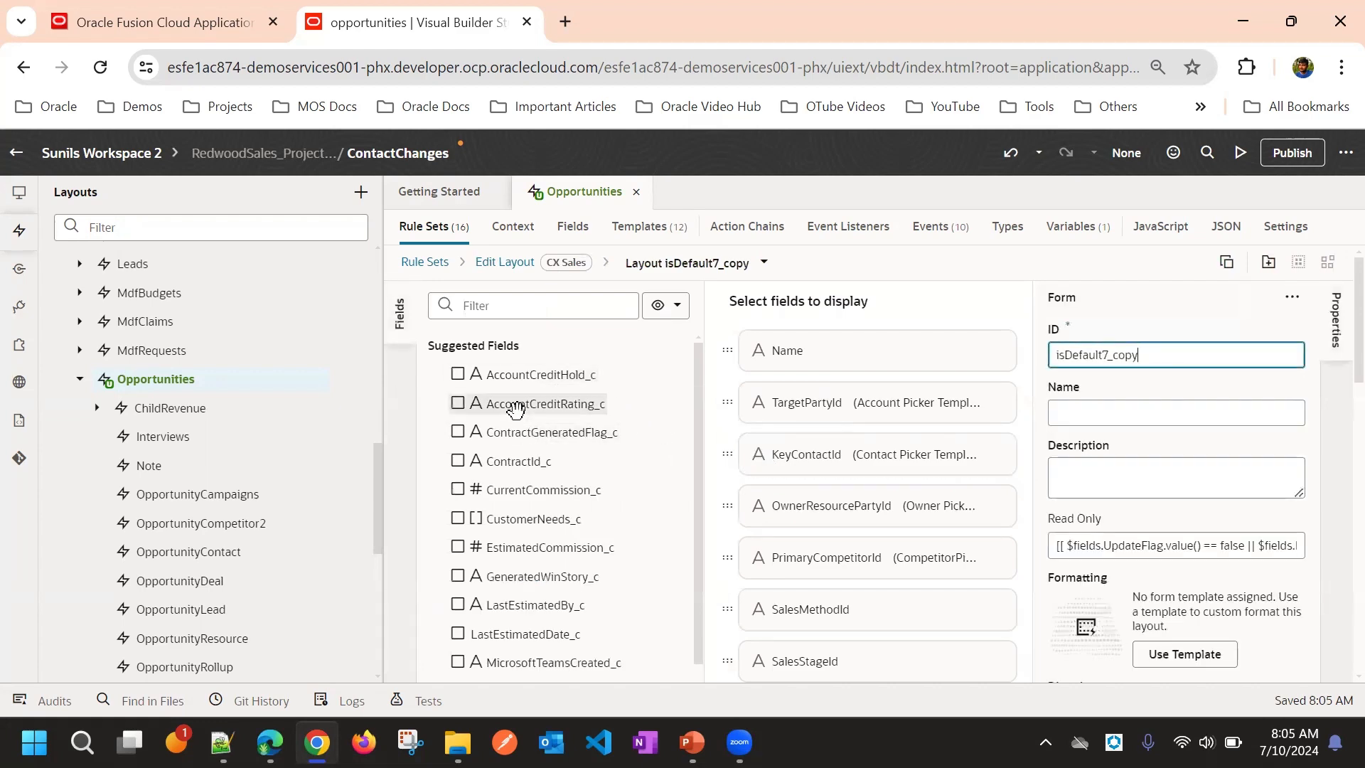
click(458, 403)
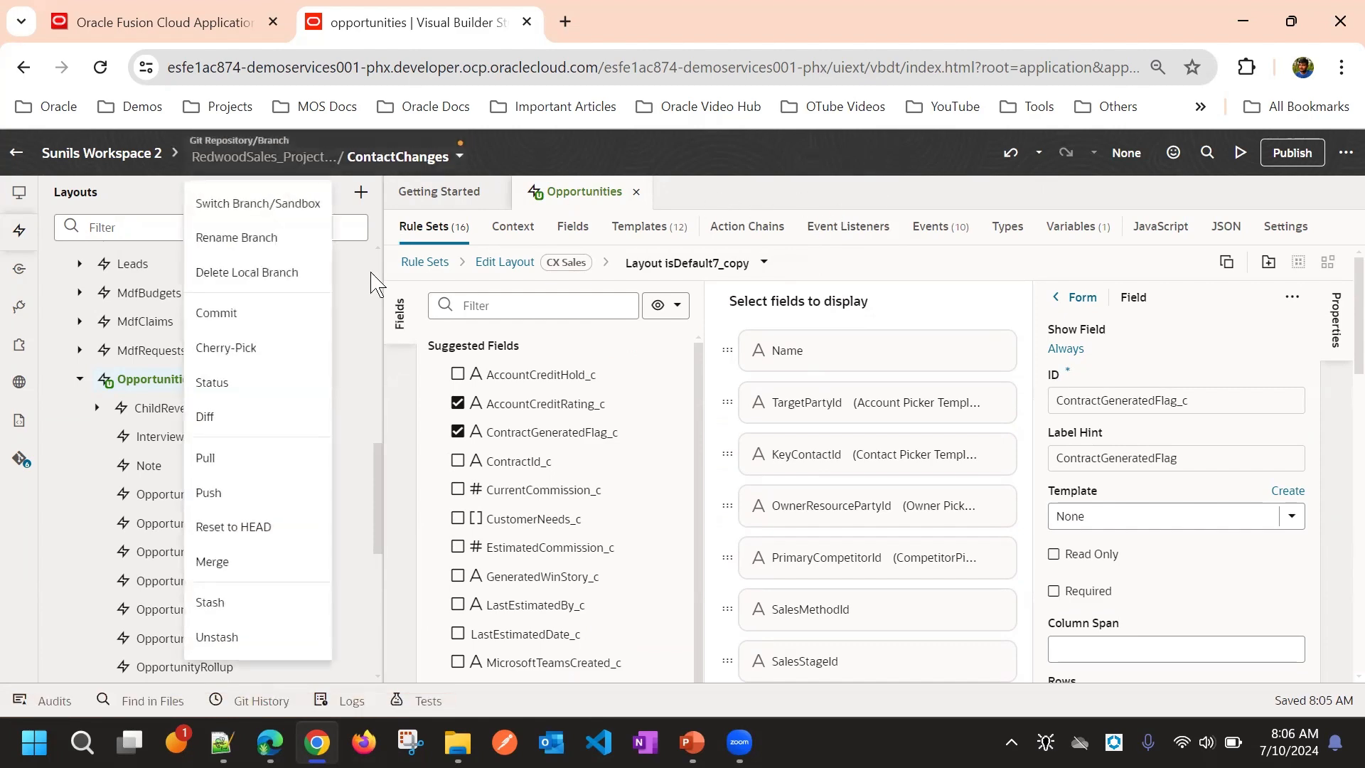
Commit the six changed files to ContactChanges with the message 'Opty Edit'
click(215, 312)
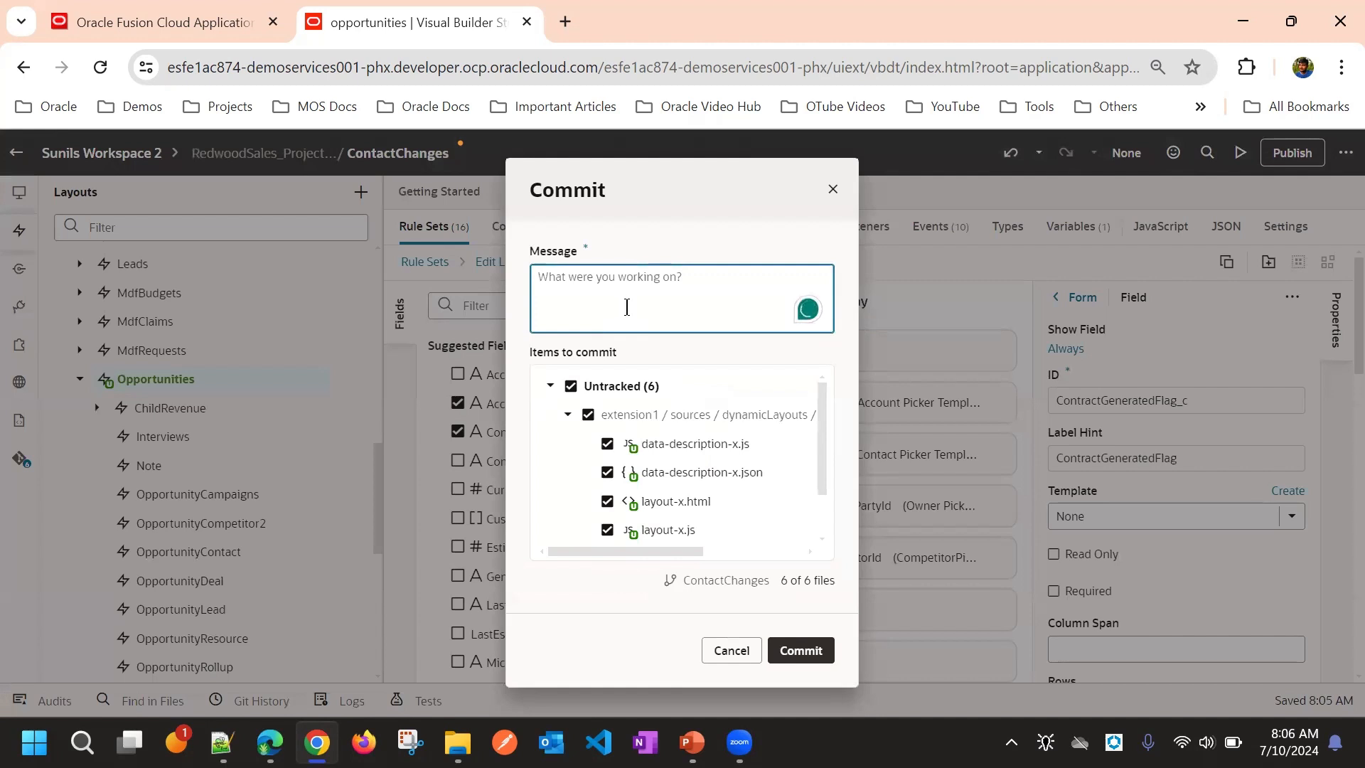
text(Opty)
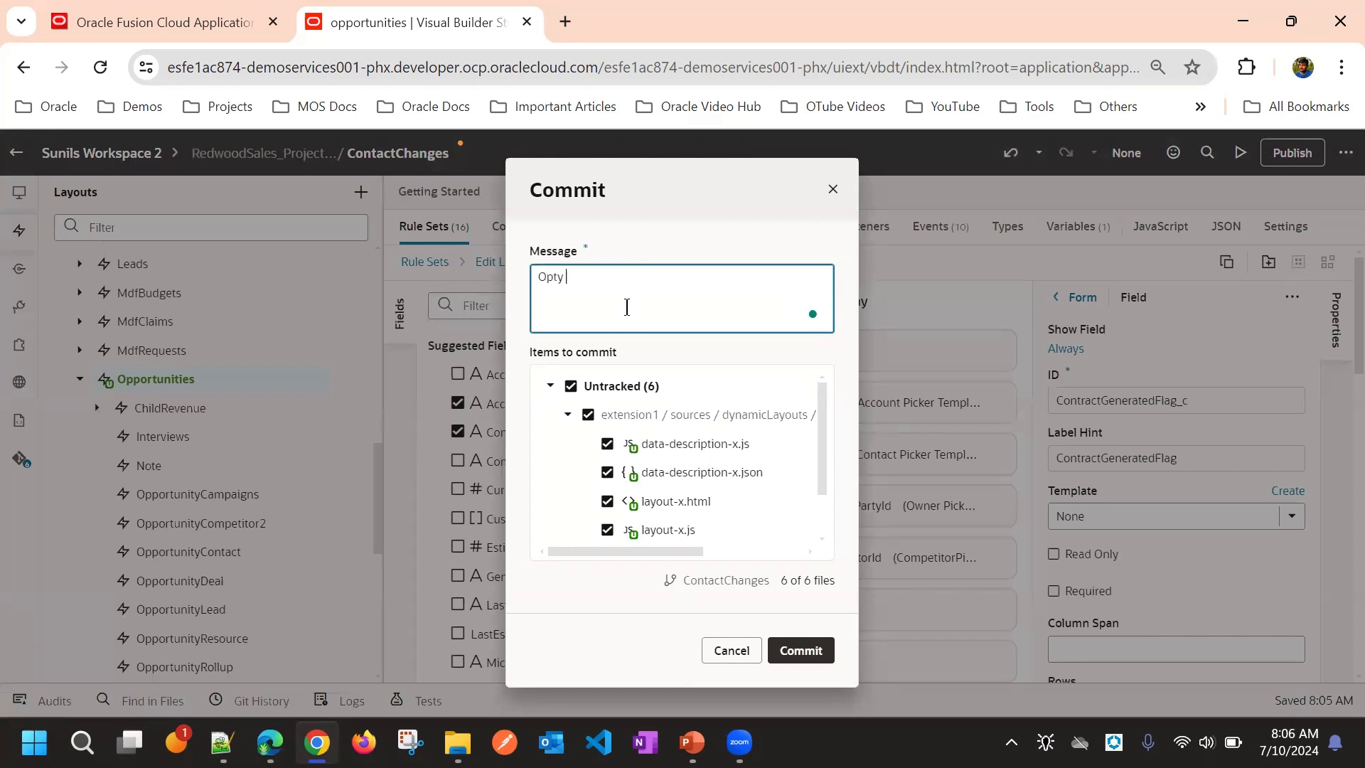
text(Edit)
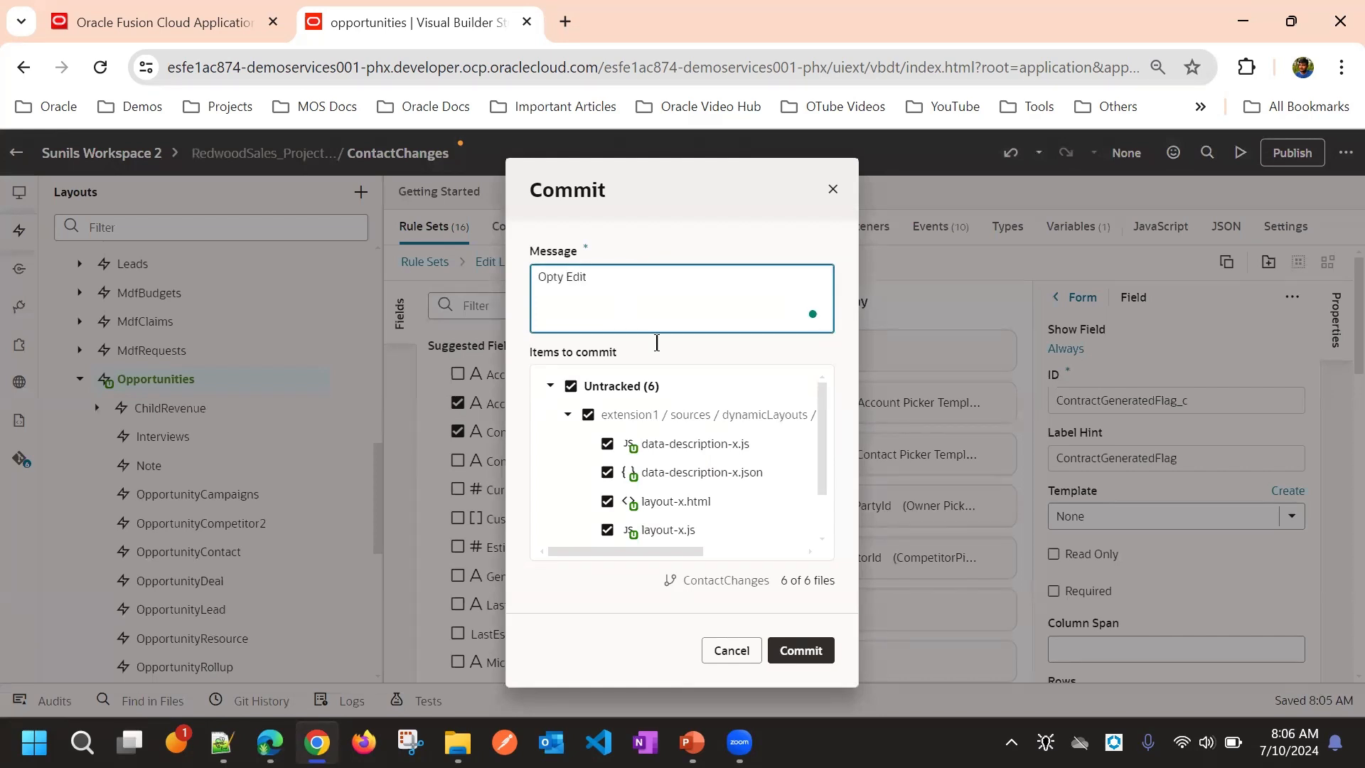
click(798, 651)
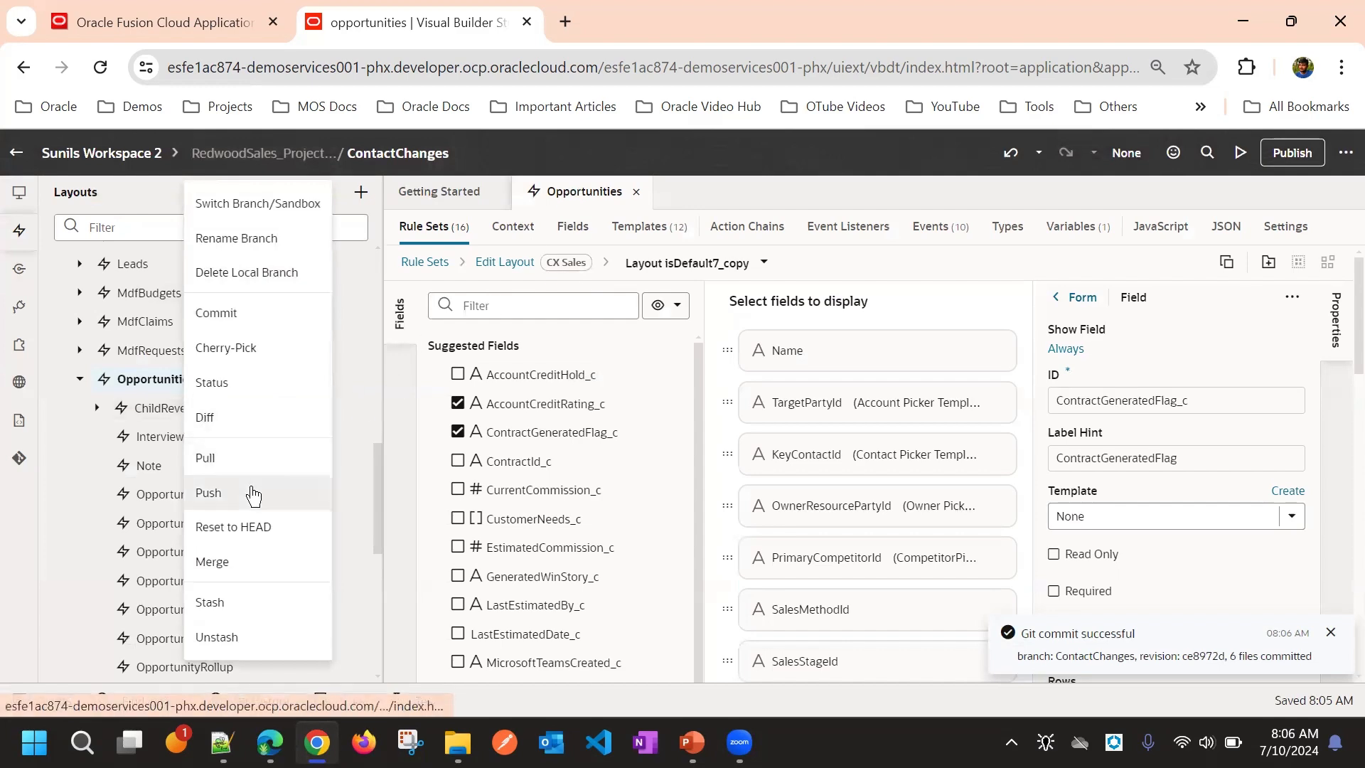
Push the single ContactChanges commit to origin/ContactChanges
click(208, 492)
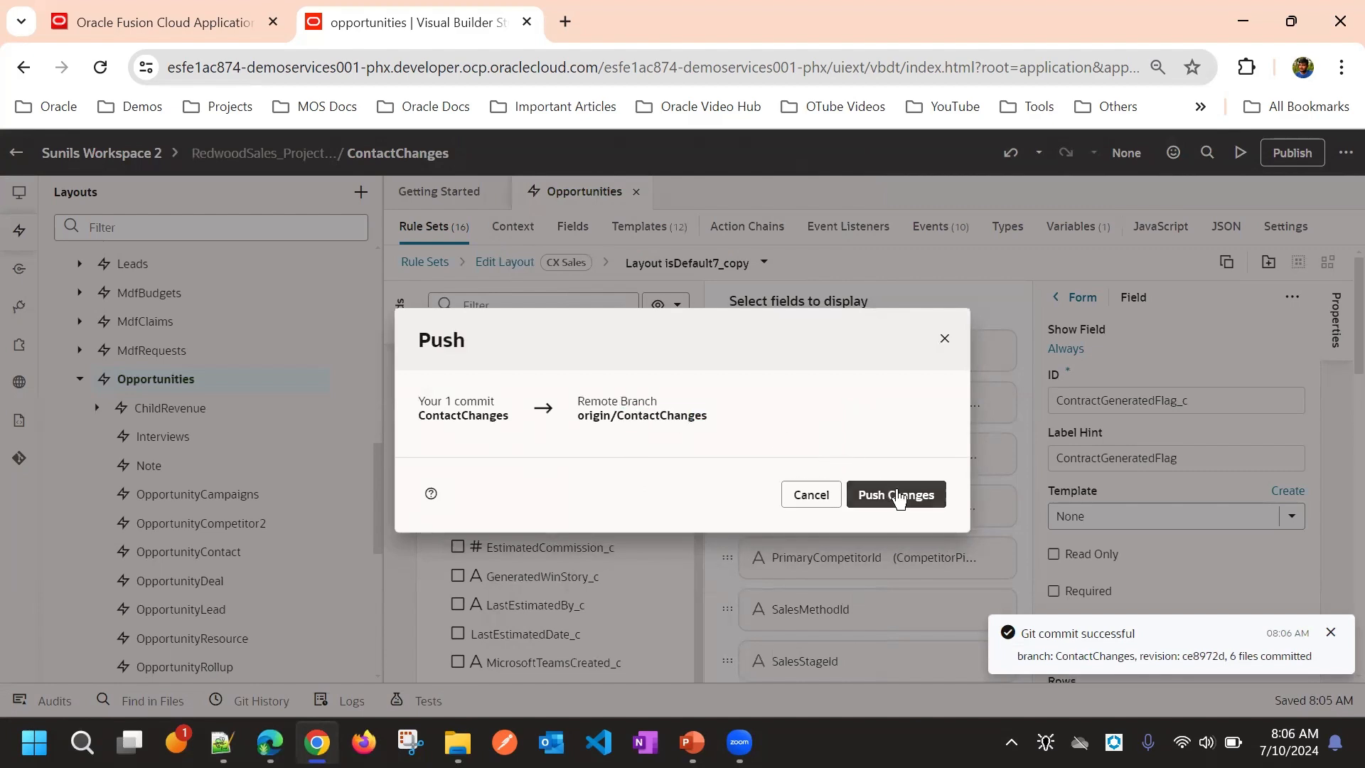
click(893, 495)
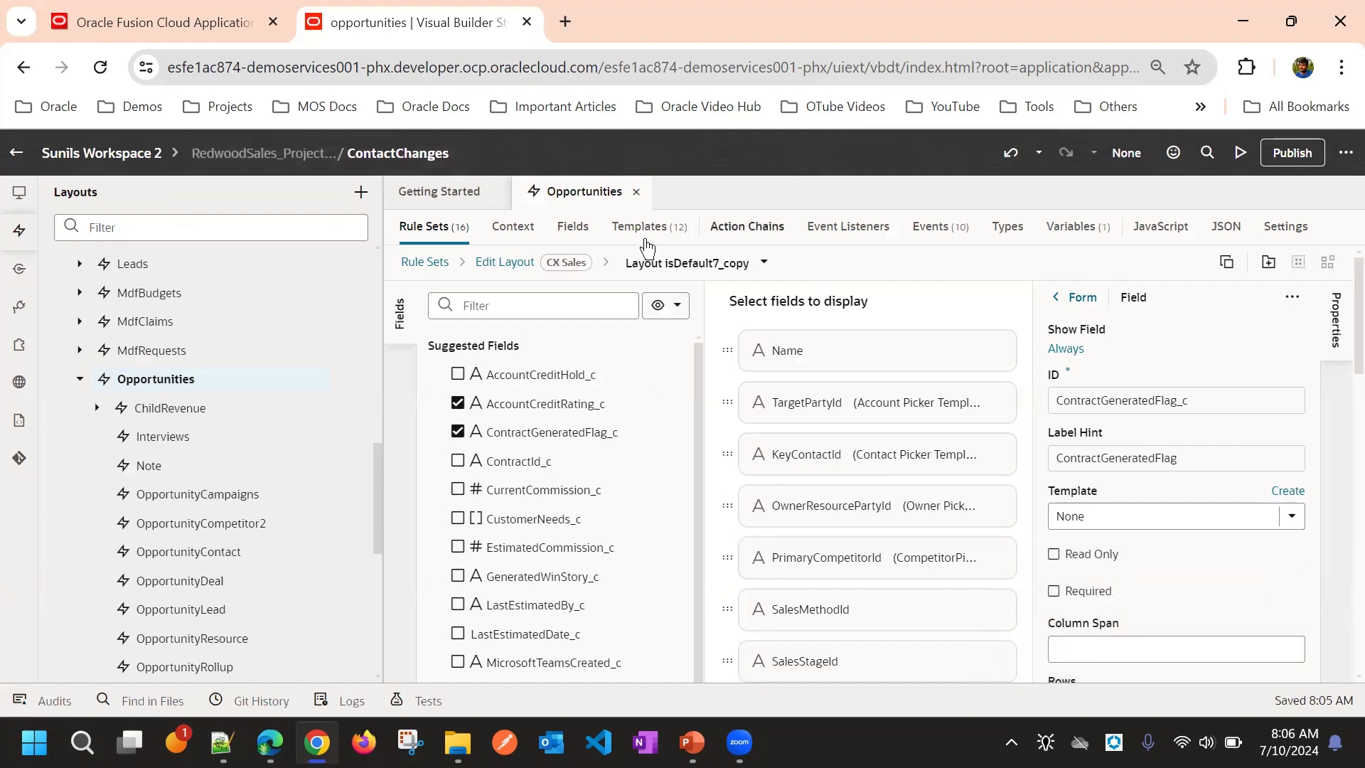
mouse_move(822, 209)
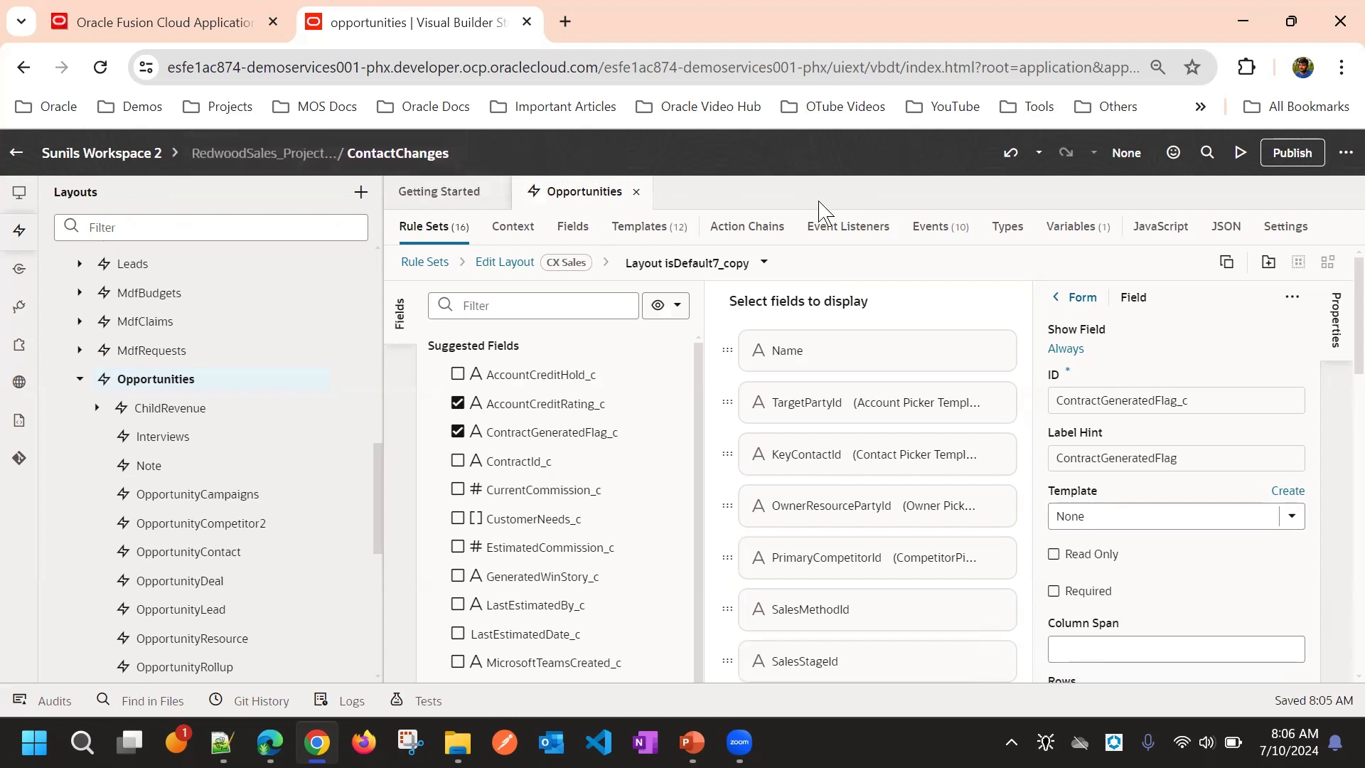
mouse_move(721, 420)
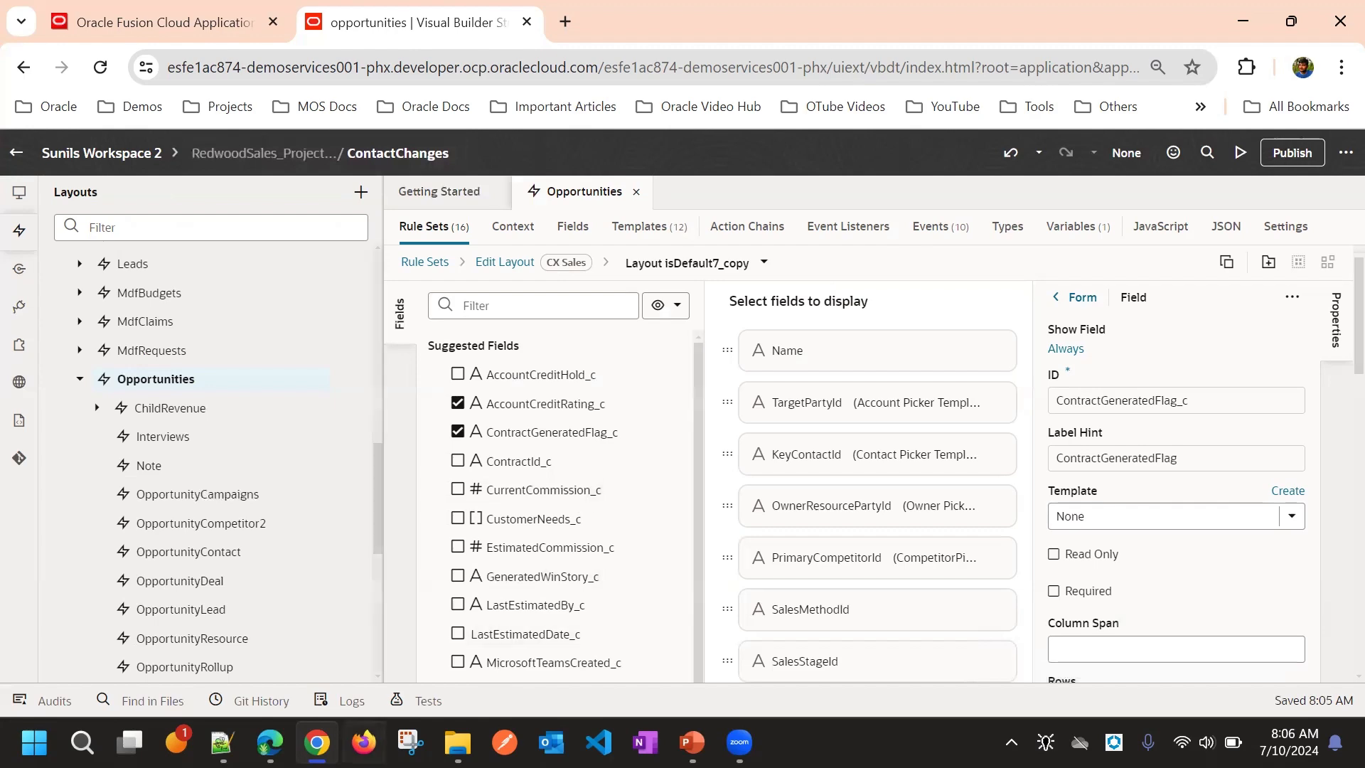
mouse_move(78, 271)
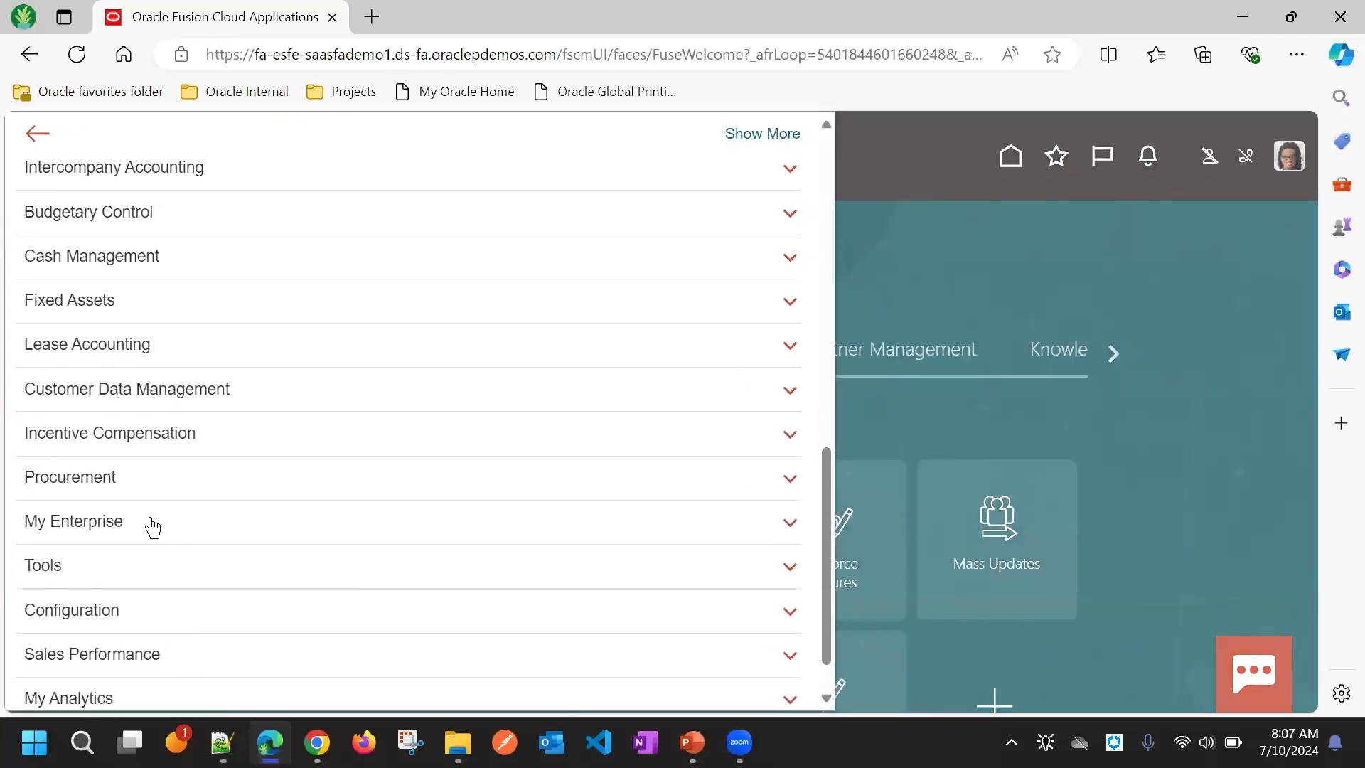
Expand Configuration in the Navigator and launch Visual Builder in a new tab
click(71, 609)
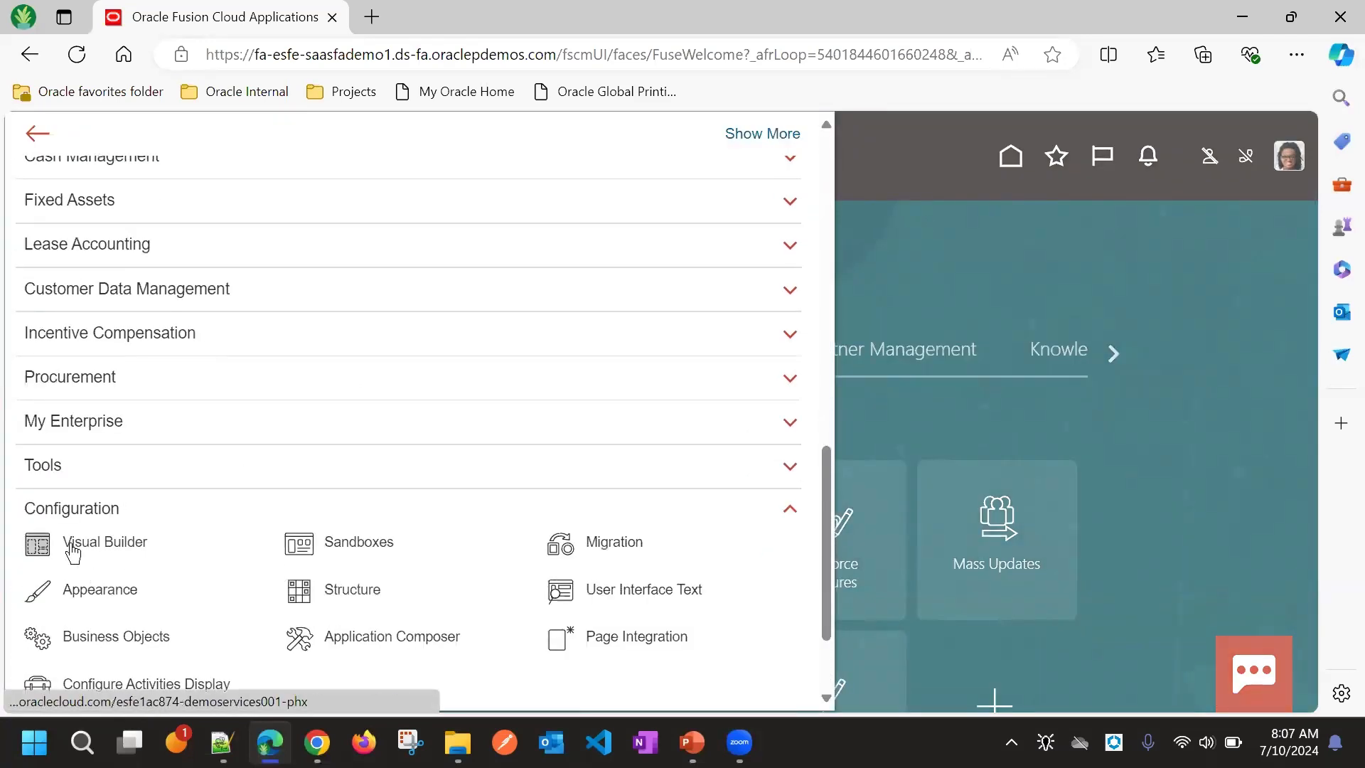
click(104, 542)
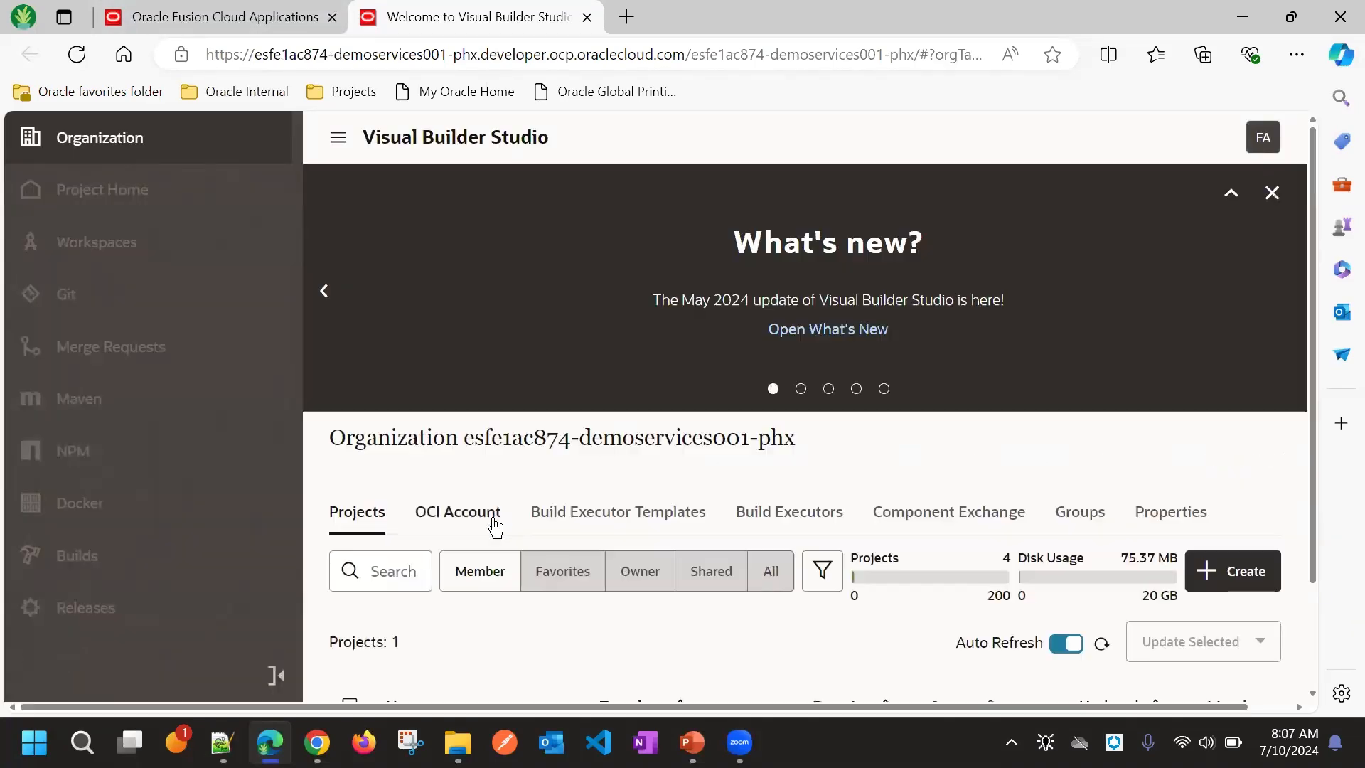
Open the Redwood Sales Implementation project and its Fusion Admin Workspace
scroll(down, 3)
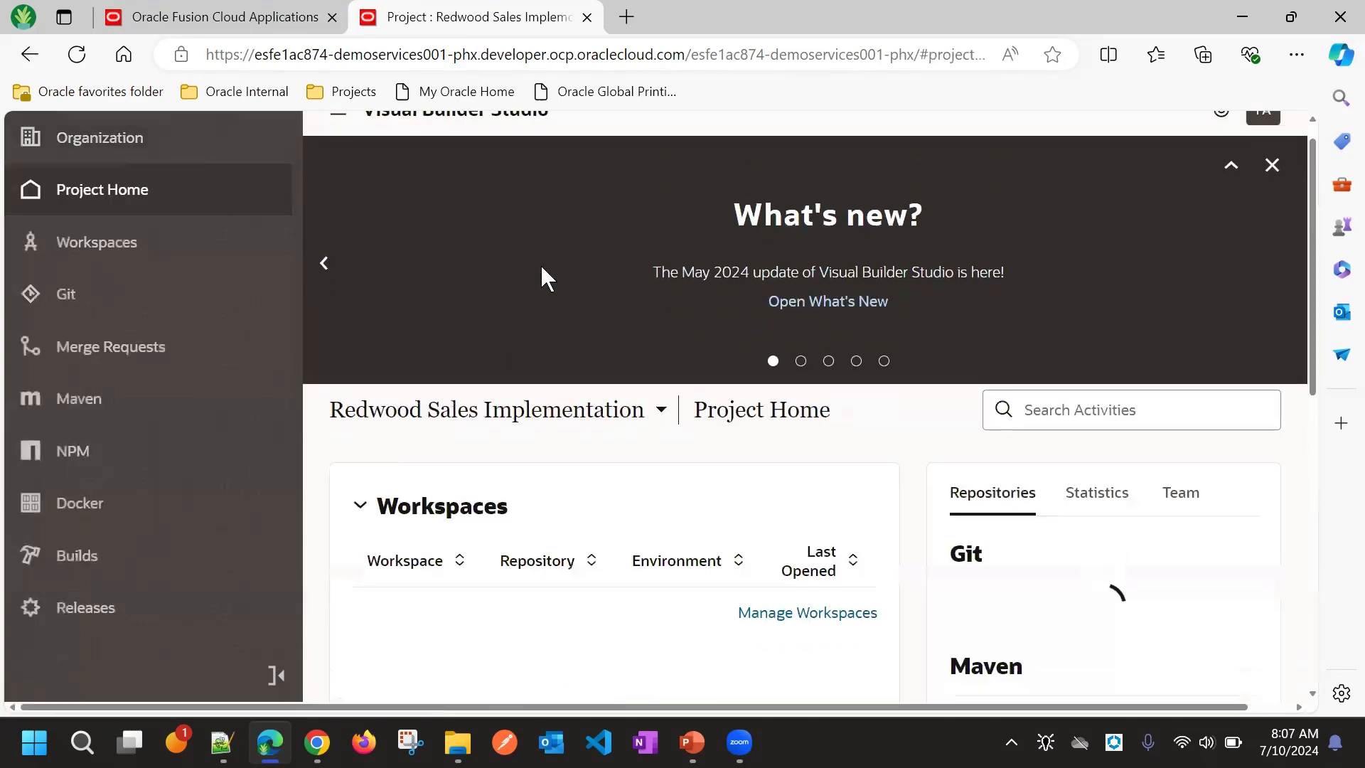
click(1272, 164)
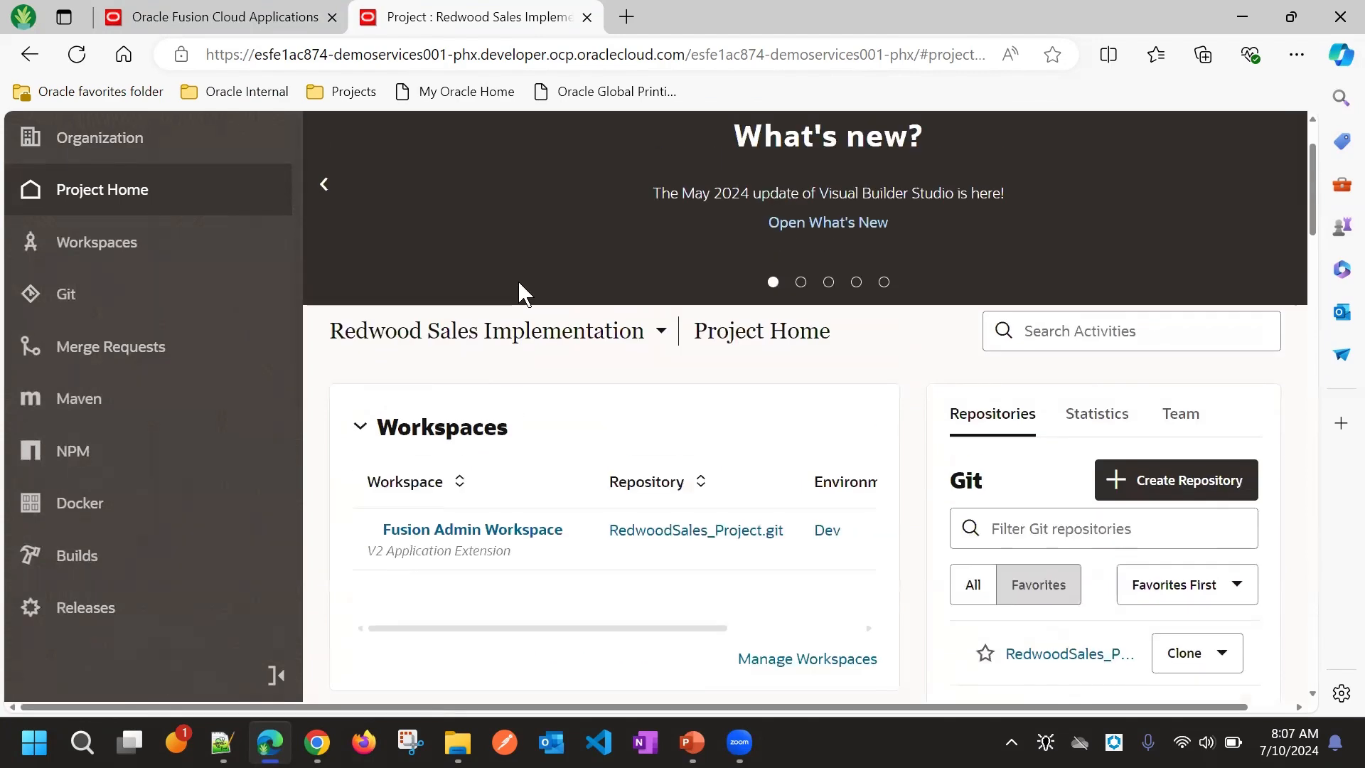
click(472, 529)
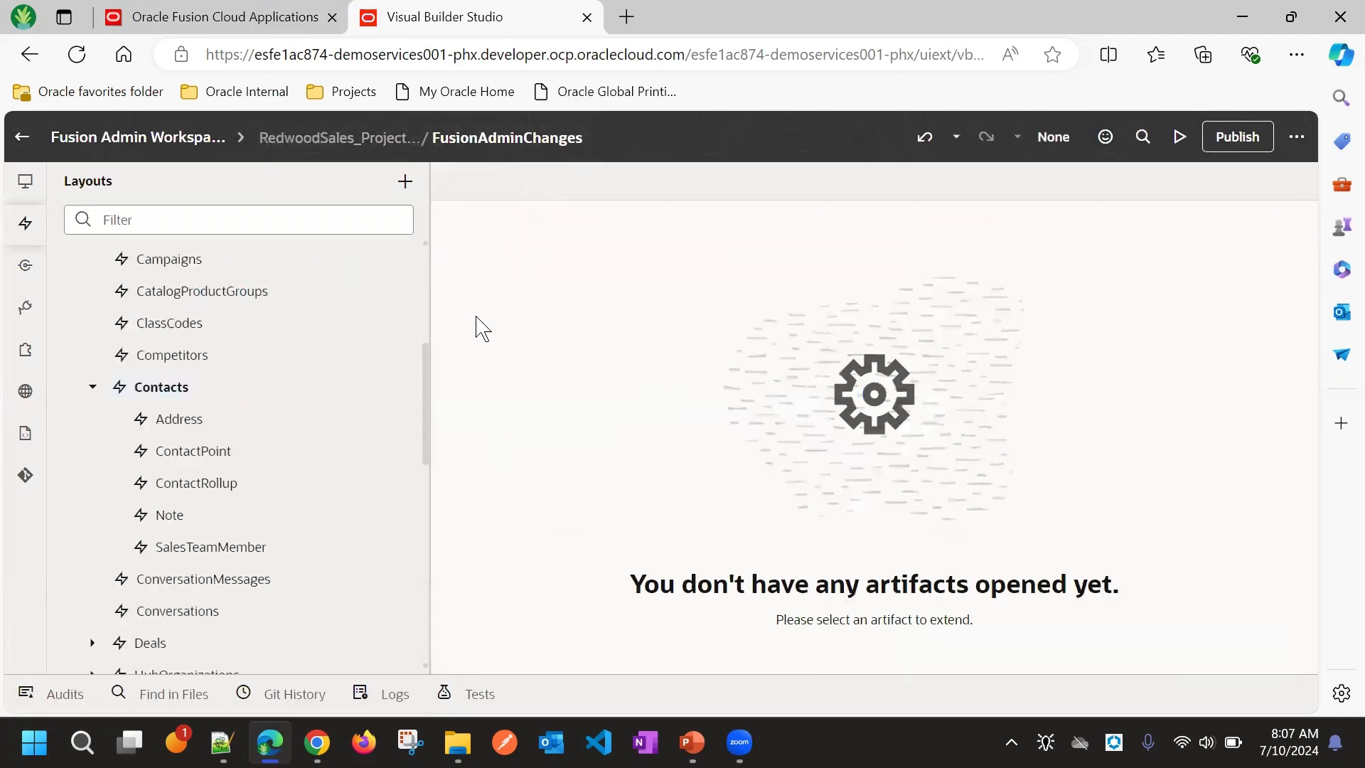
Select Opportunities in Layouts and view its Edit Layout rule set with only isDefault7
click(92, 387)
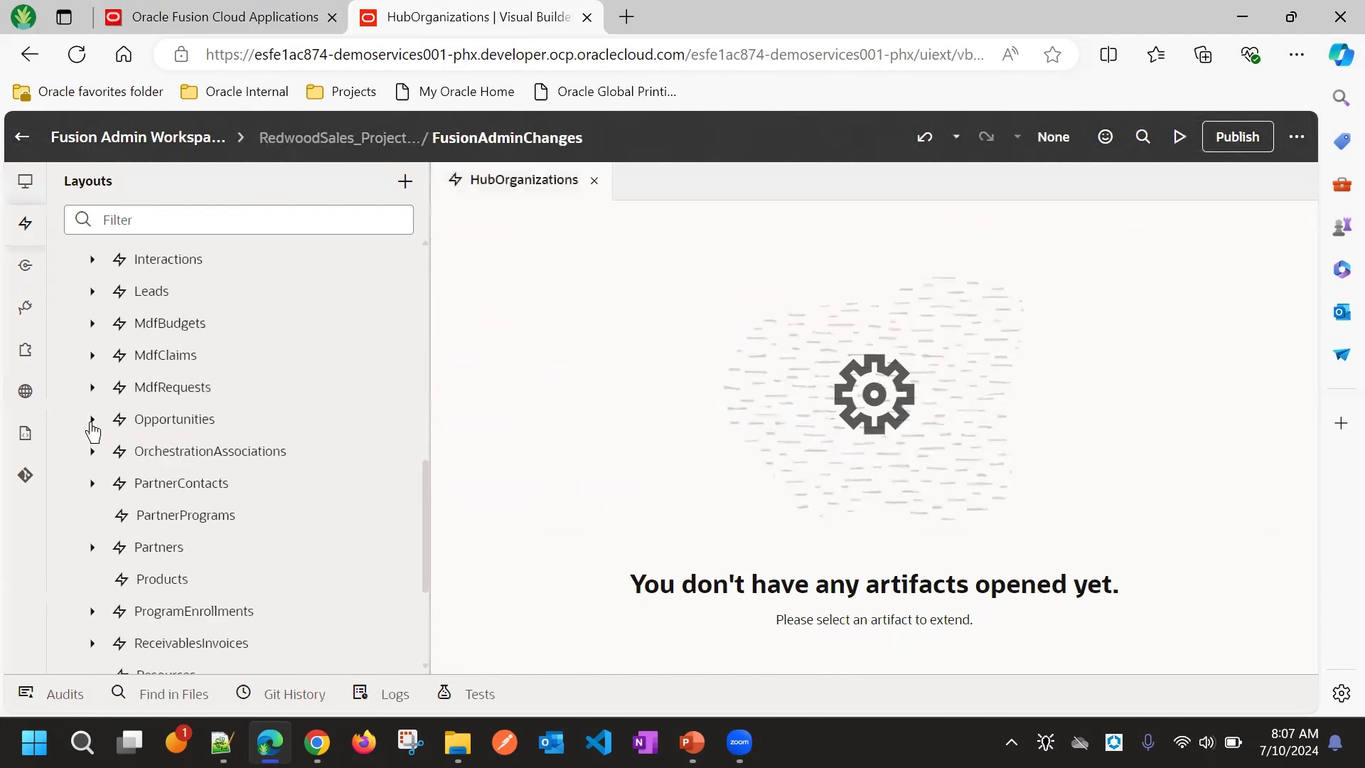
click(92, 387)
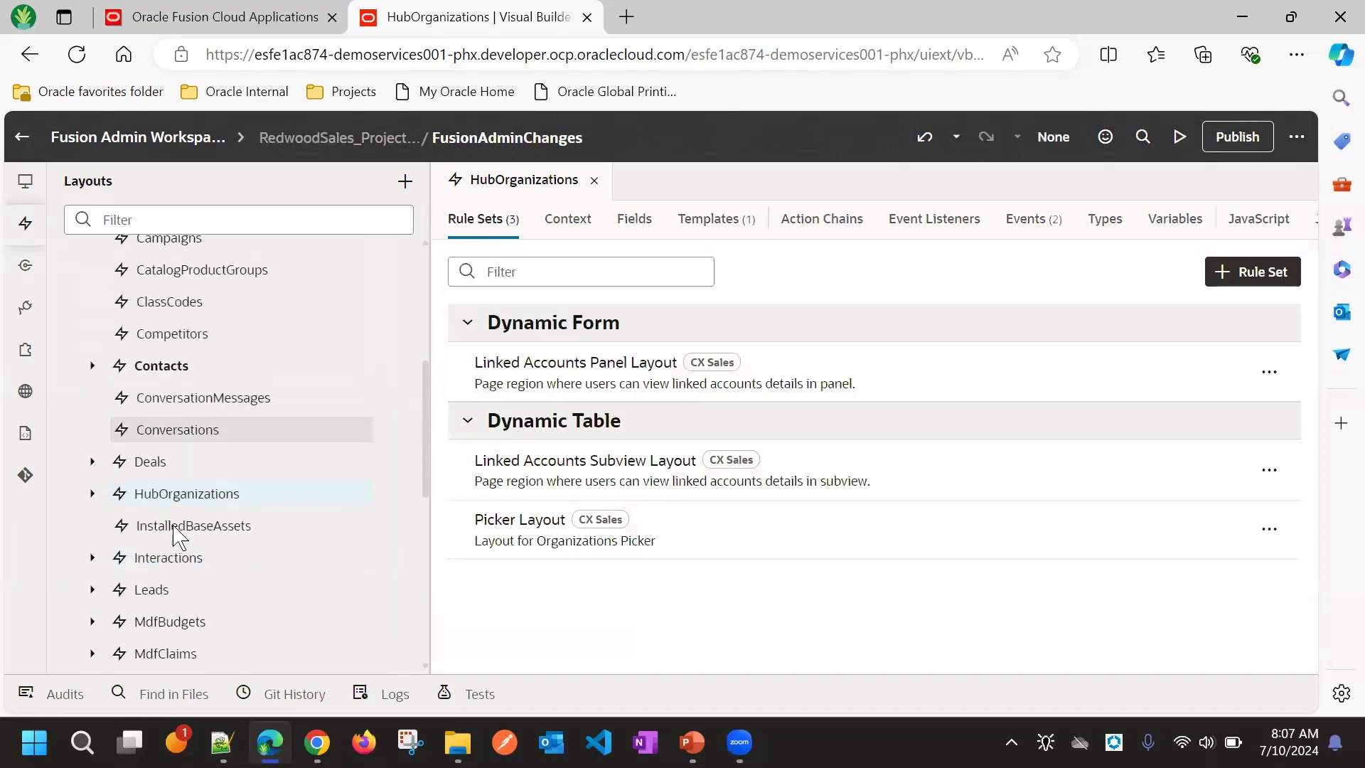
scroll(down, 3)
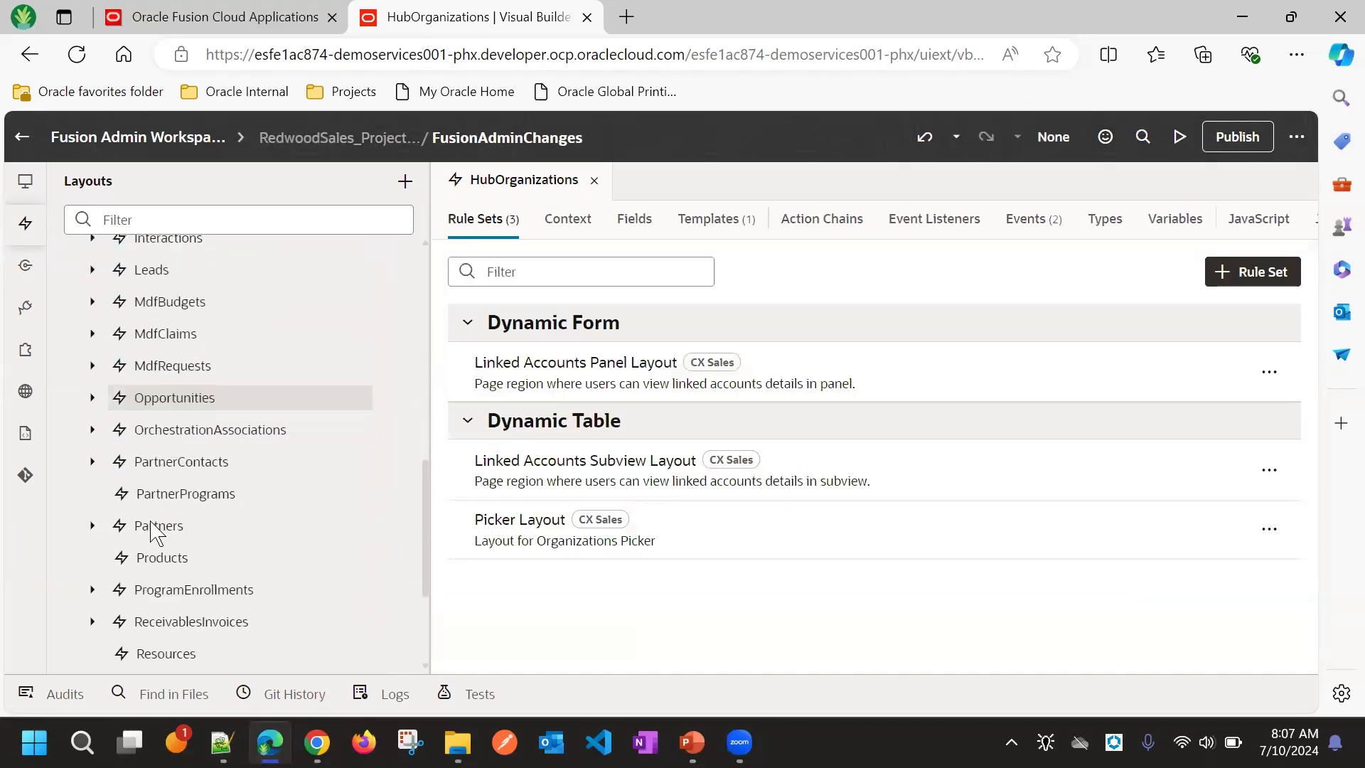
click(173, 397)
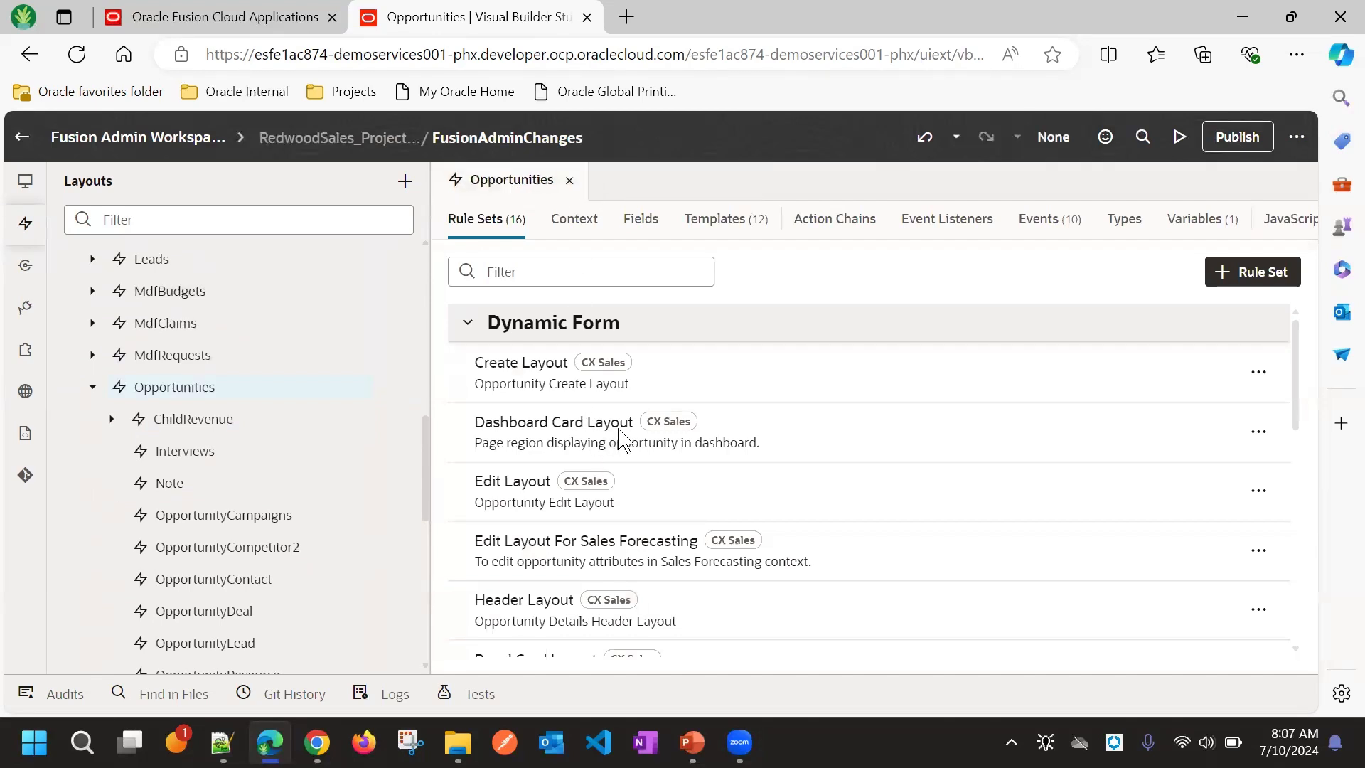
mouse_move(627, 492)
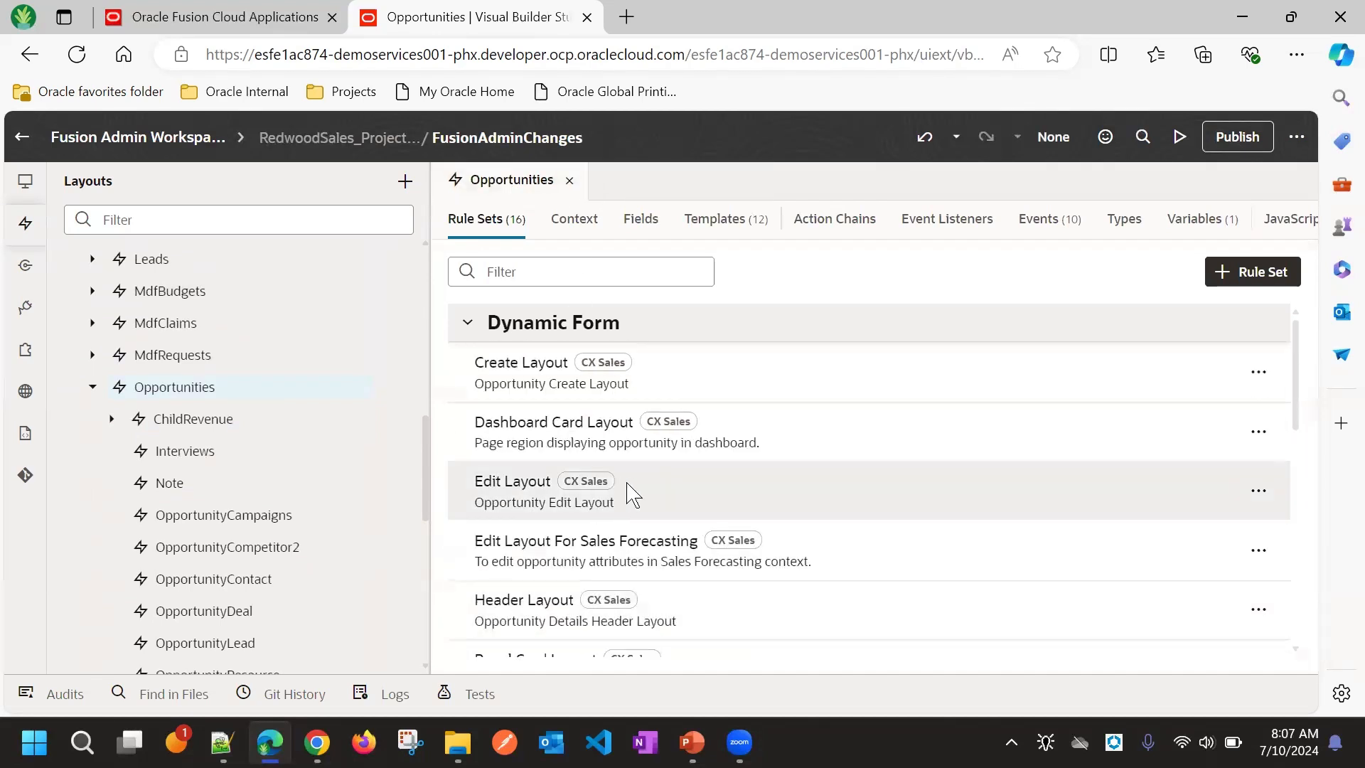
click(512, 480)
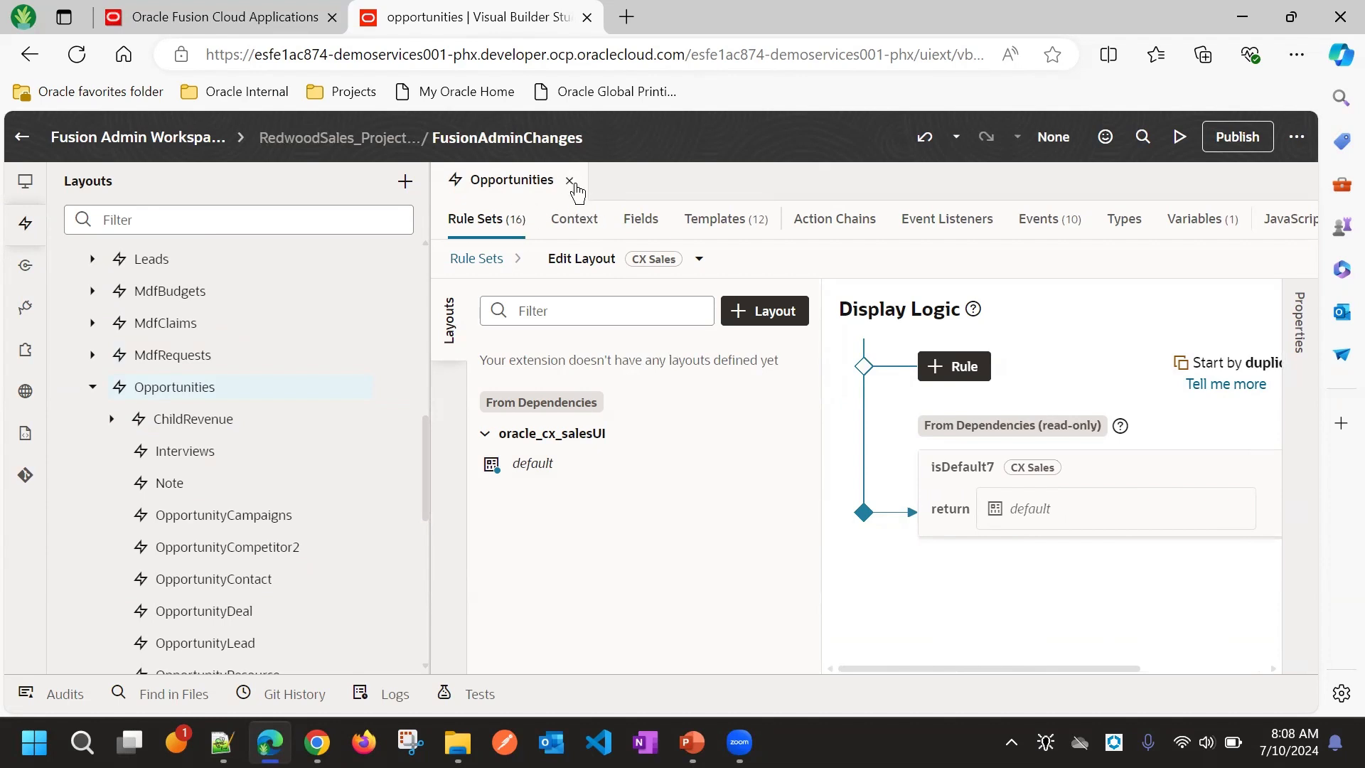
mouse_move(615, 167)
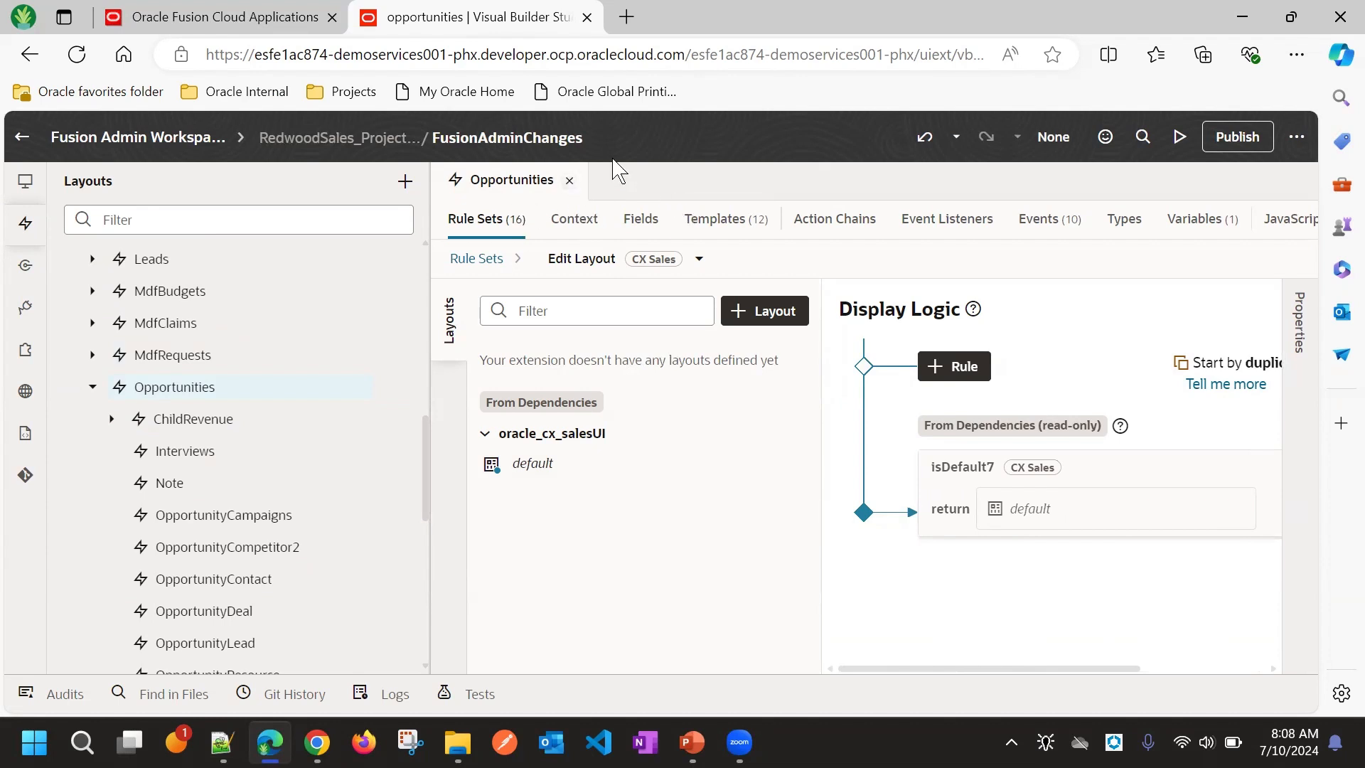
mouse_move(554, 136)
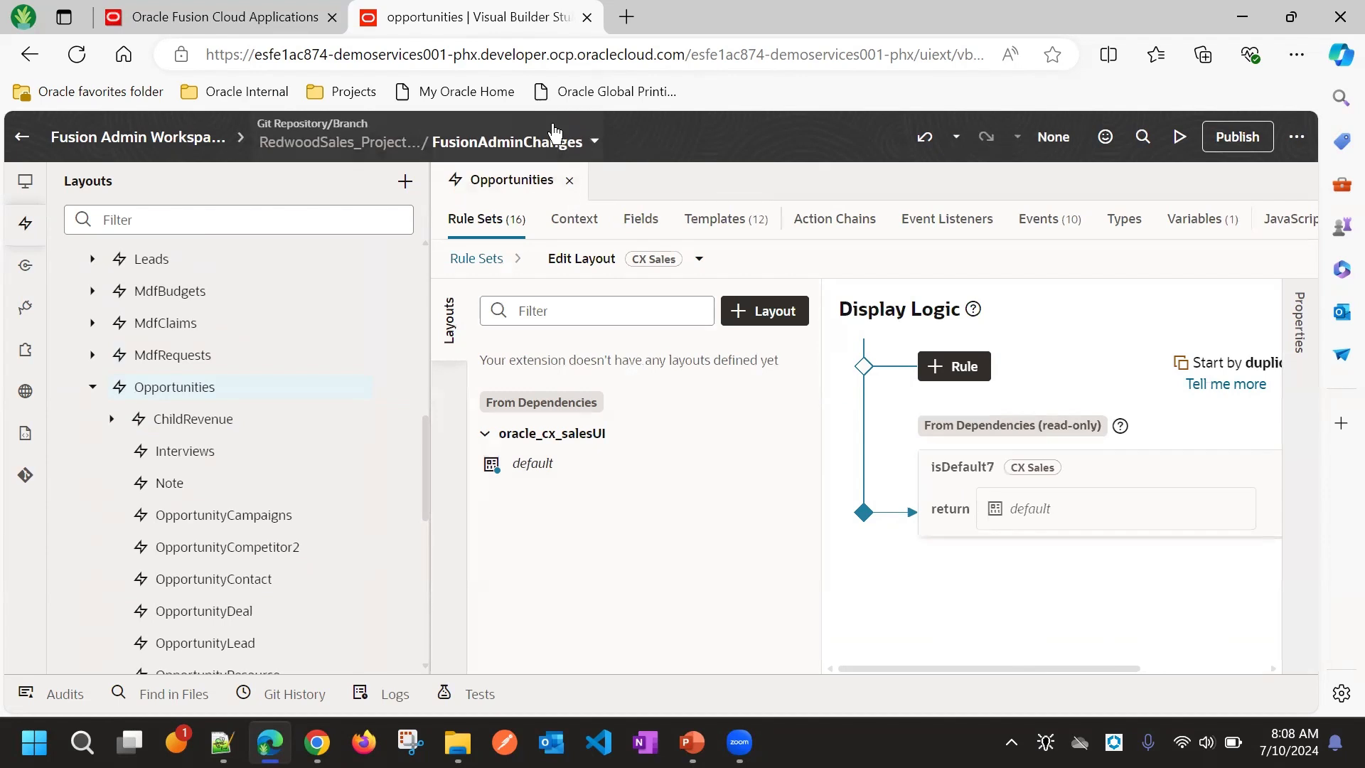
Pull origin/ContactChanges into the FusionAdminChanges branch from the Git menu
click(596, 140)
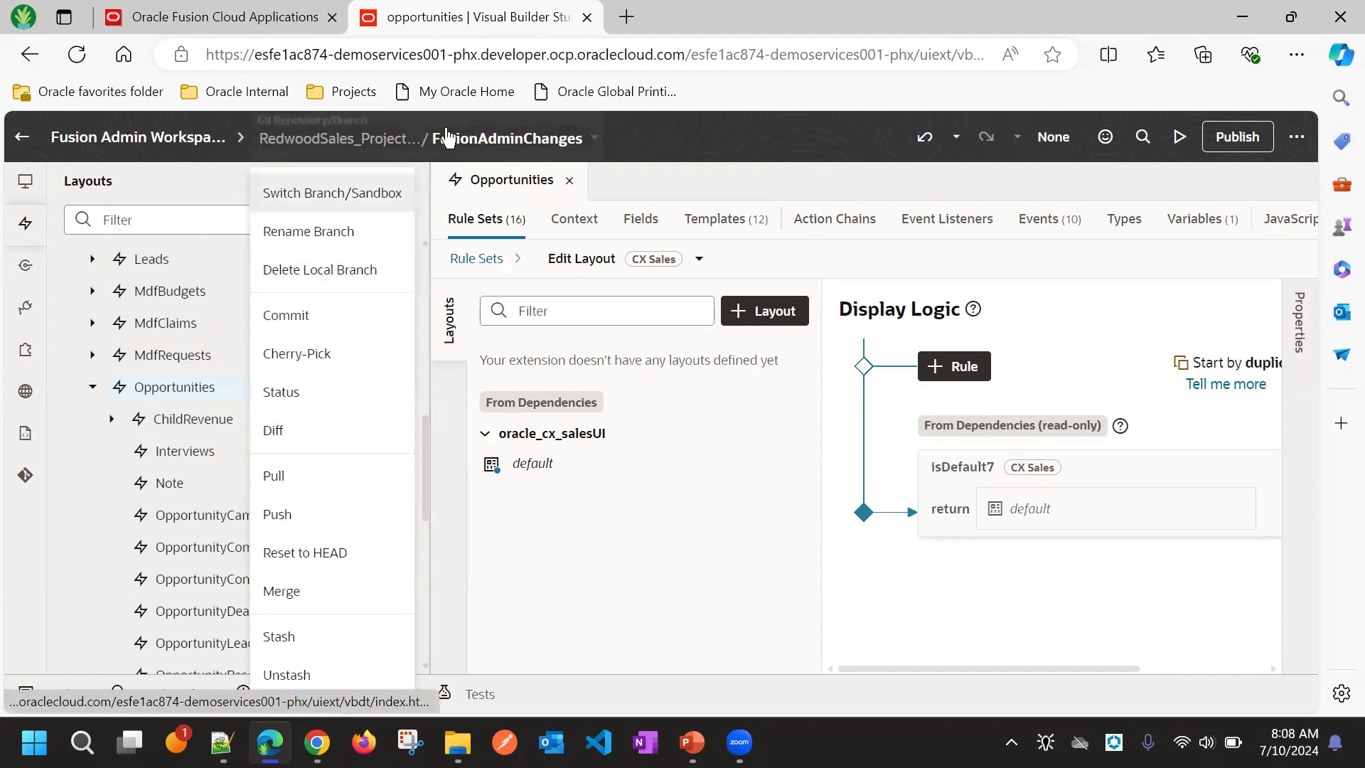
mouse_move(326, 476)
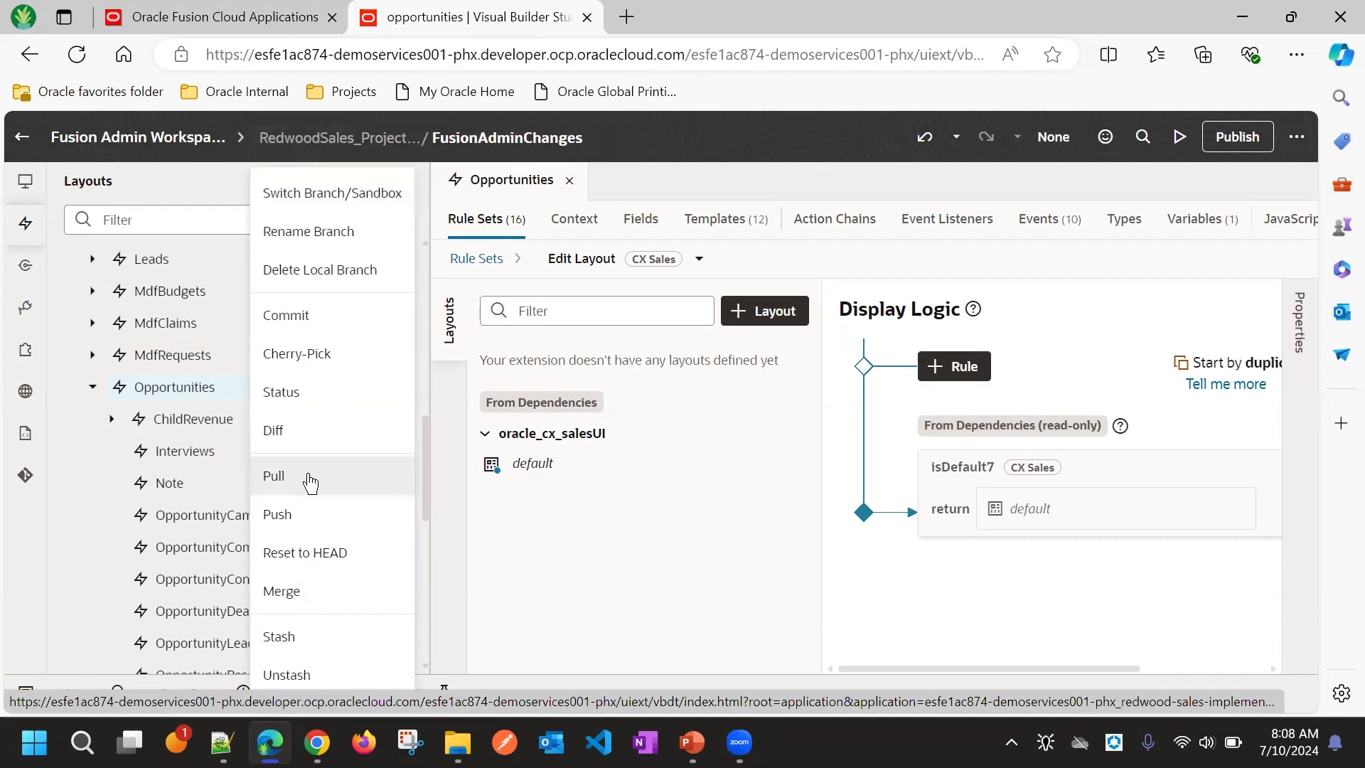
click(273, 475)
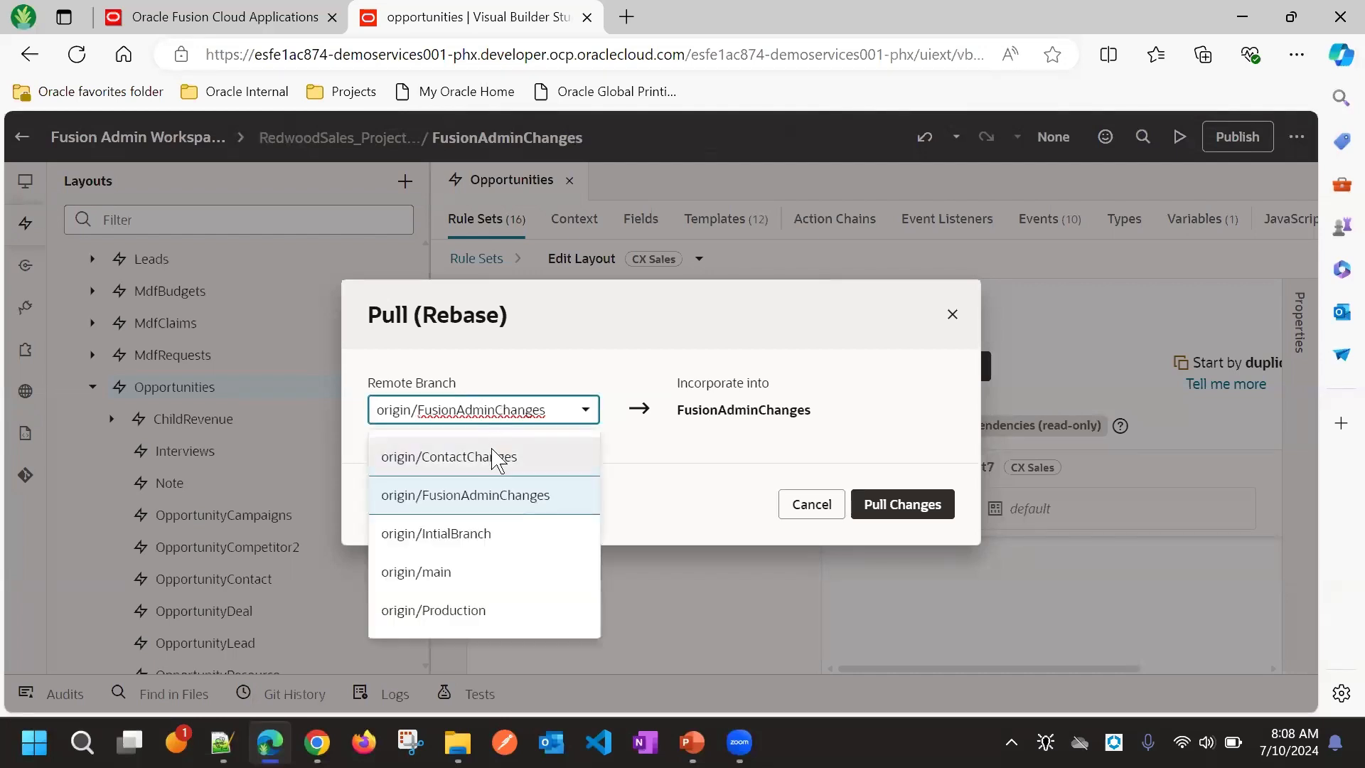
click(446, 456)
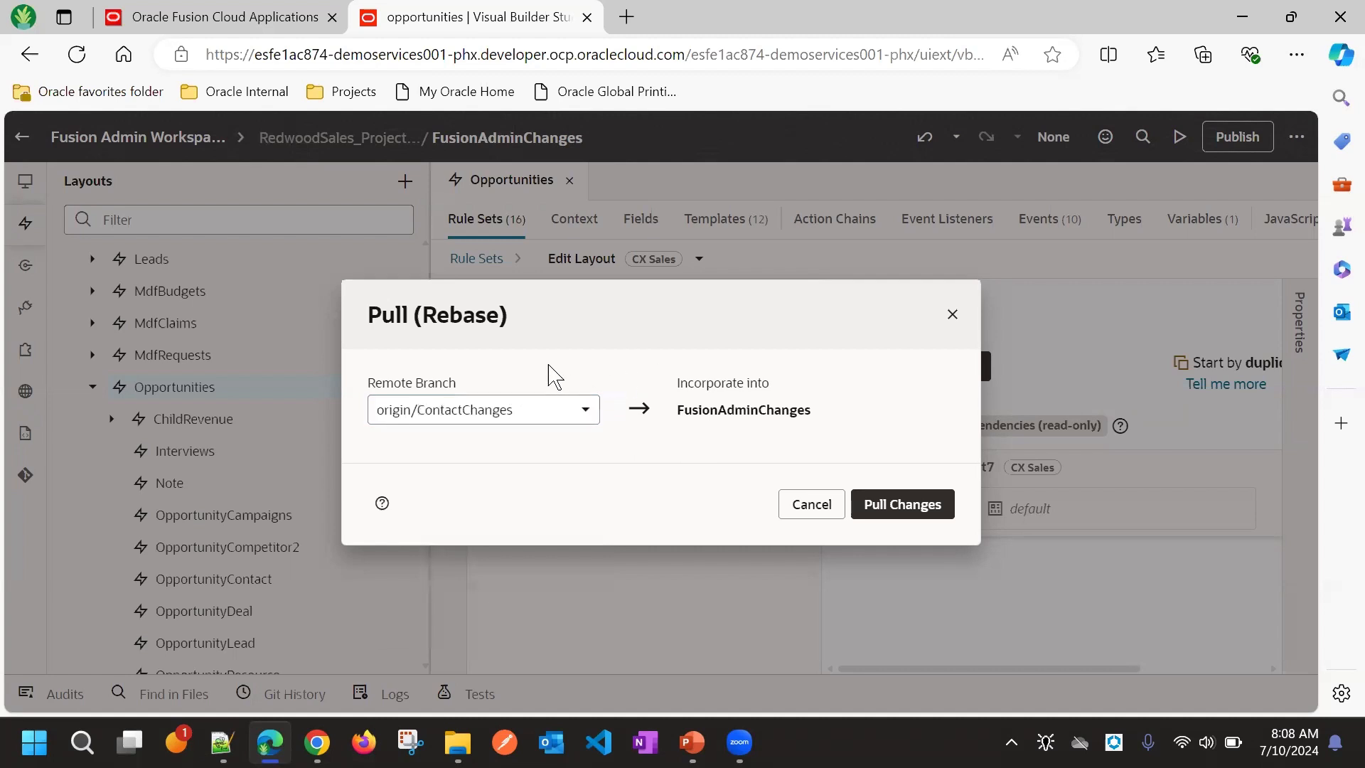
mouse_move(492, 426)
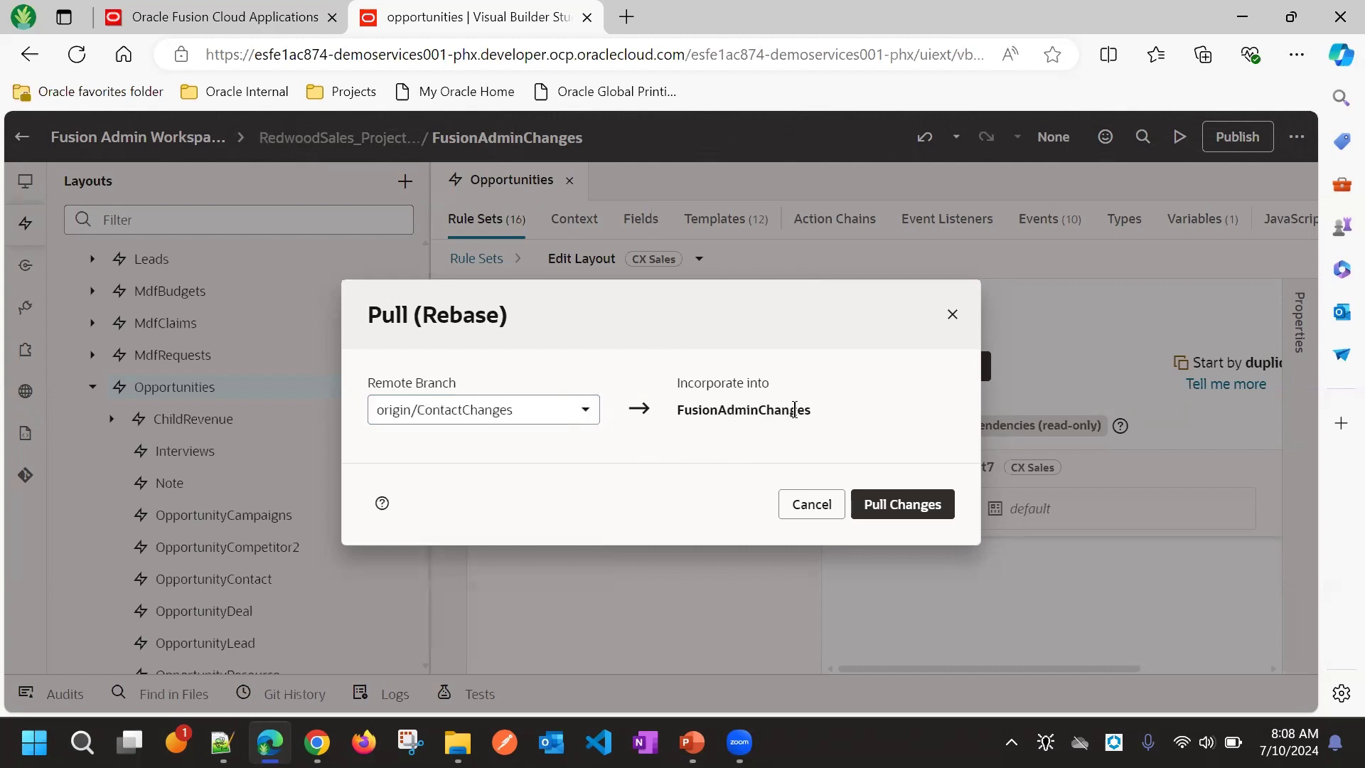
mouse_move(462, 182)
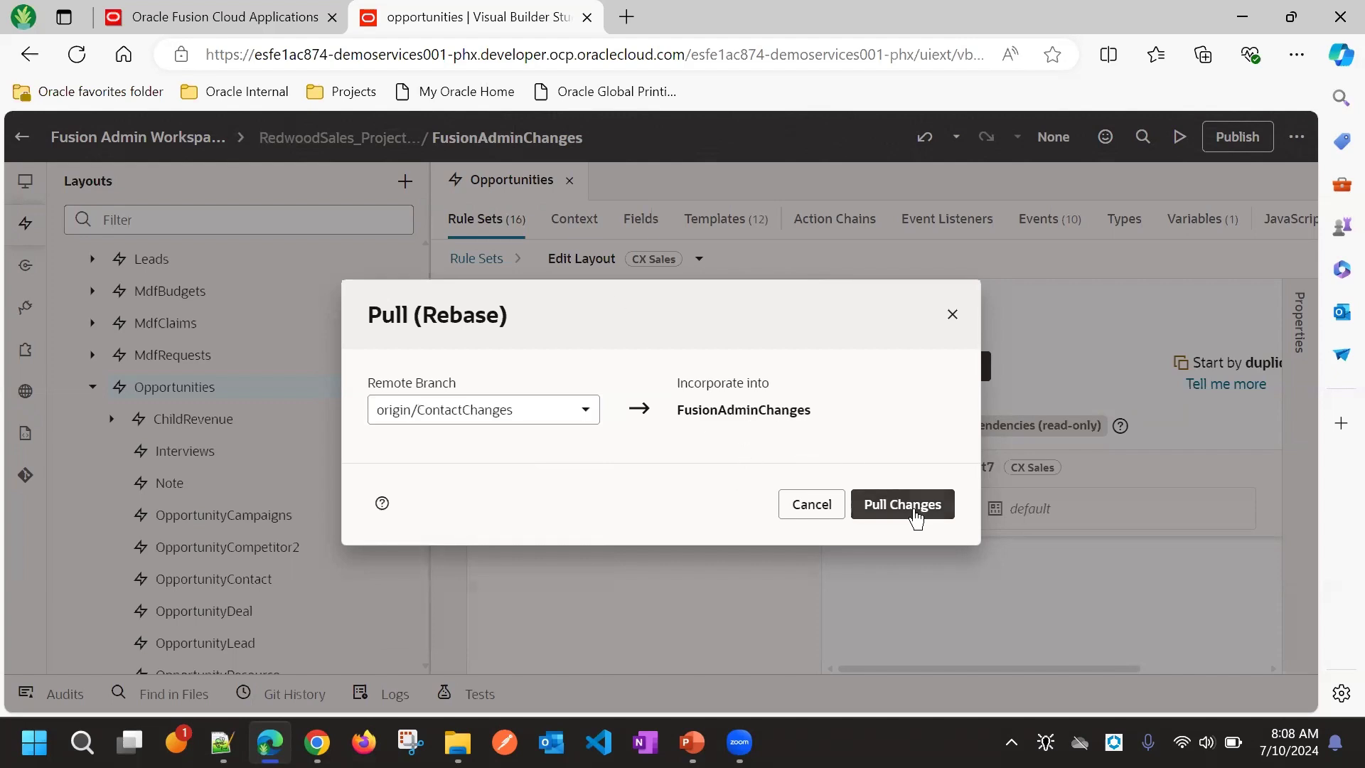
click(900, 504)
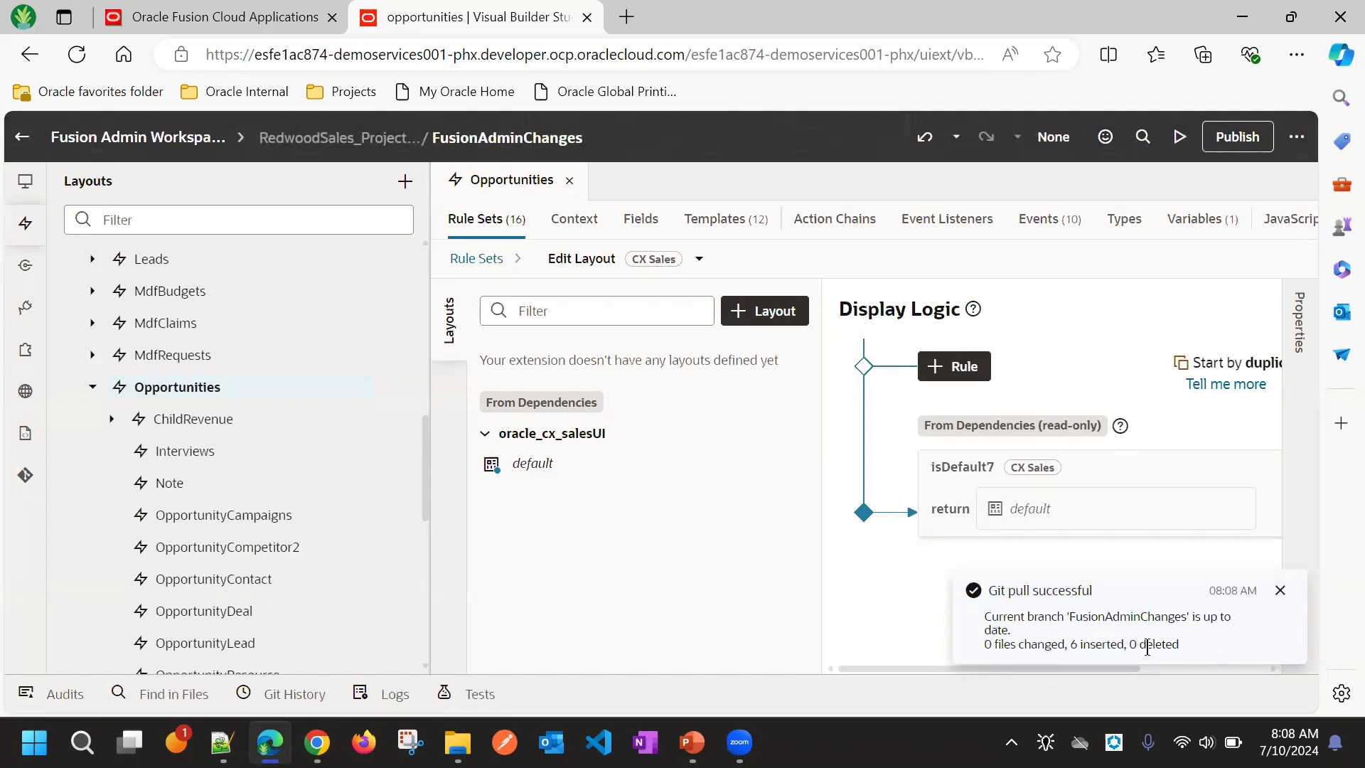
Dismiss the pull notice, close the Opportunities tab, and reopen Opportunities from Layouts
click(1278, 590)
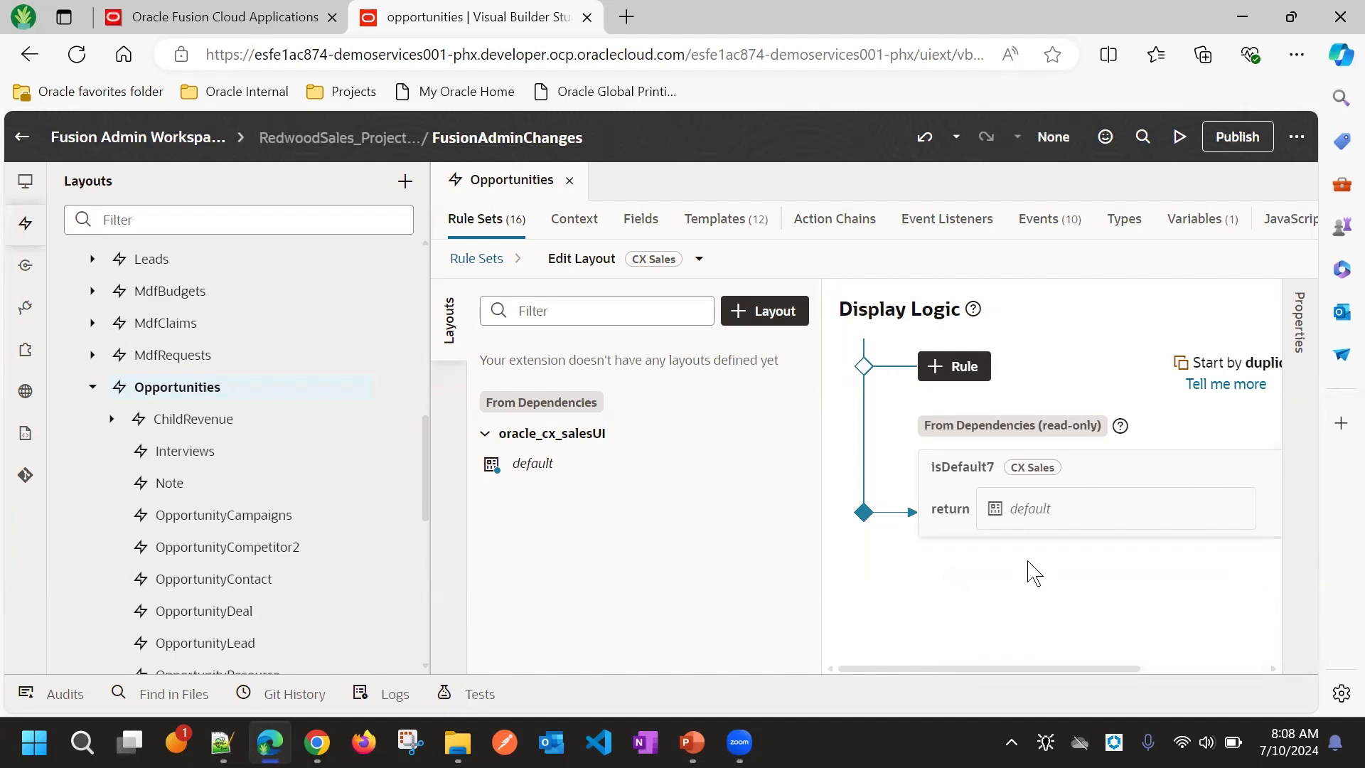
mouse_move(516, 260)
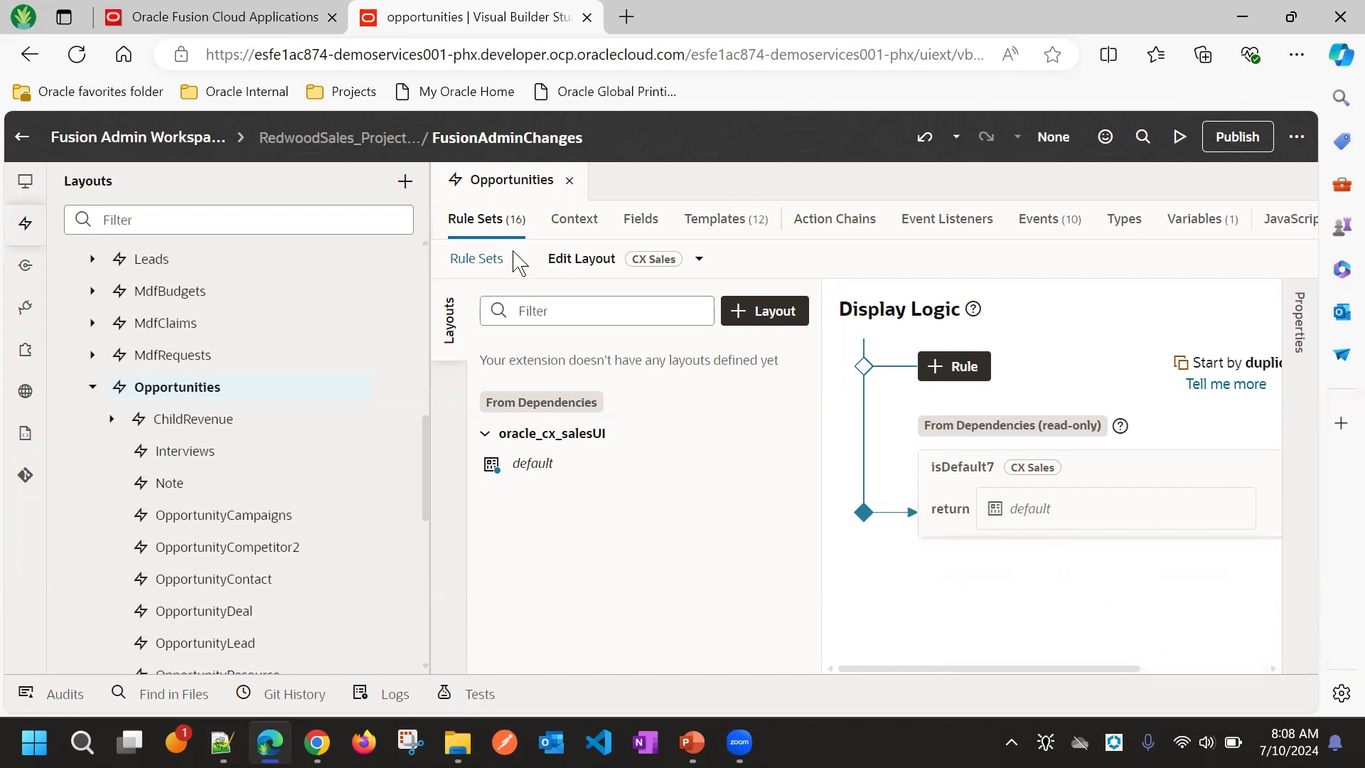
click(571, 179)
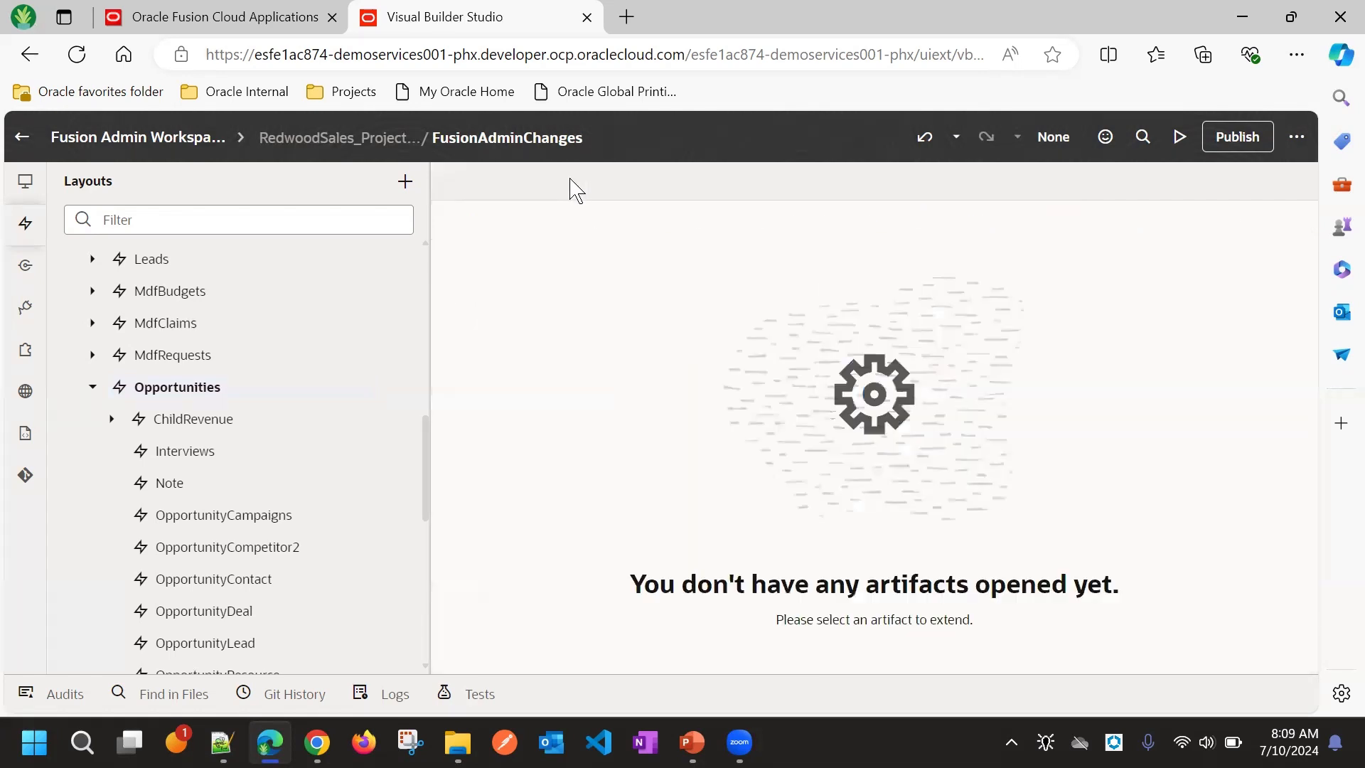
click(76, 54)
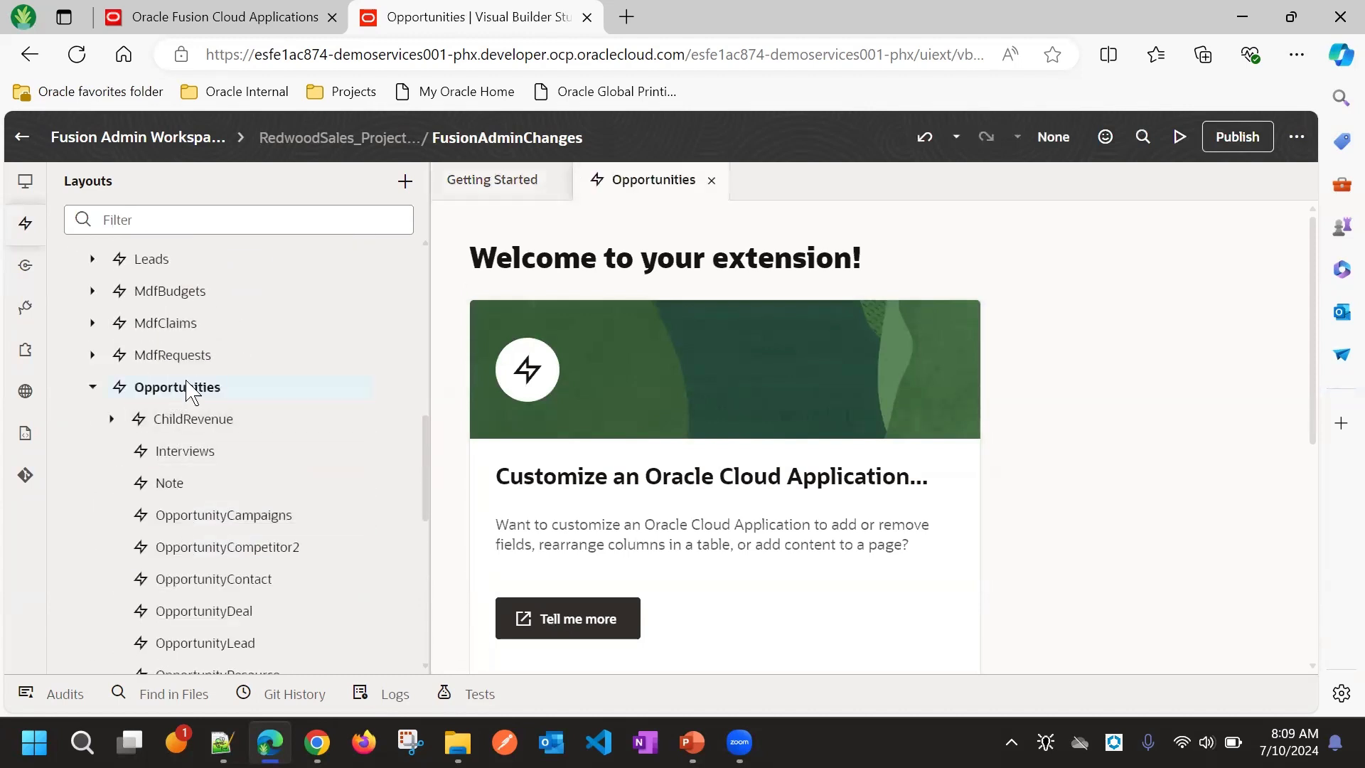
From the Opportunities extension, open the Edit Layout rule set's isDefault7_copy layout showing AccountCreditRating_c and ContractGeneratedFlag_c
click(175, 387)
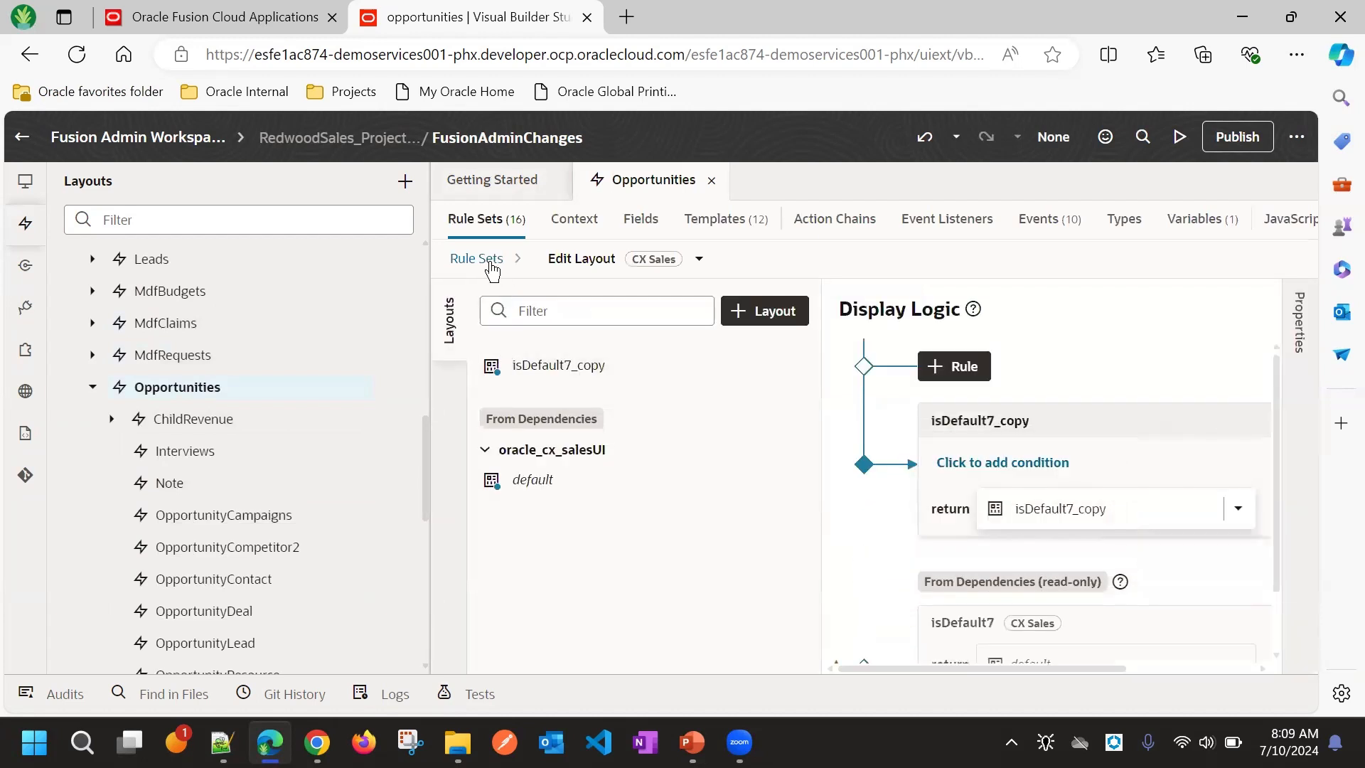
click(475, 259)
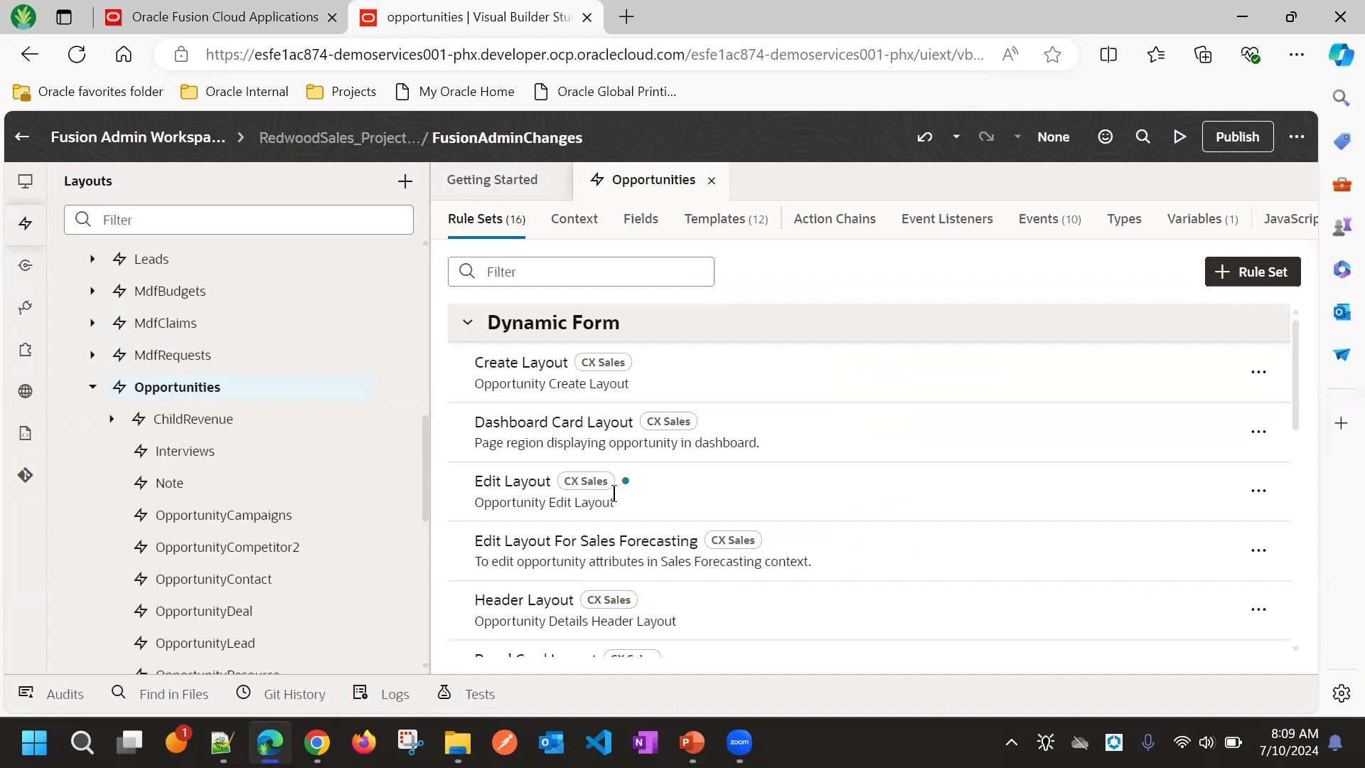
click(512, 481)
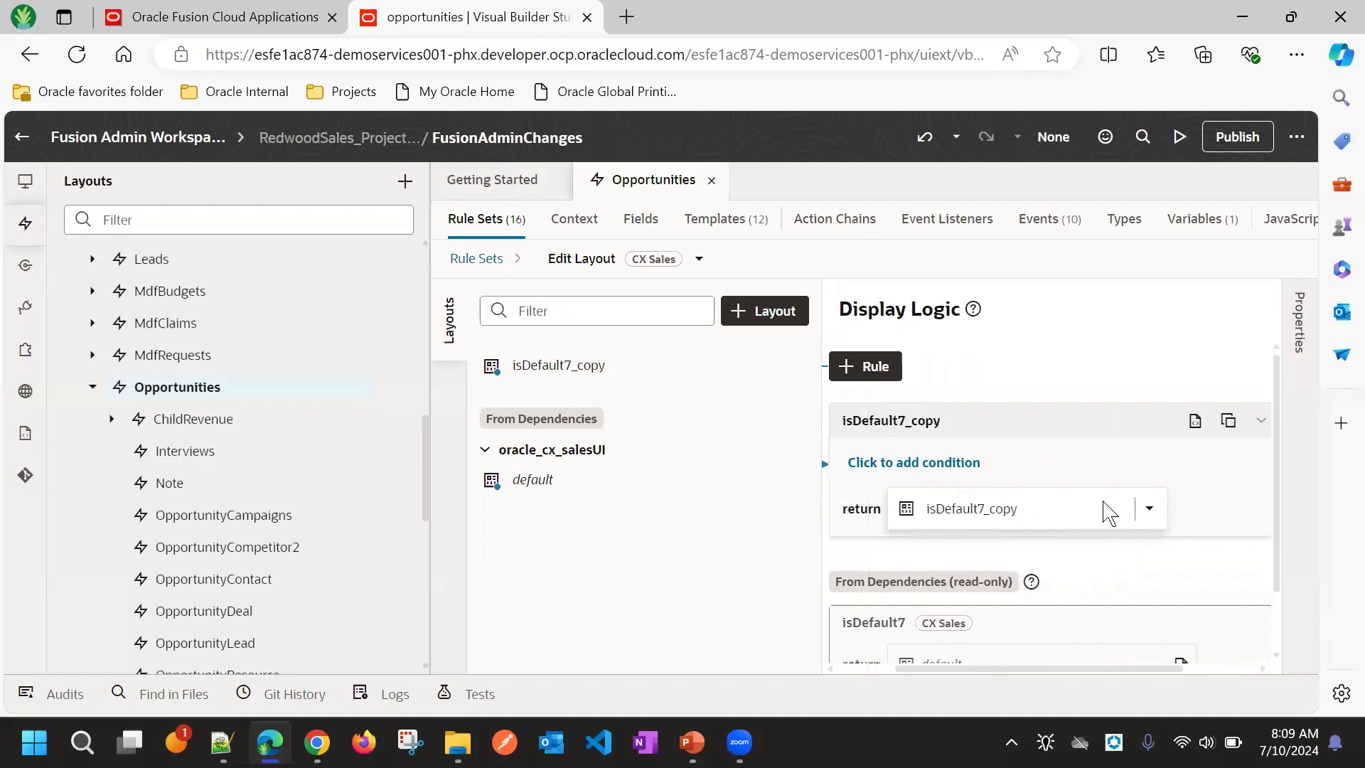
click(912, 462)
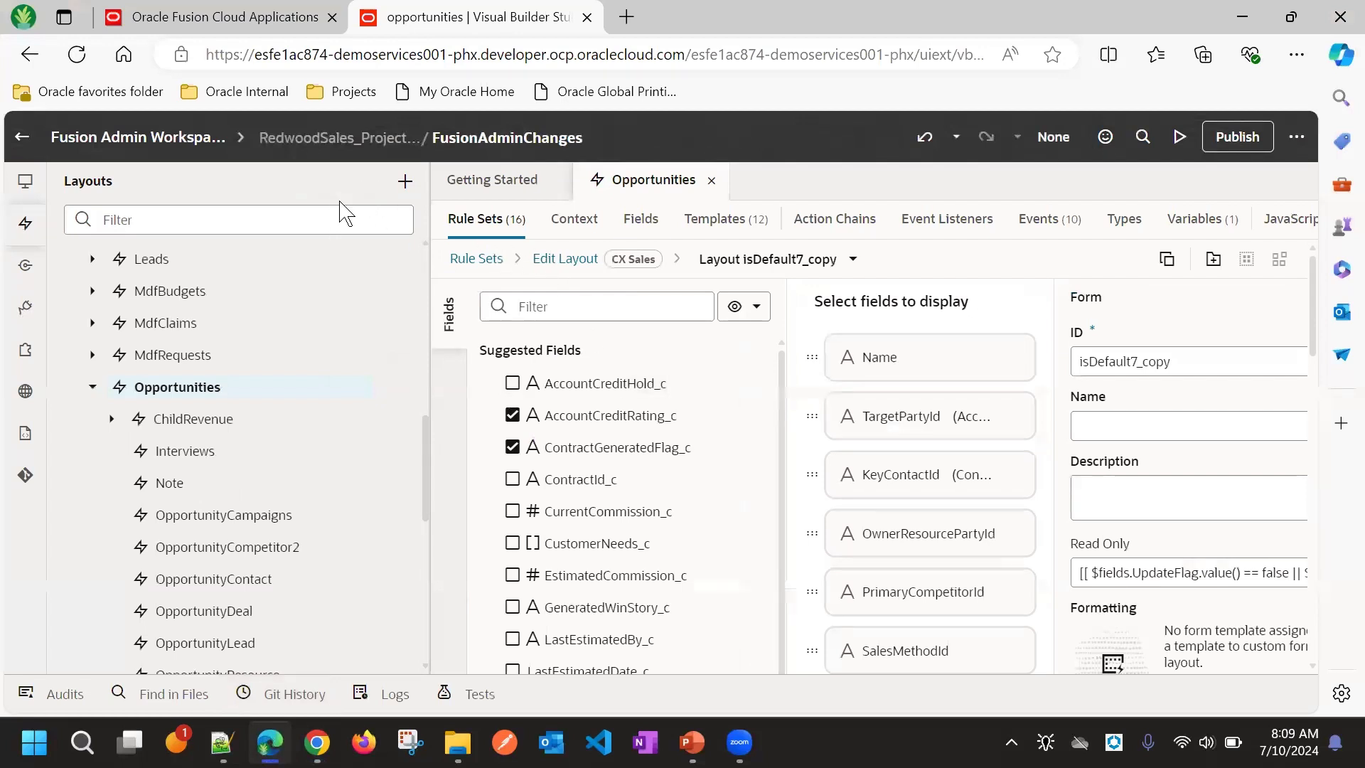
mouse_move(341, 191)
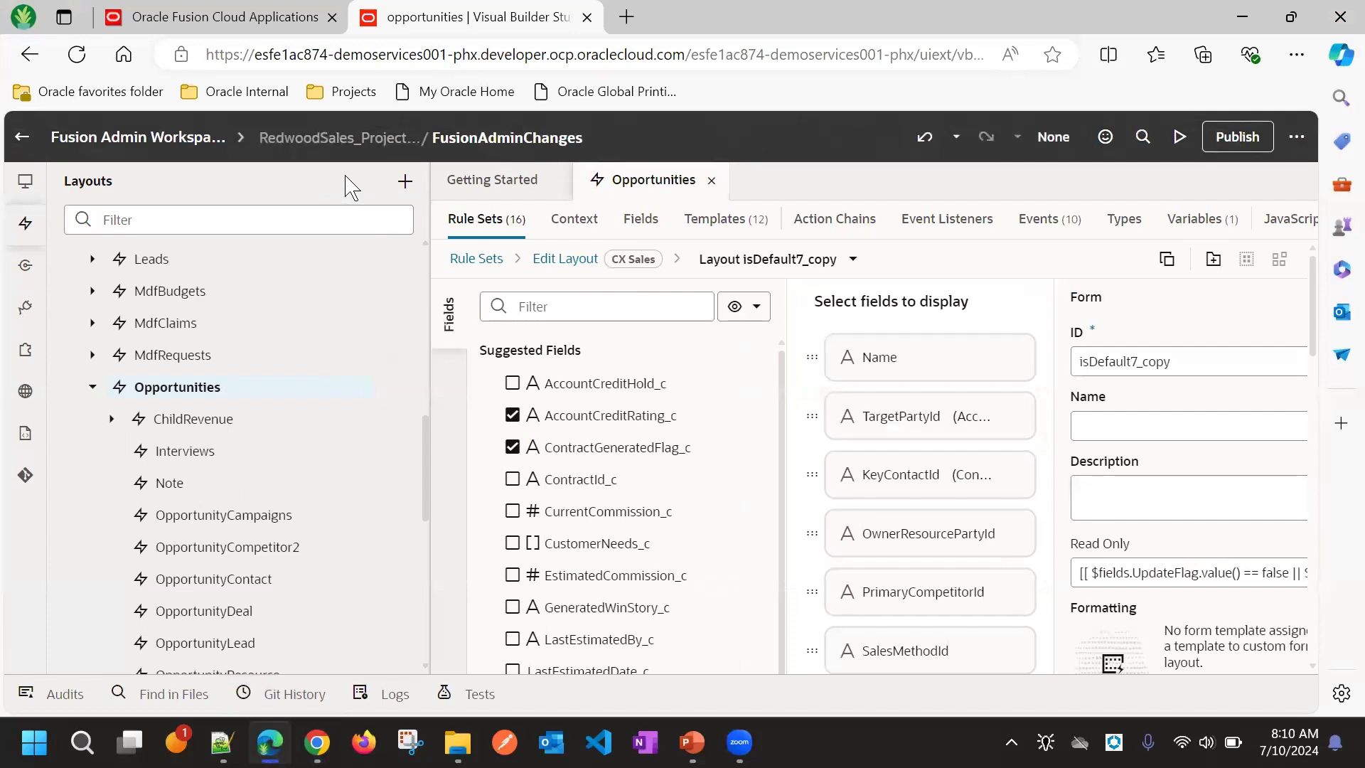
mouse_move(356, 143)
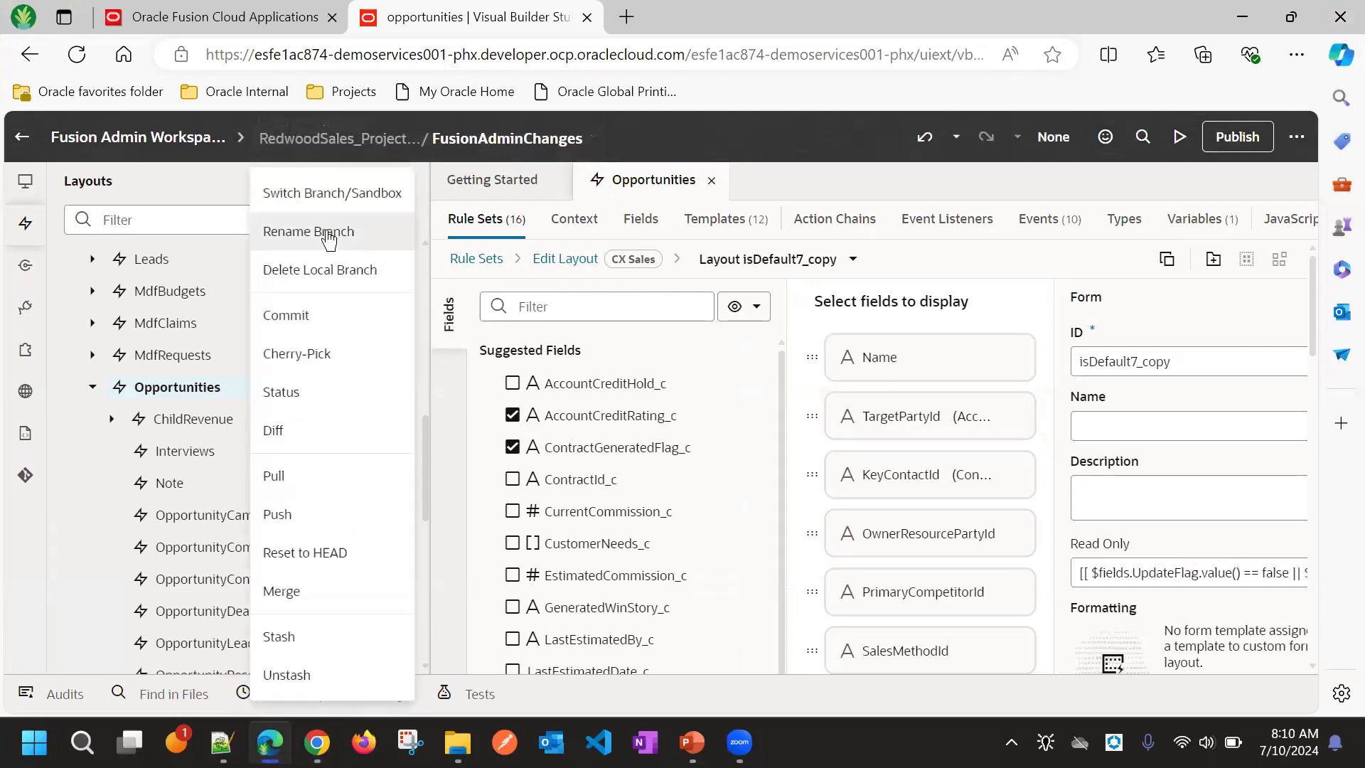
click(330, 192)
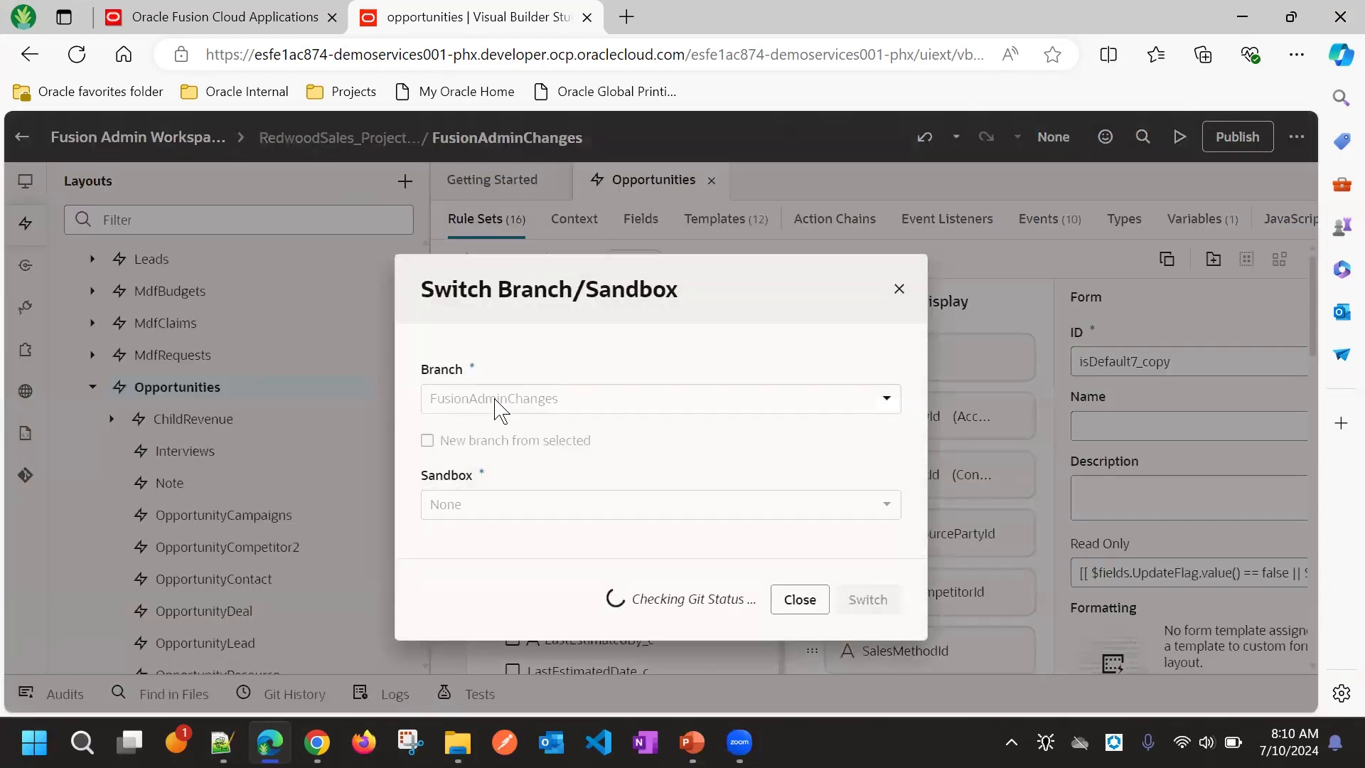
mouse_move(534, 401)
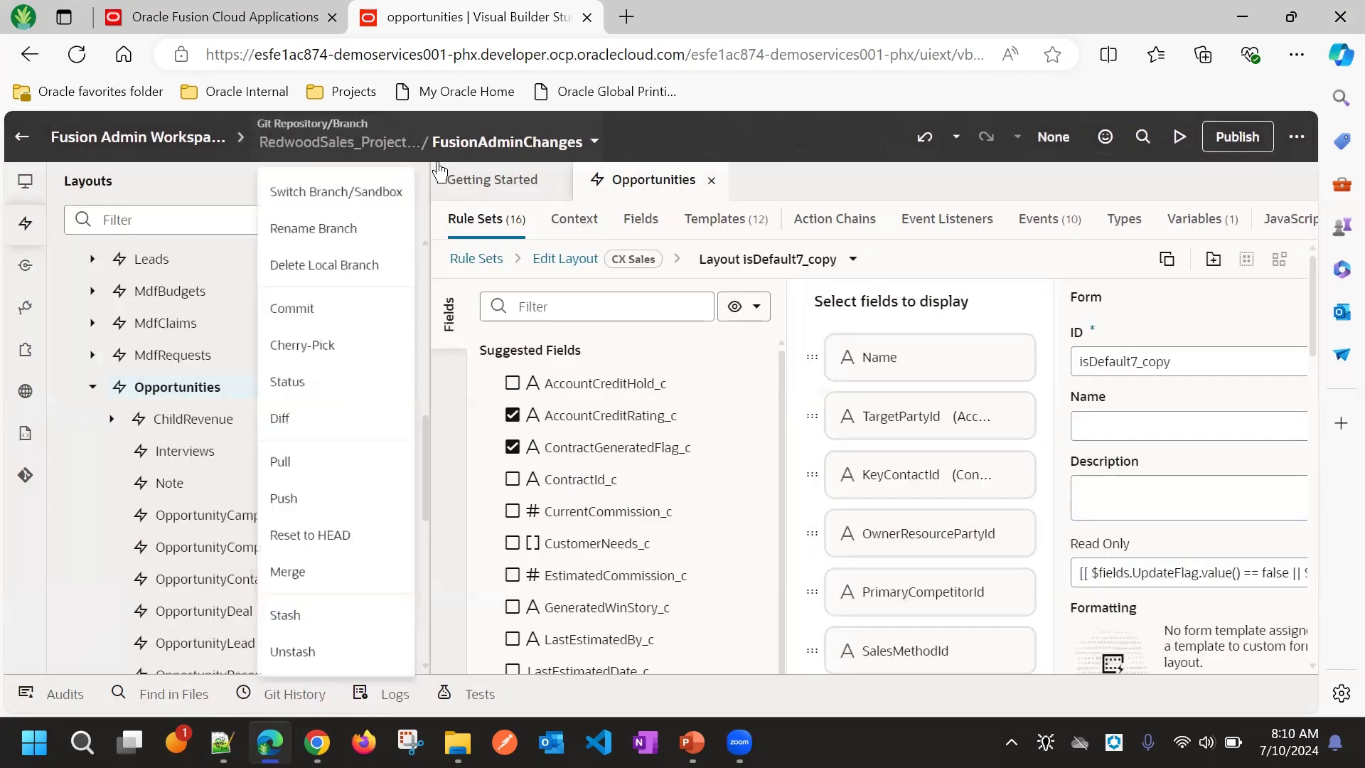
click(280, 461)
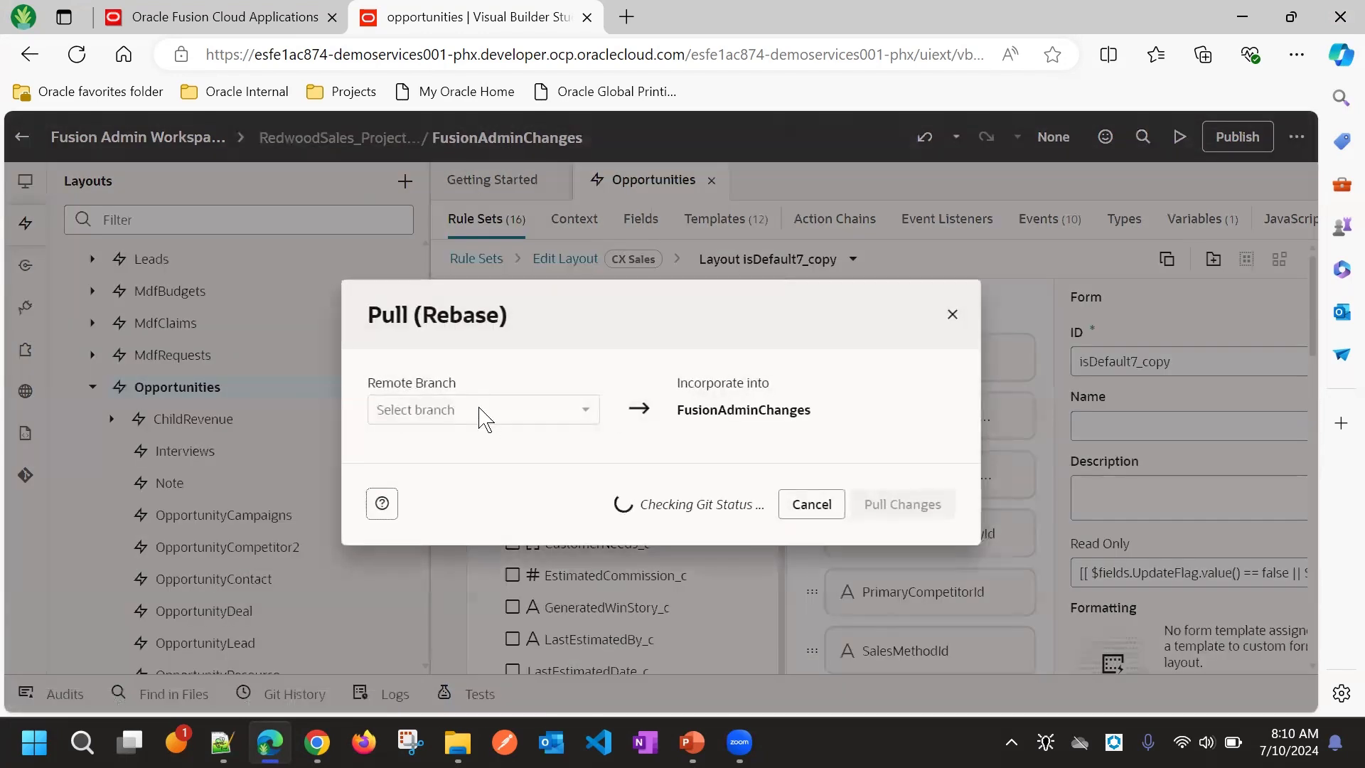
click(482, 409)
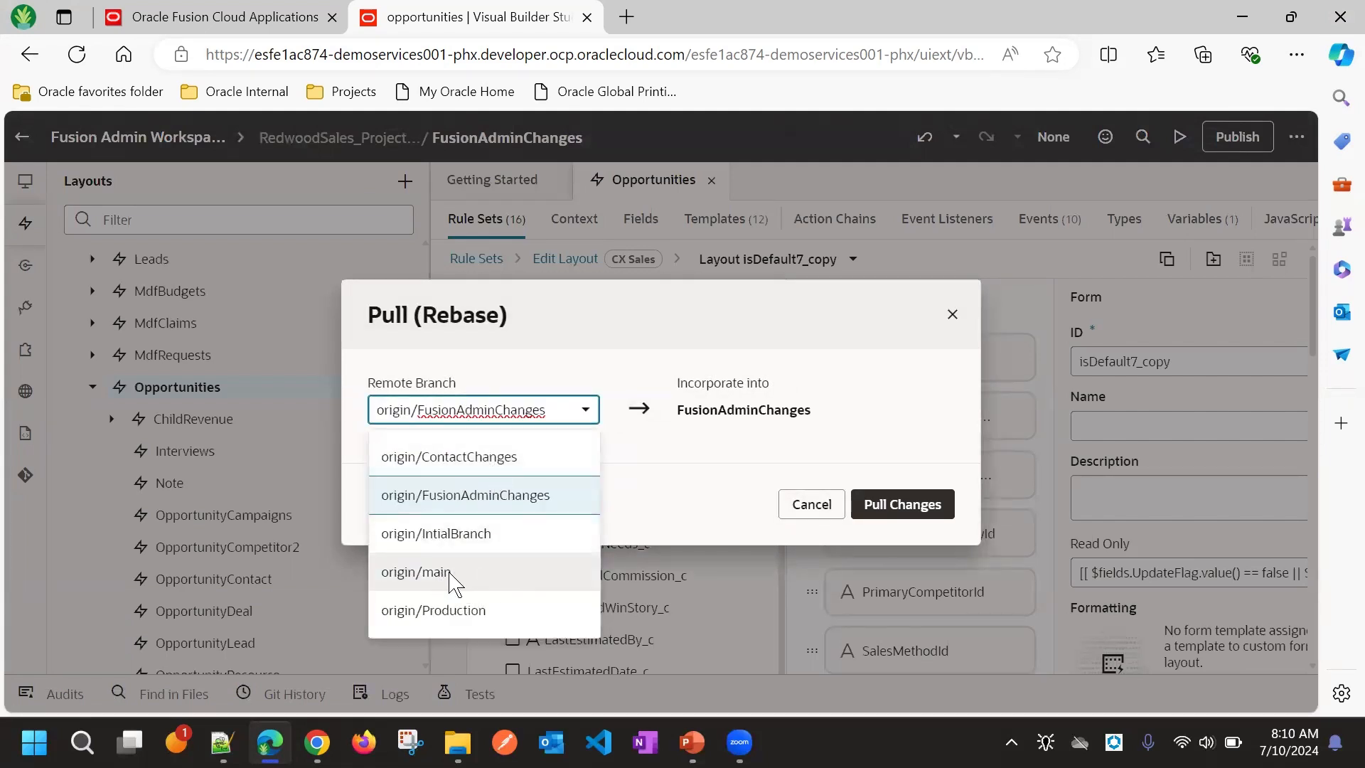
mouse_move(470, 577)
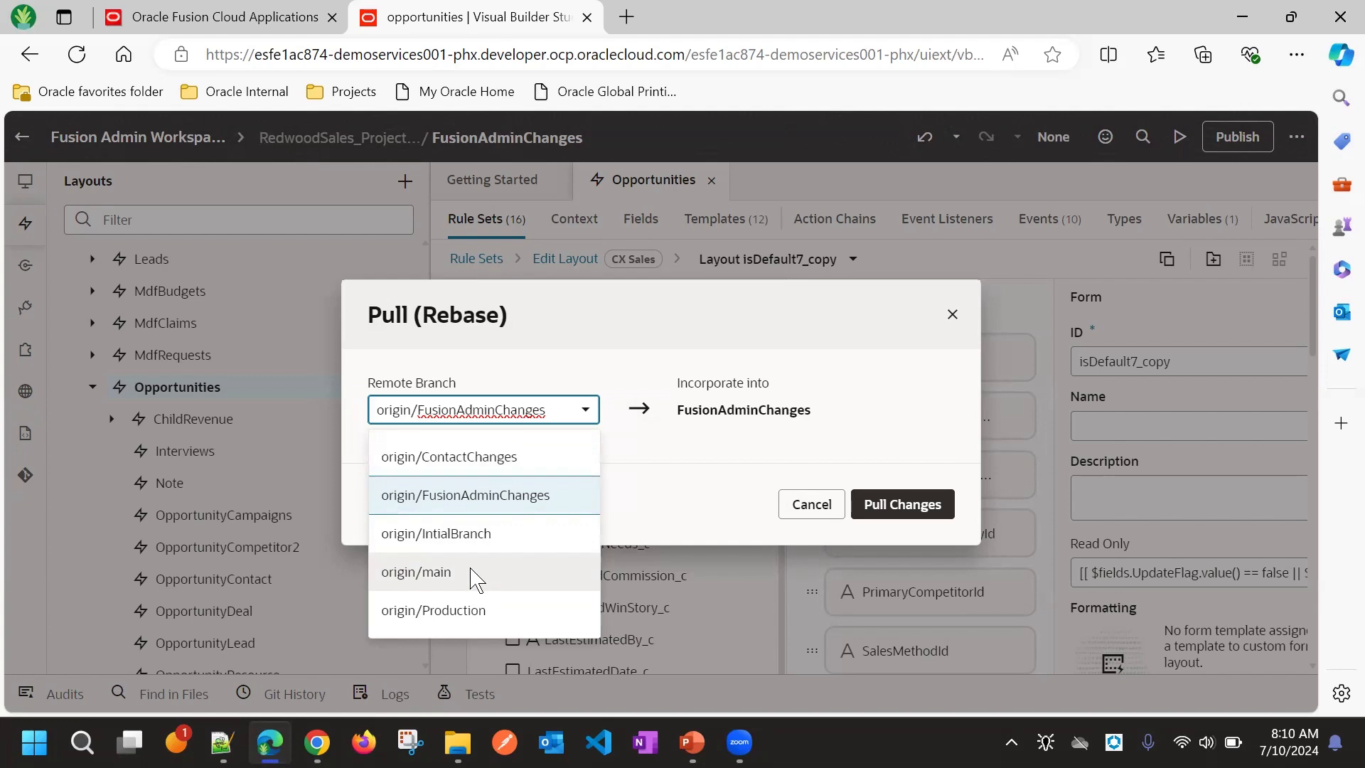
click(464, 495)
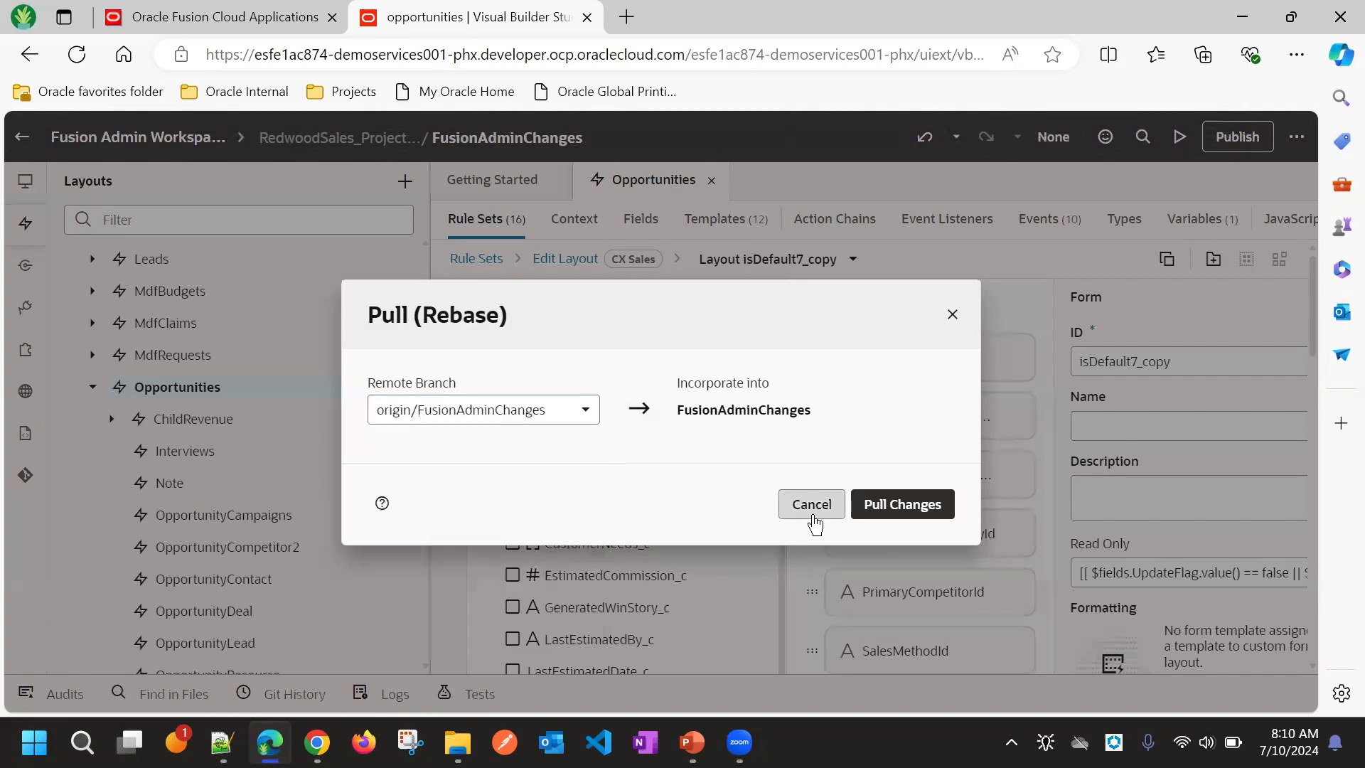
click(810, 504)
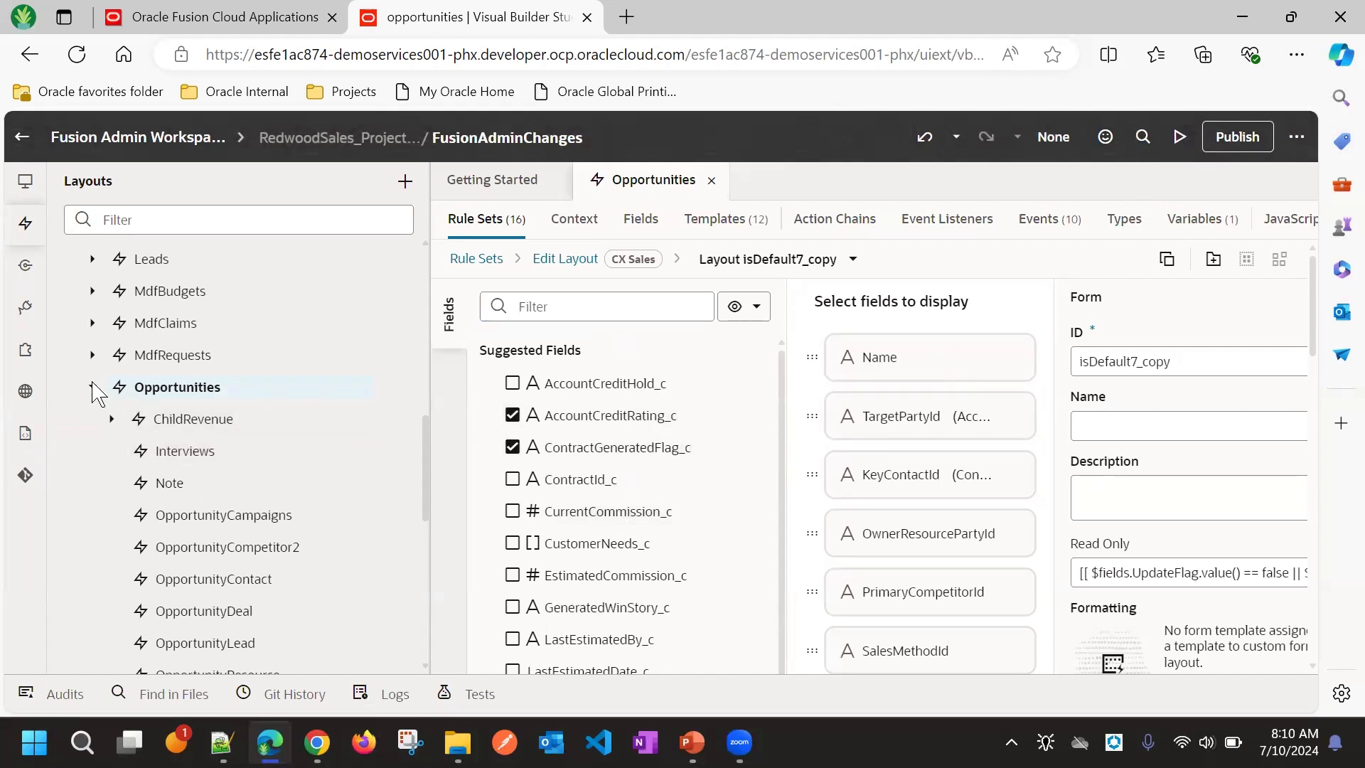
Collapse Opportunities in the layouts tree, keeping the isDefault7_copy layout with both fields checked
click(93, 386)
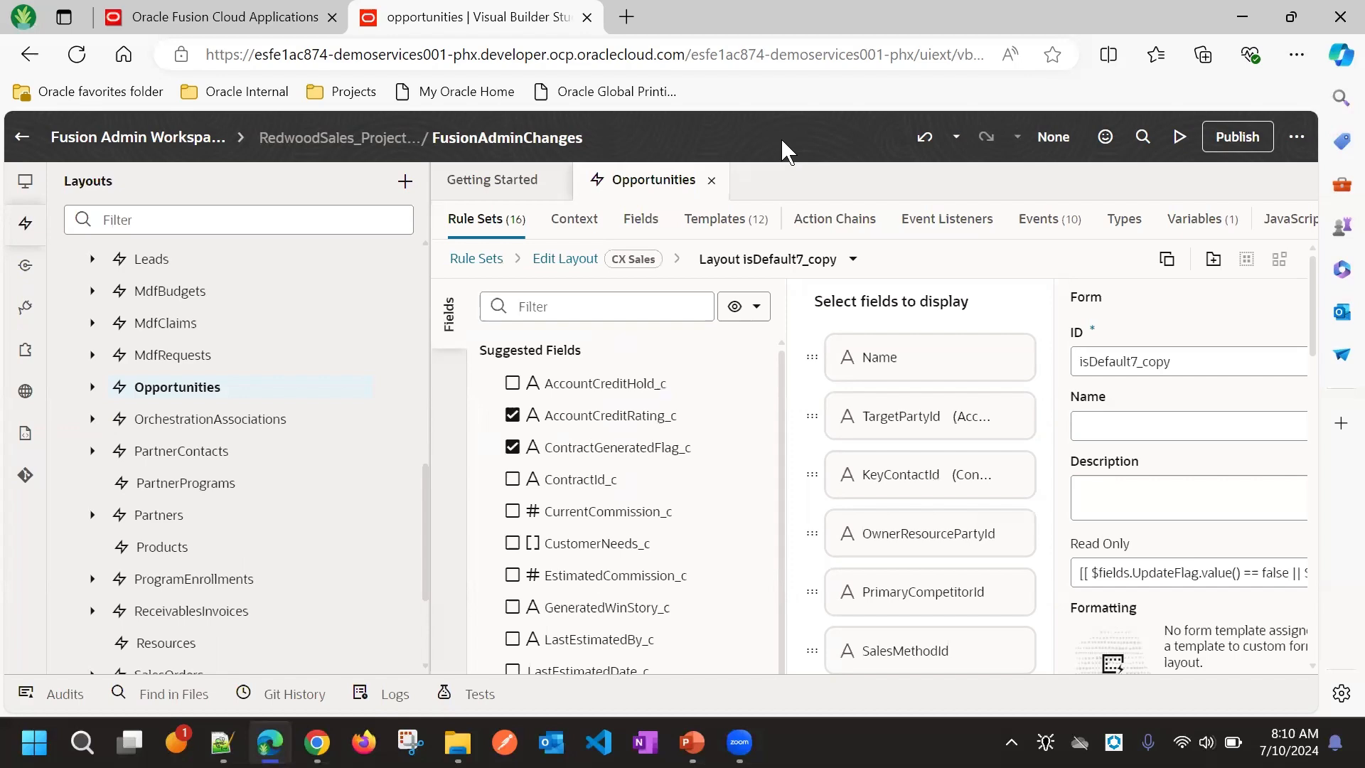
mouse_move(823, 148)
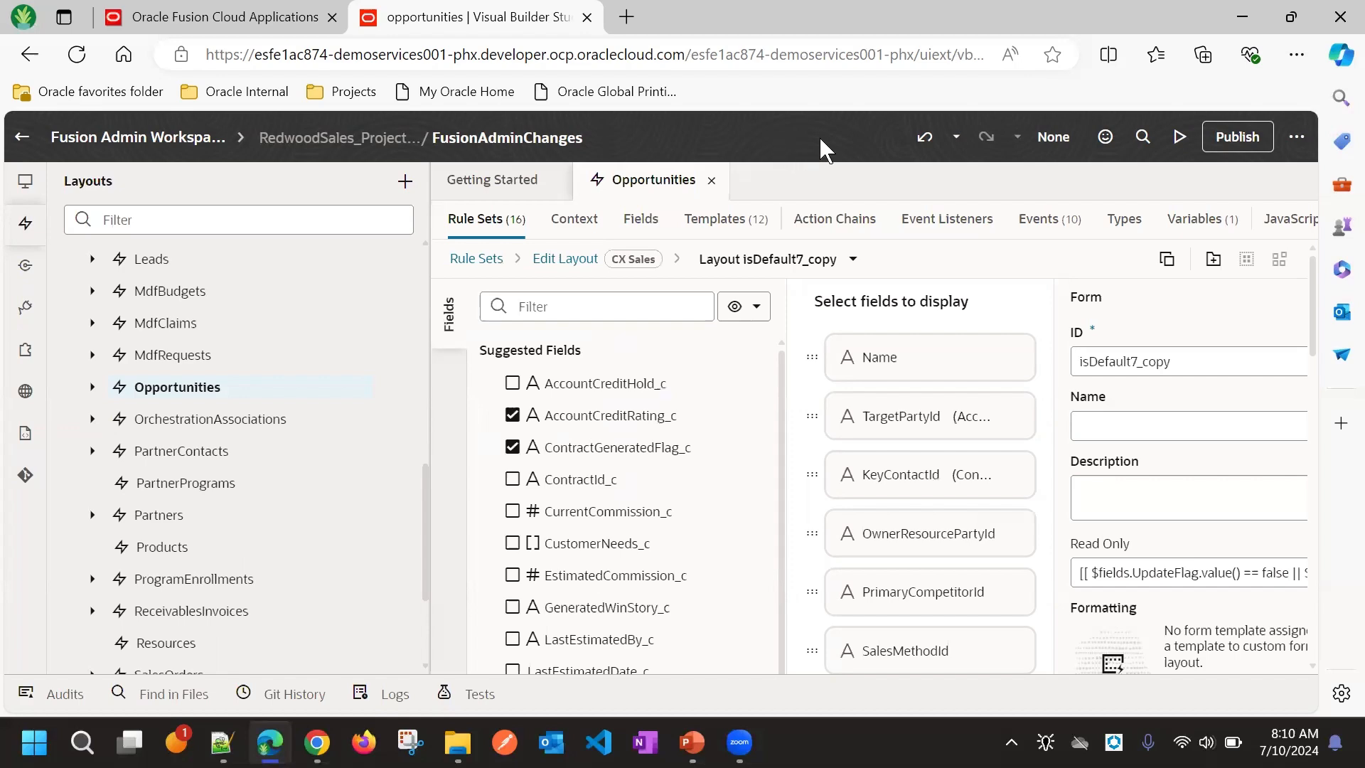
click(900, 473)
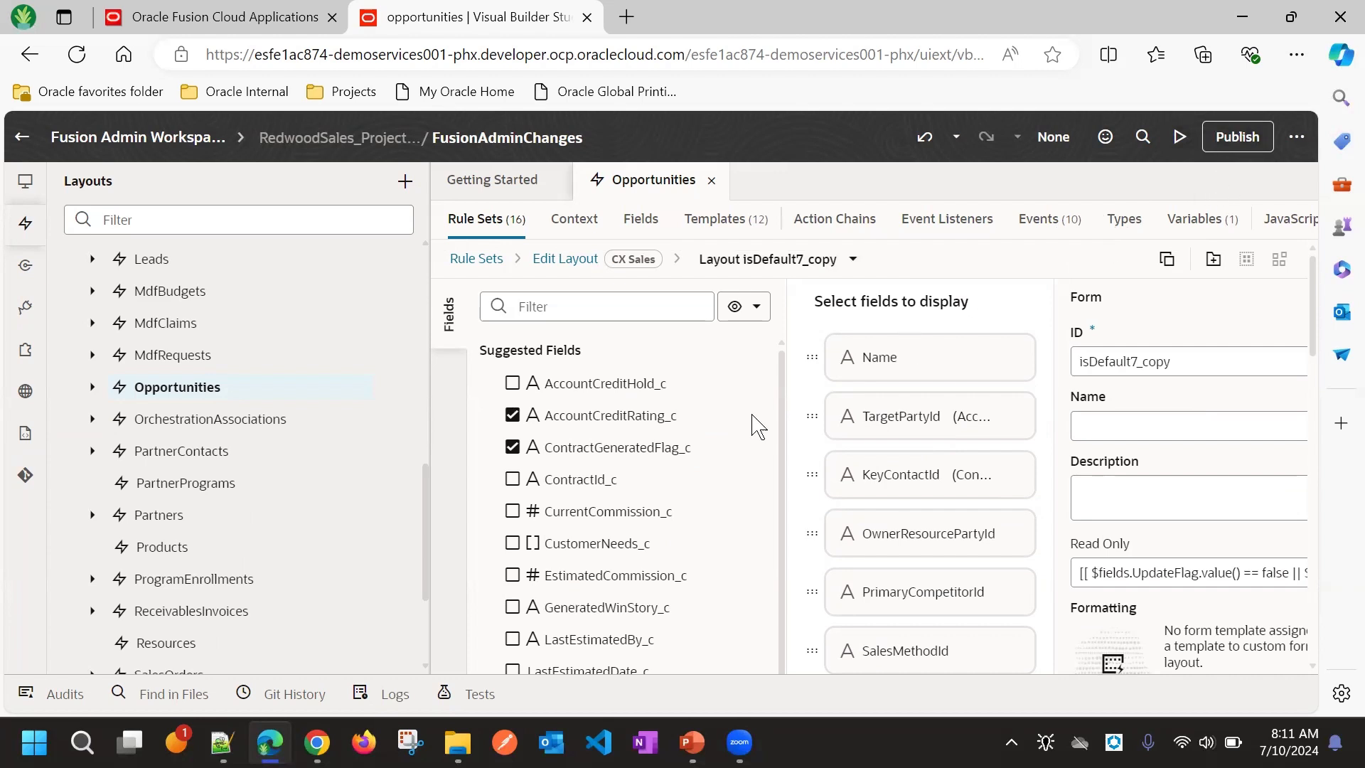
mouse_move(988, 300)
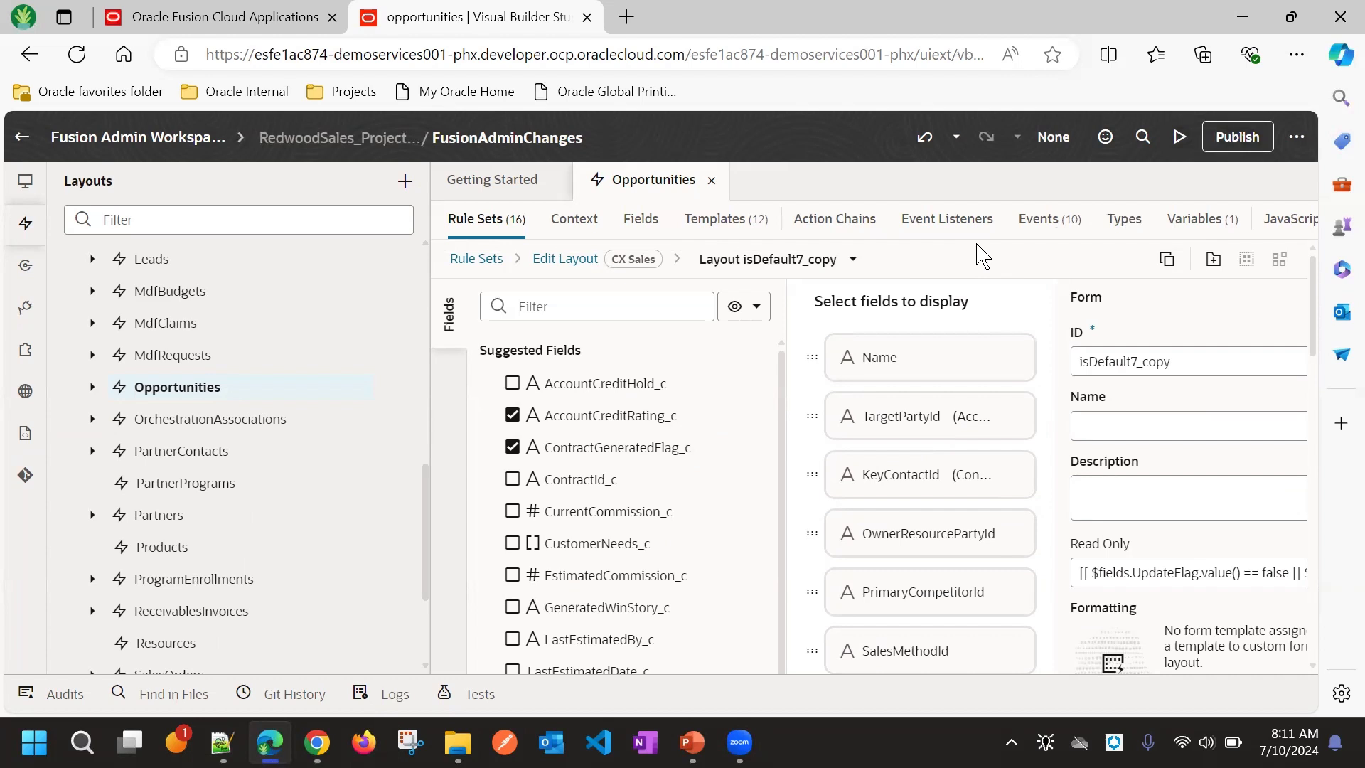
mouse_move(772, 440)
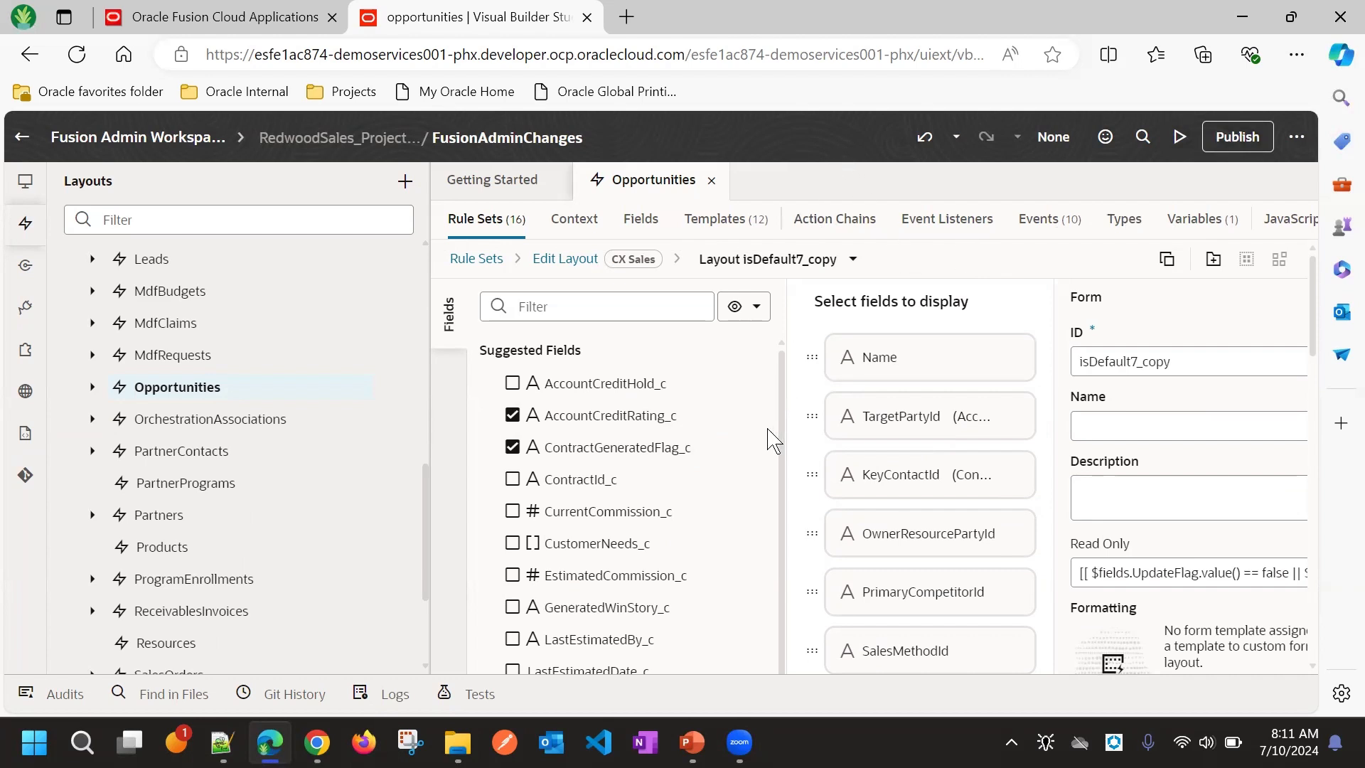